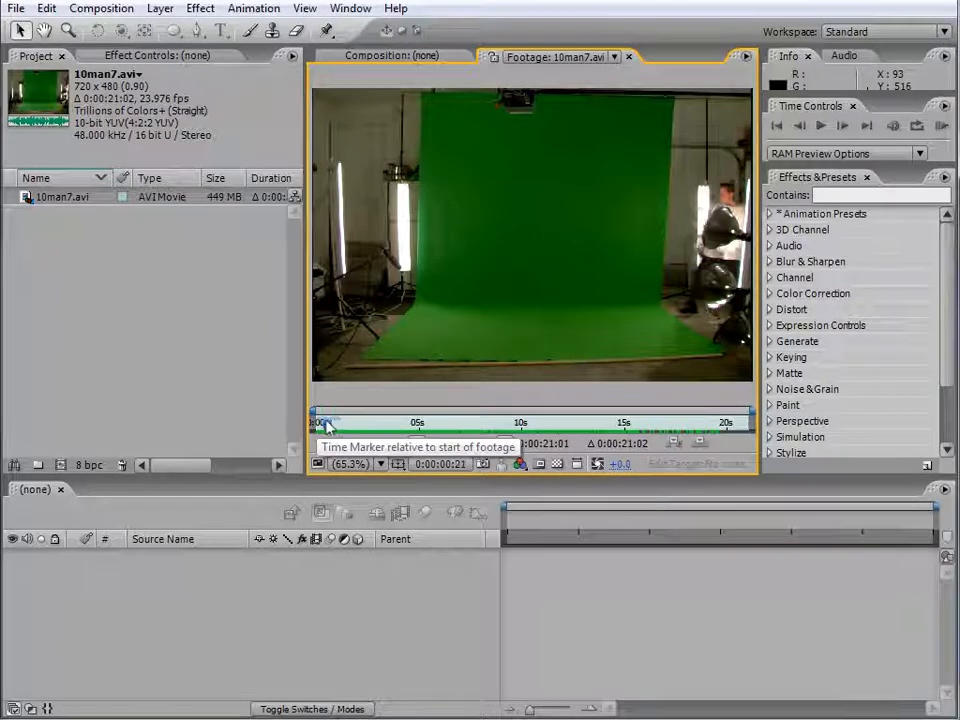
Step: Scrub back and forth through the green-screen footage to preview the clip
left_click_drag(324, 422, 356, 422)
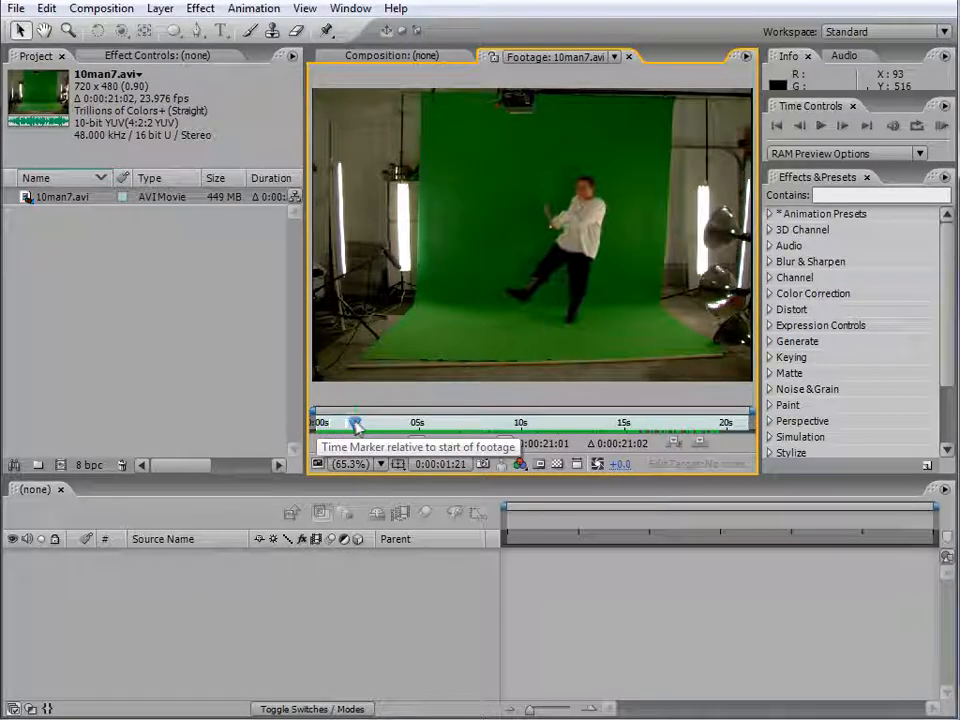
left_click_drag(356, 420, 478, 420)
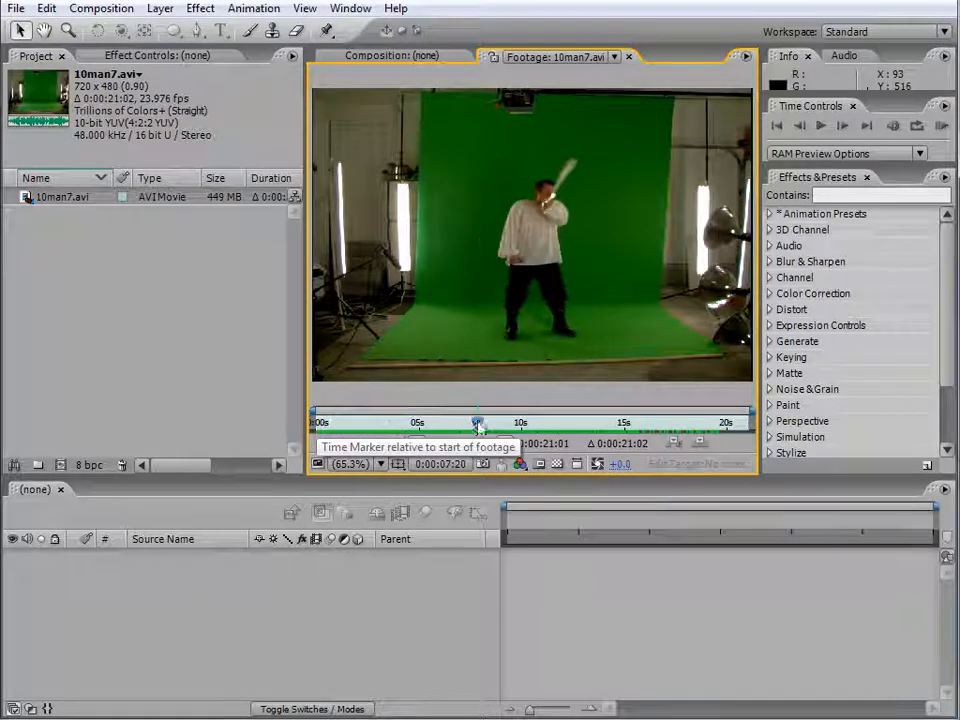
left_click_drag(476, 420, 432, 420)
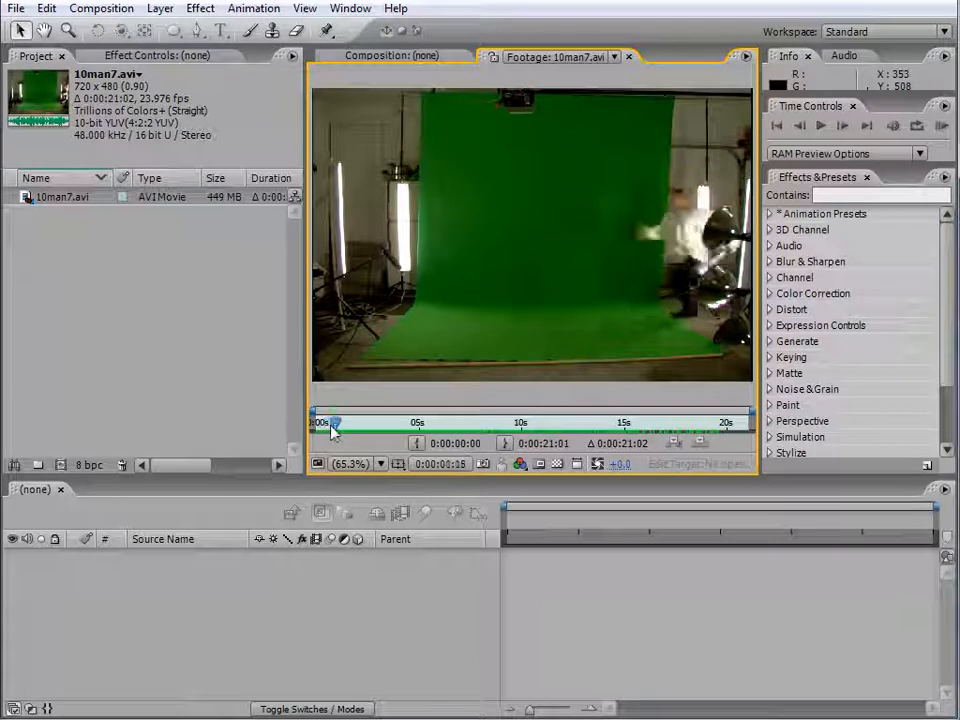
left_click_drag(330, 422, 344, 422)
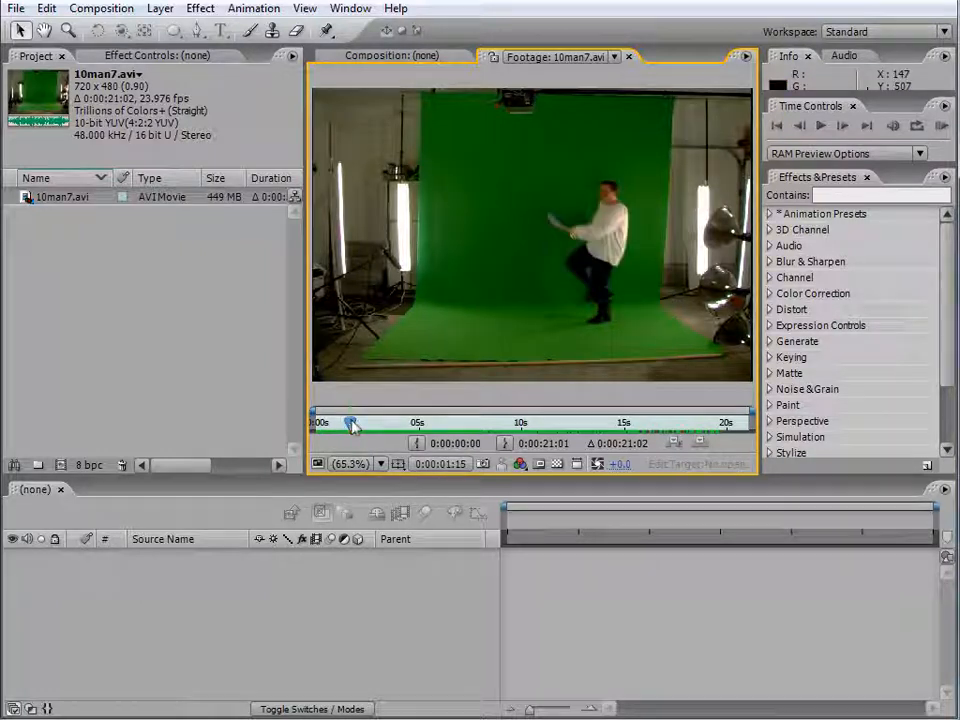
left_click_drag(350, 422, 520, 422)
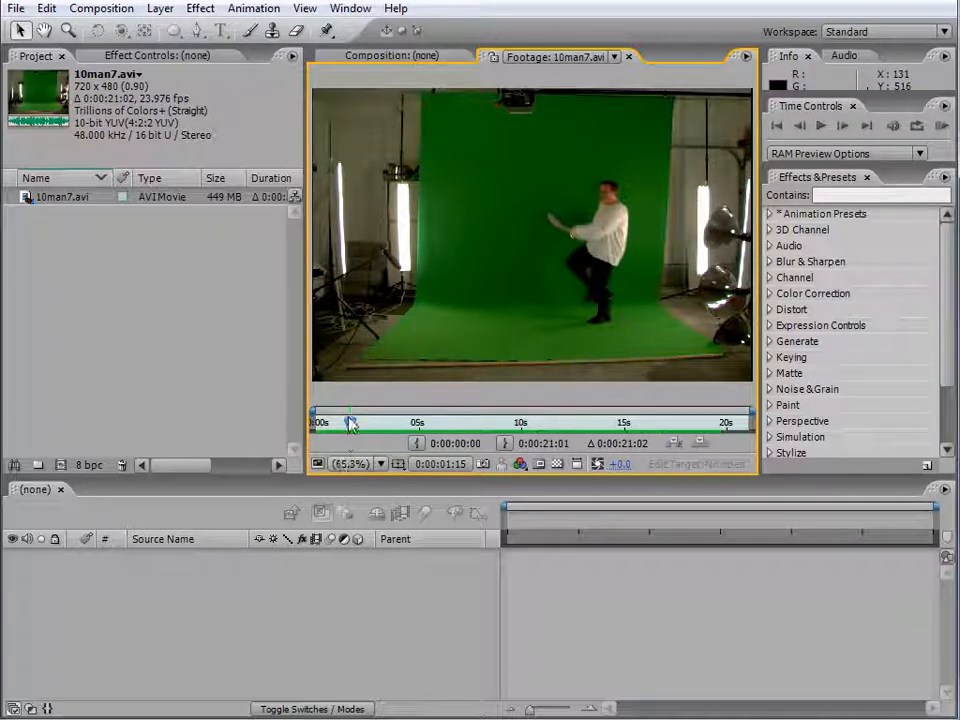
left_click_drag(350, 422, 330, 422)
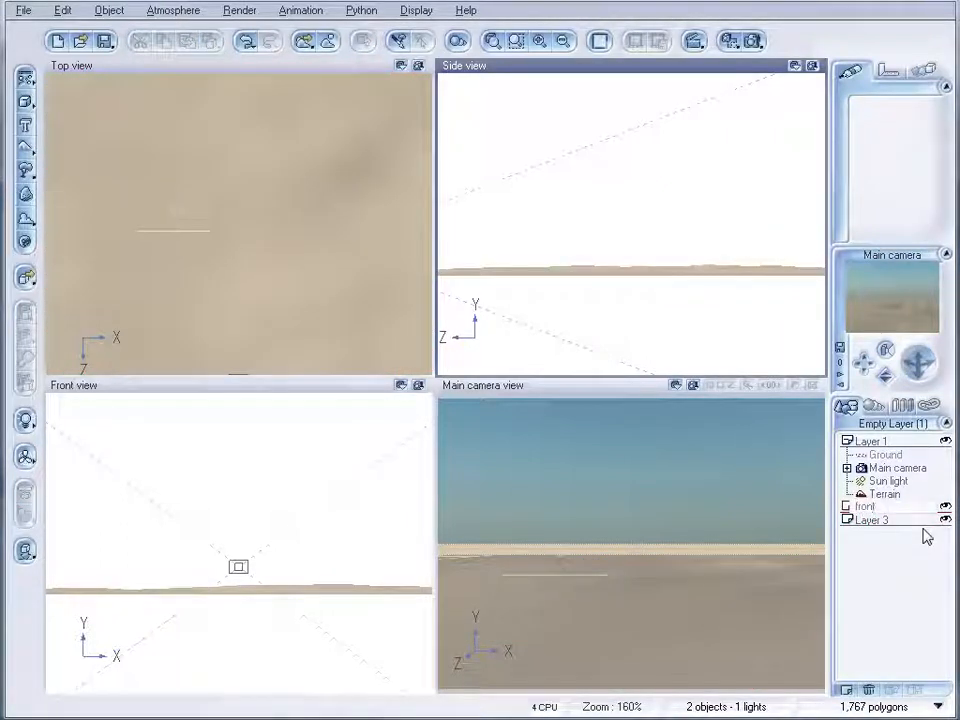
Step: Load the Landscapes > Vegetation material onto the terrain as an EcoSystem
left_click(872, 520)
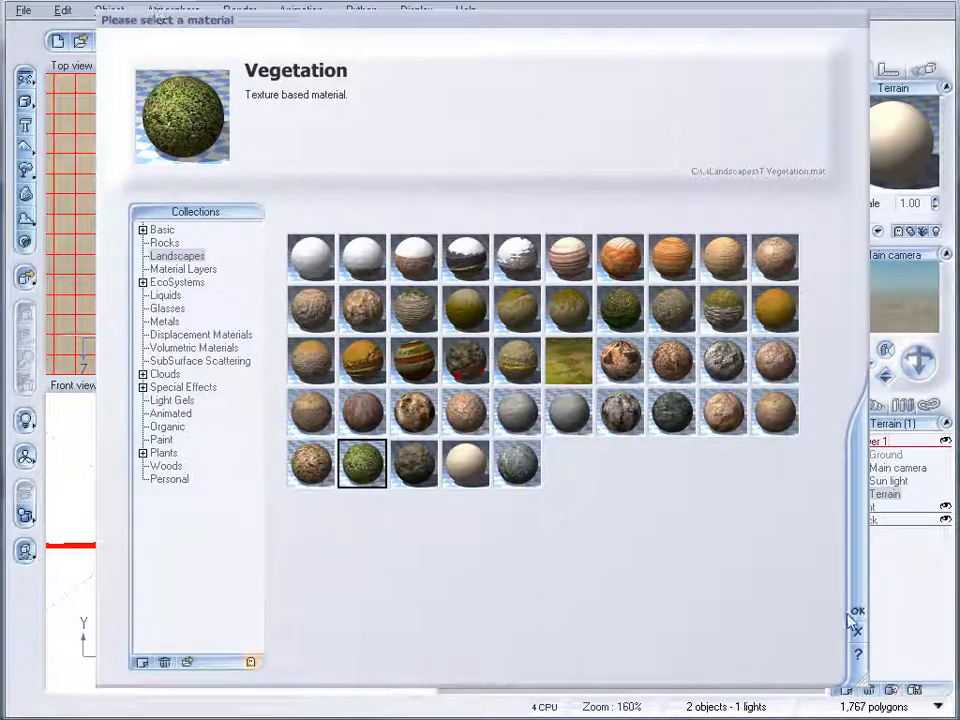
left_click(856, 612)
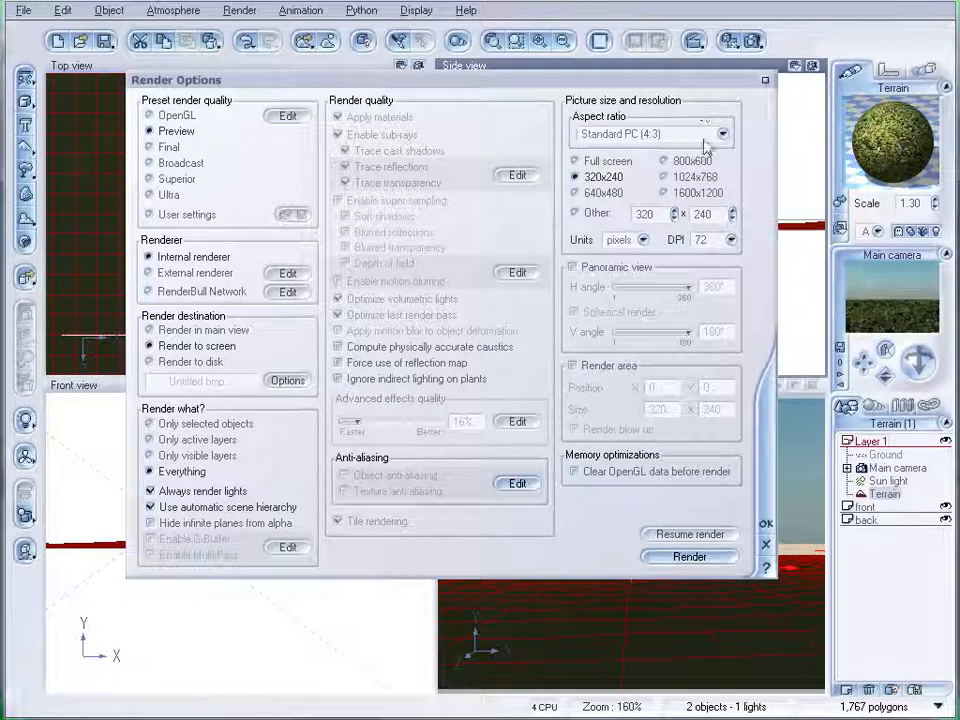
left_click(650, 134)
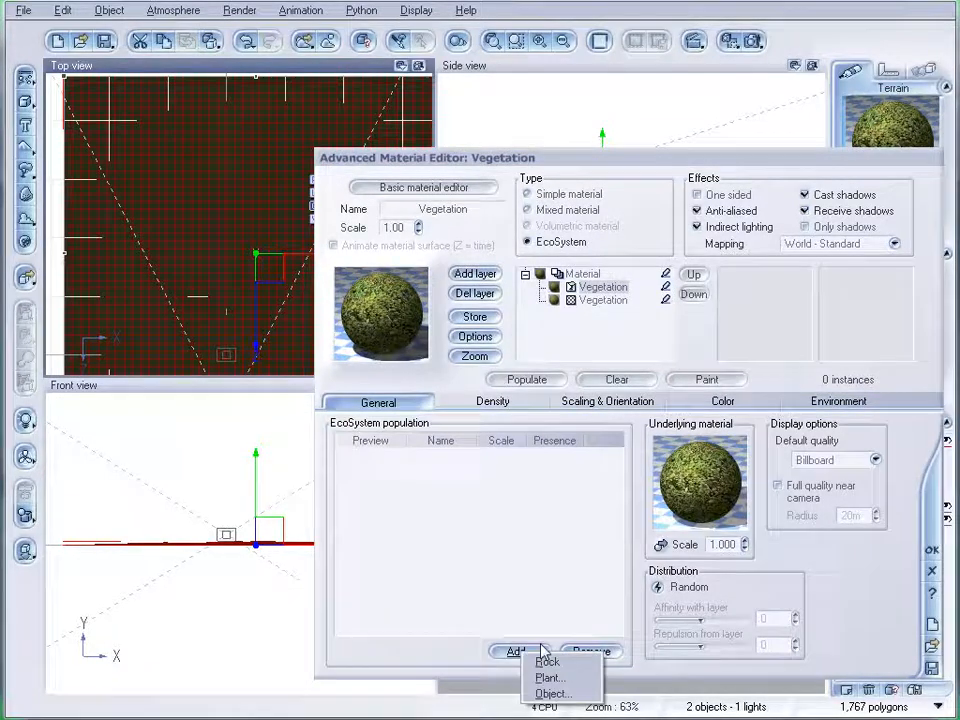
Step: Add Middle Size Palm, Small Palm, Mexican Palm Tree and Coconut Tree to the ecosystem population
left_click(550, 678)
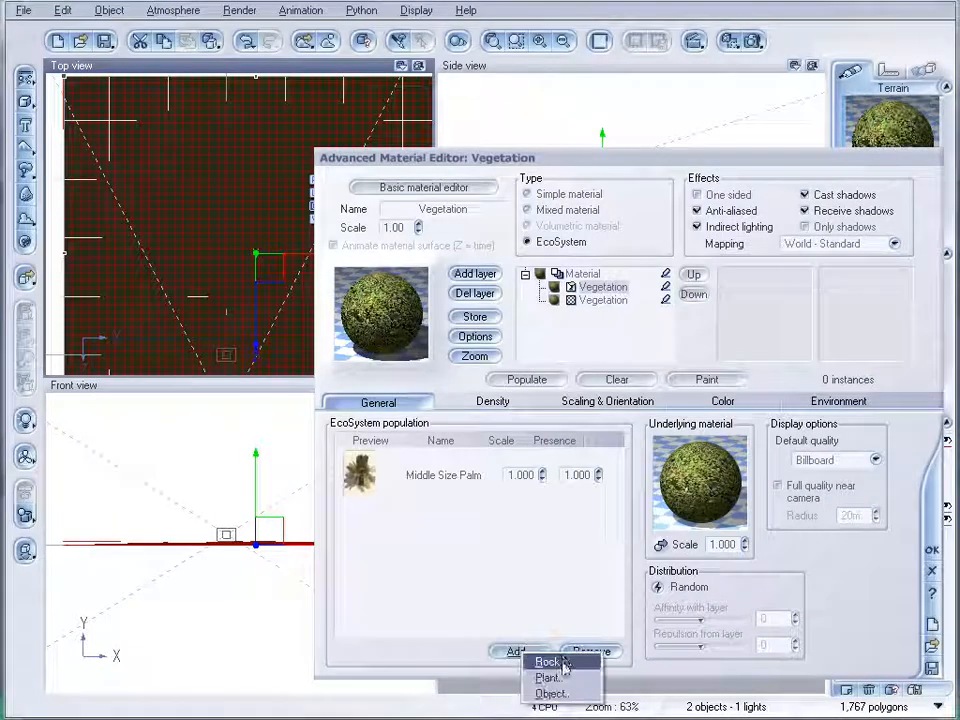
left_click(548, 678)
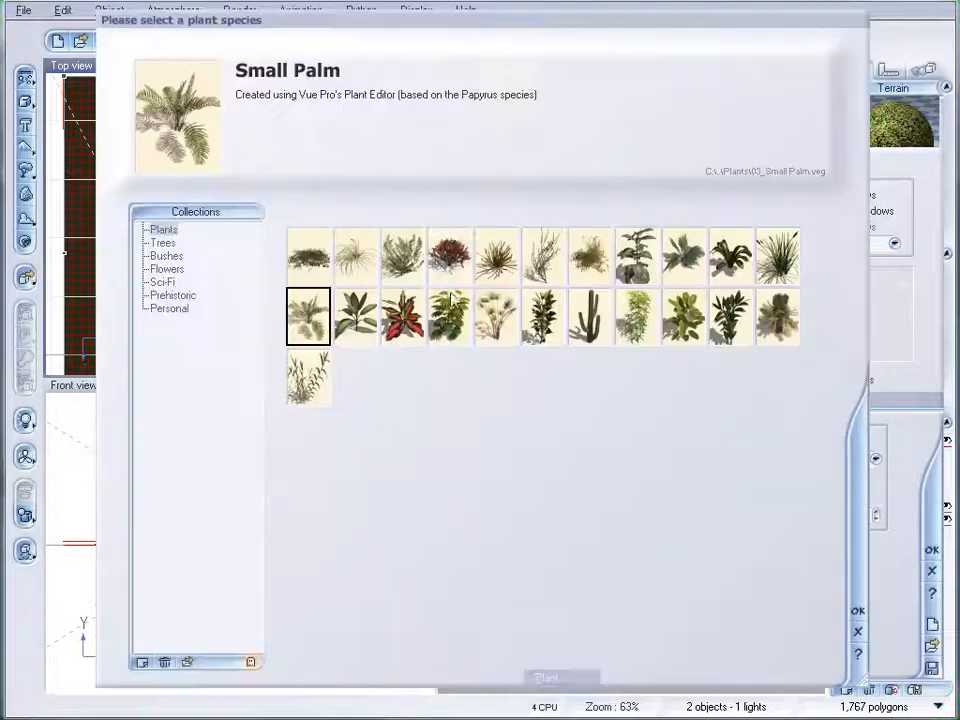
left_click(162, 242)
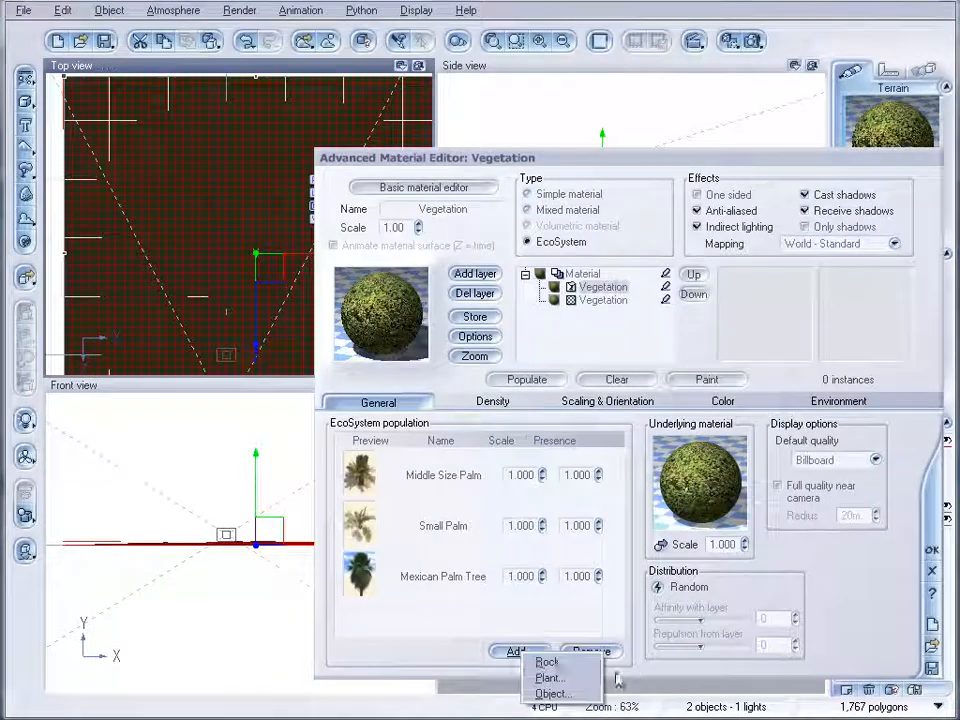
left_click(548, 678)
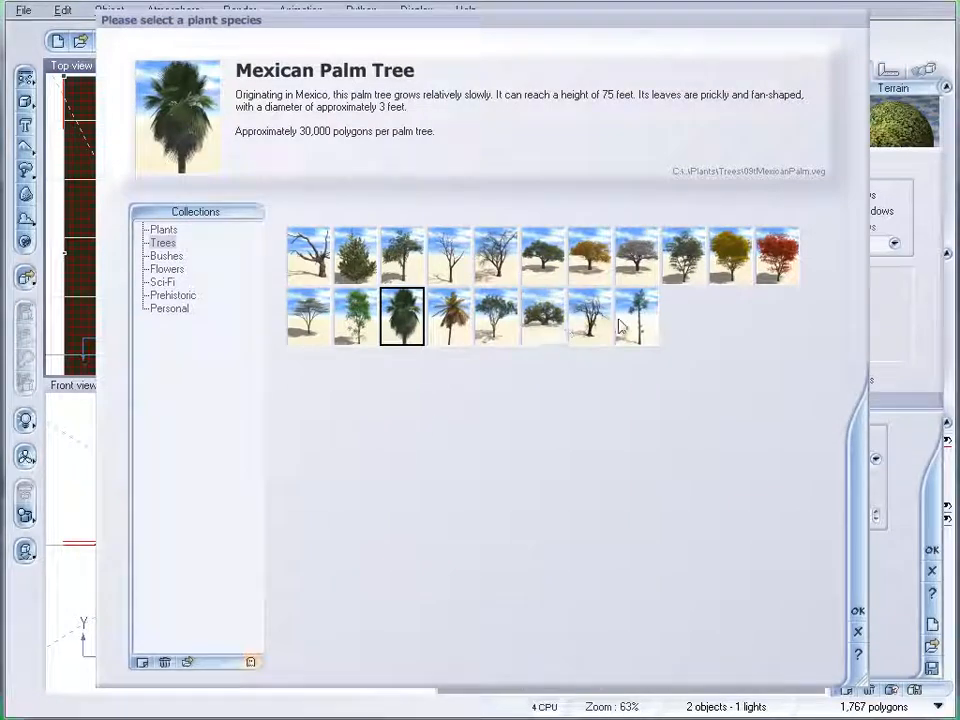
left_click(448, 316)
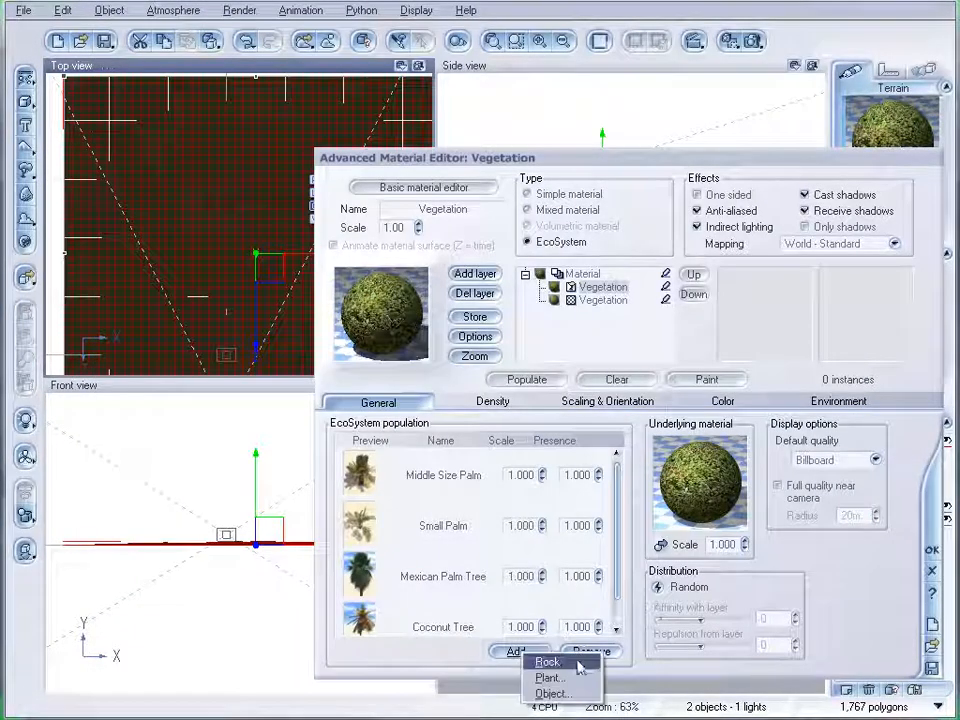
left_click(548, 676)
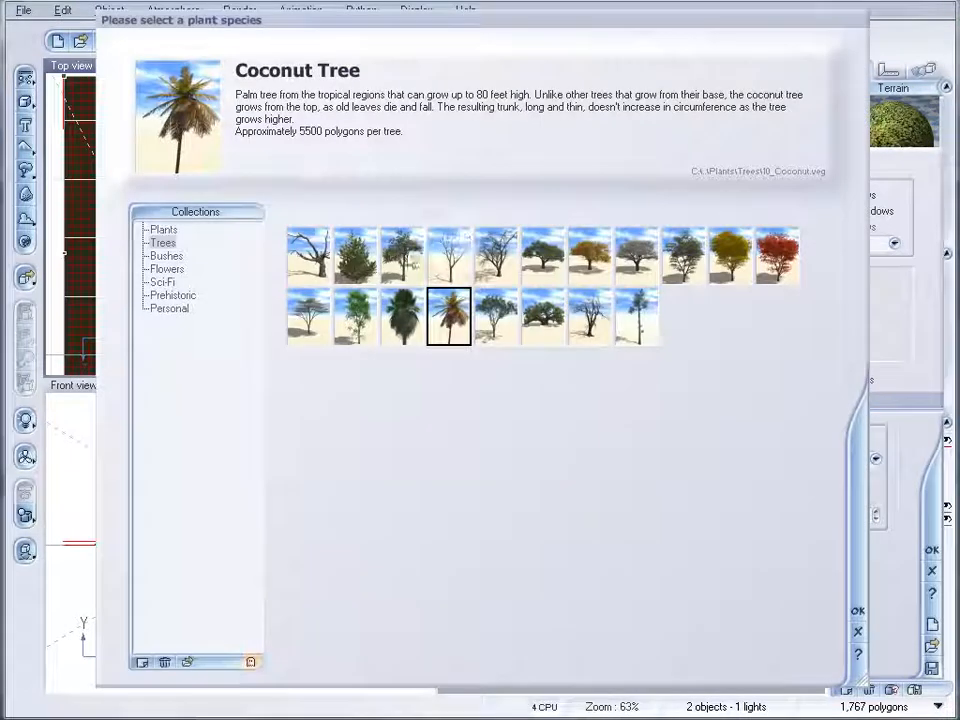
left_click(856, 612)
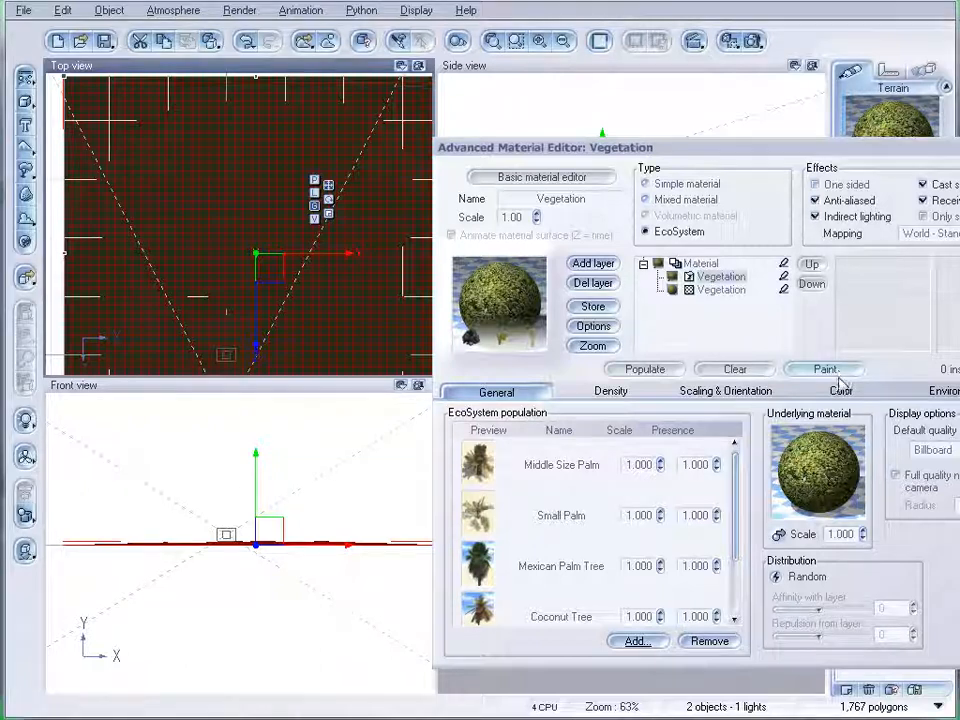
Step: Brush roughly 748 palm instances across the terrain with the EcoSystem Painter and preview-render the jungle
left_click(824, 368)
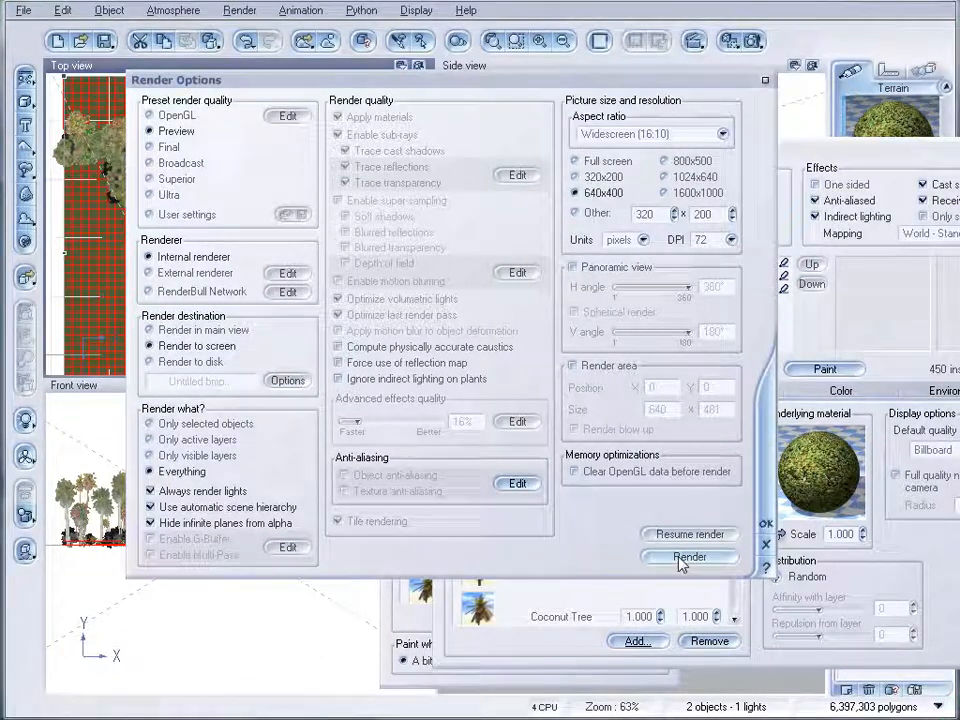
left_click(688, 556)
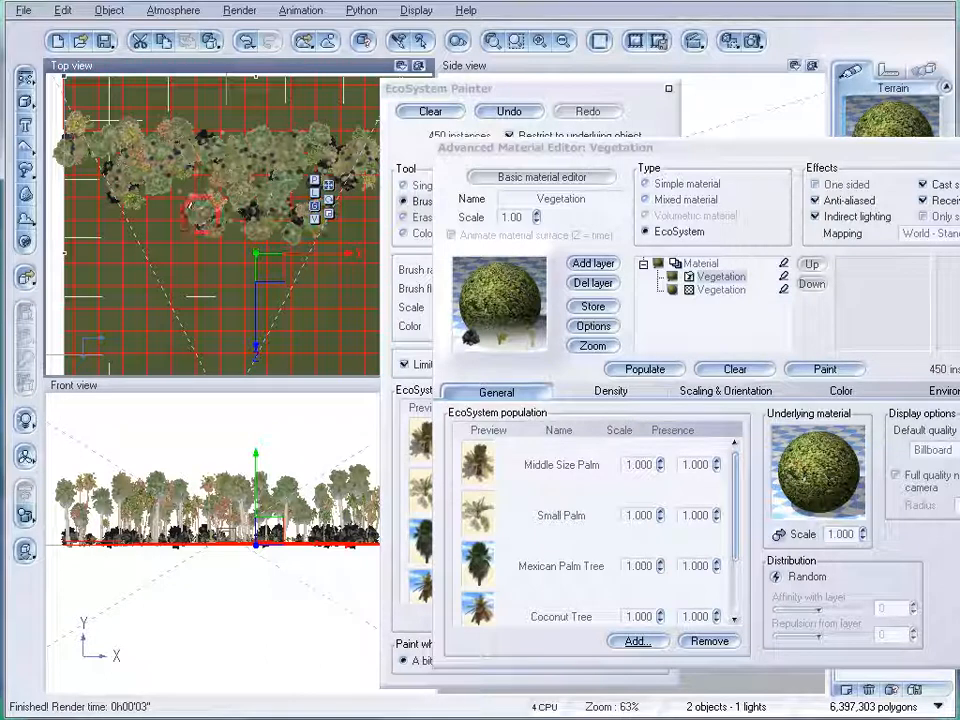
left_click(644, 368)
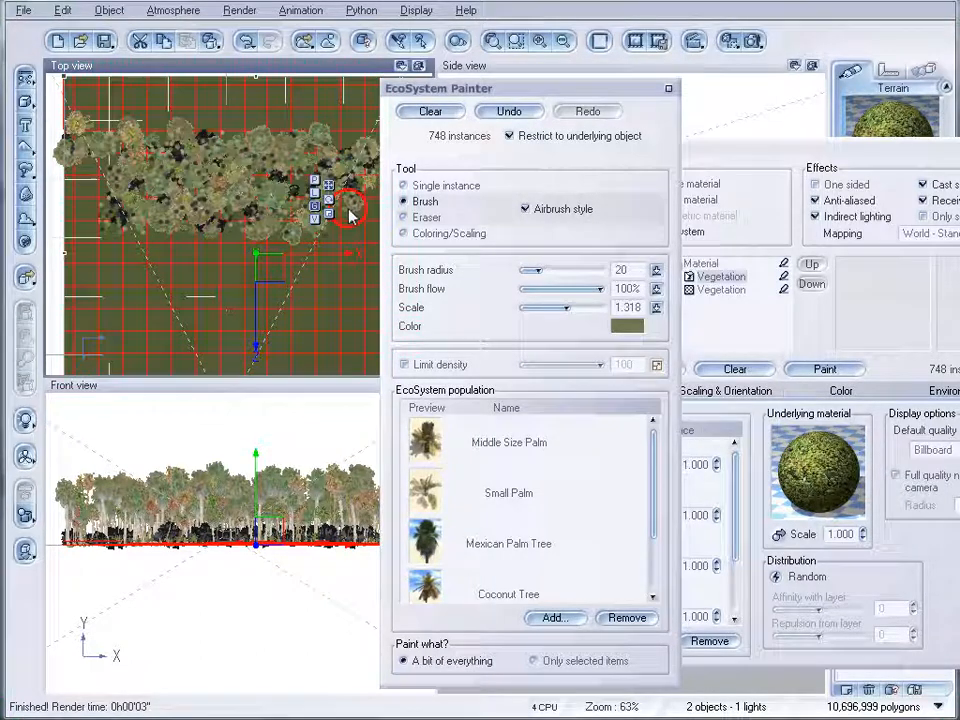
left_click_drag(340, 210, 176, 200)
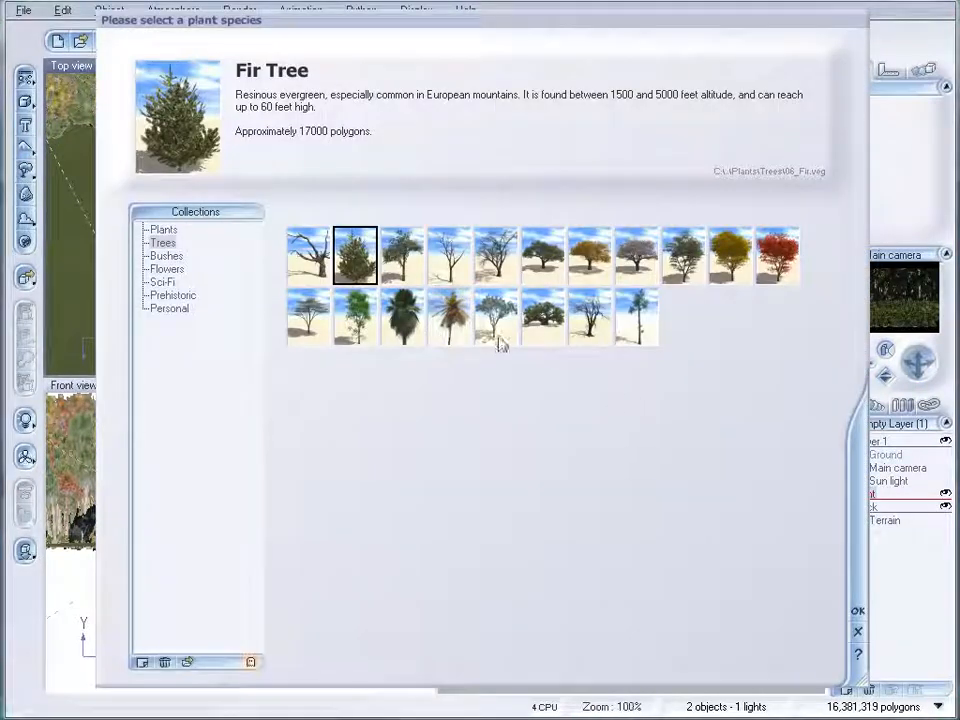
Step: Place a standalone Coconut Tree, position it in the Top view and preview-render the front layer
left_click(448, 316)
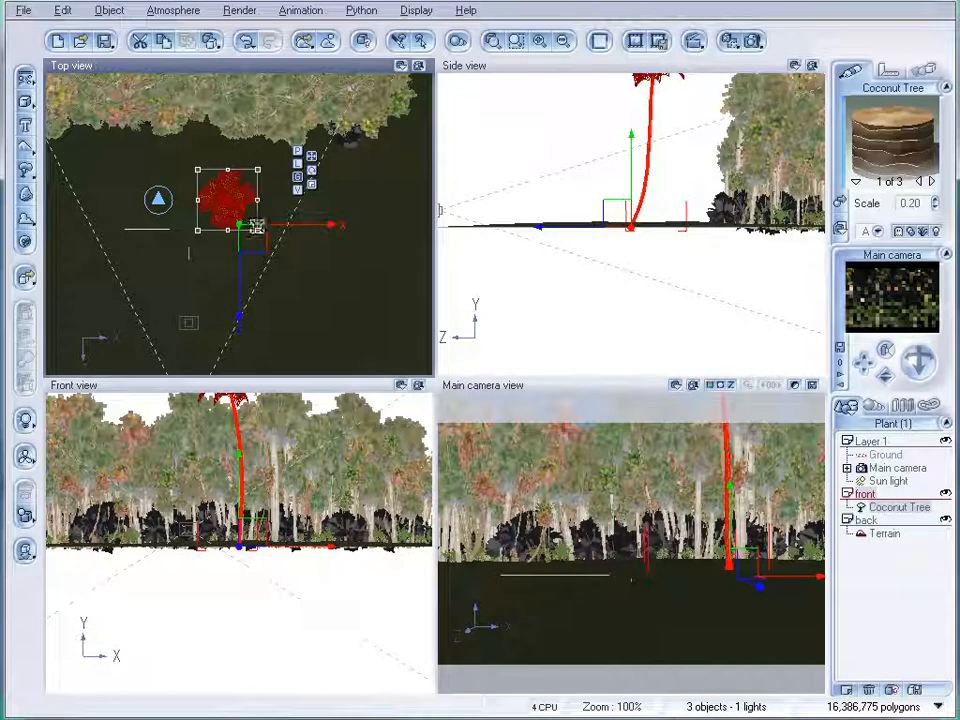
left_click_drag(230, 224, 270, 320)
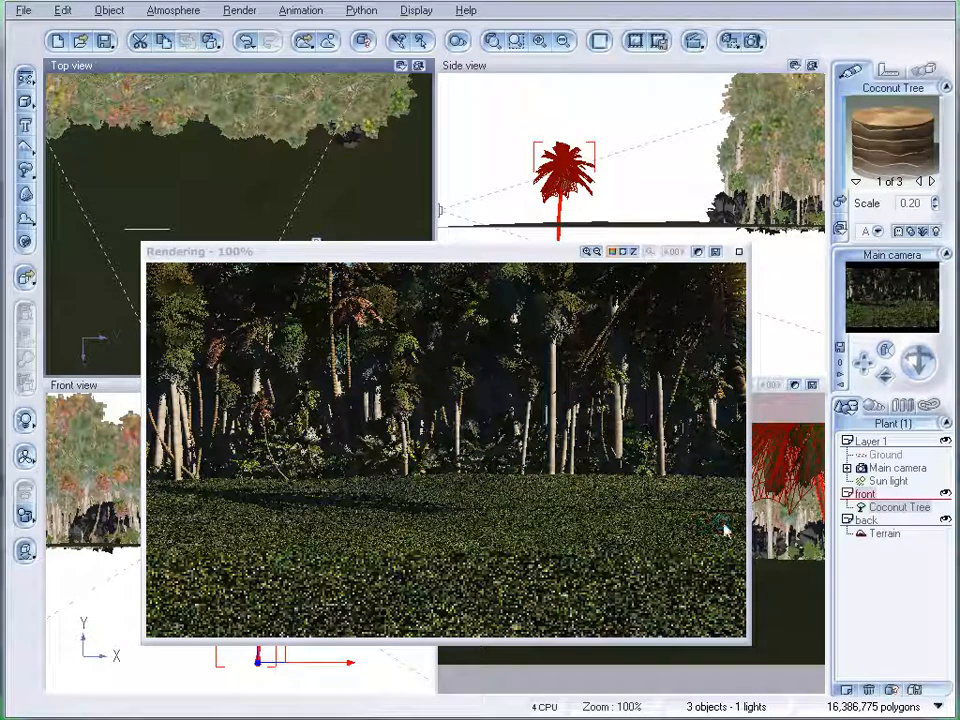
left_click(738, 252)
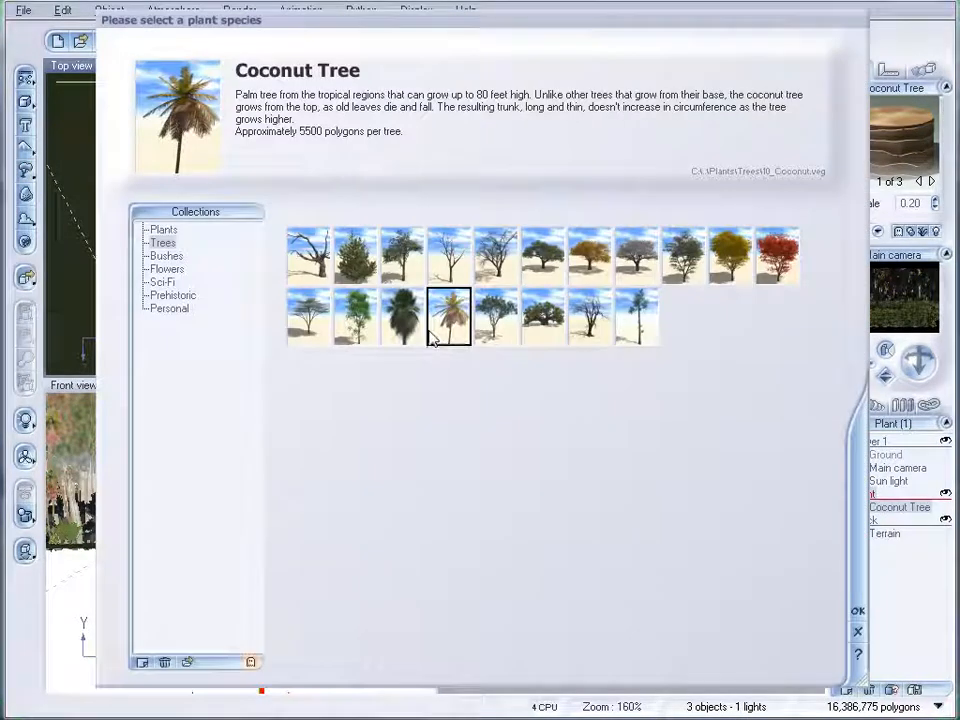
left_click(164, 228)
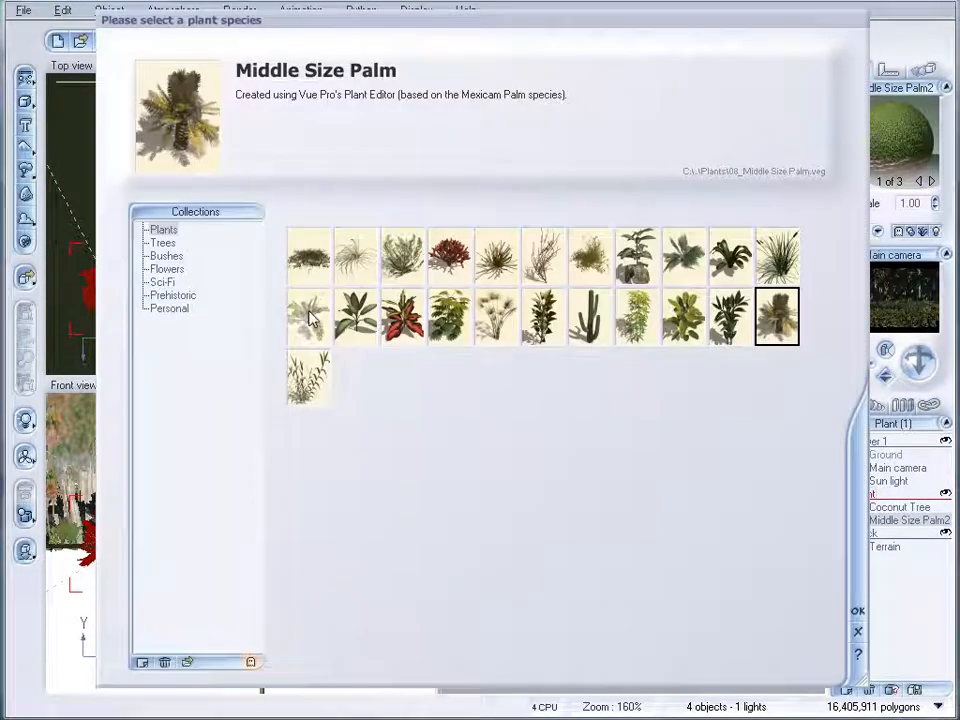
Step: Add a standalone Middle Size Palm and a Small Palm beside the Coconut Tree
left_click(856, 610)
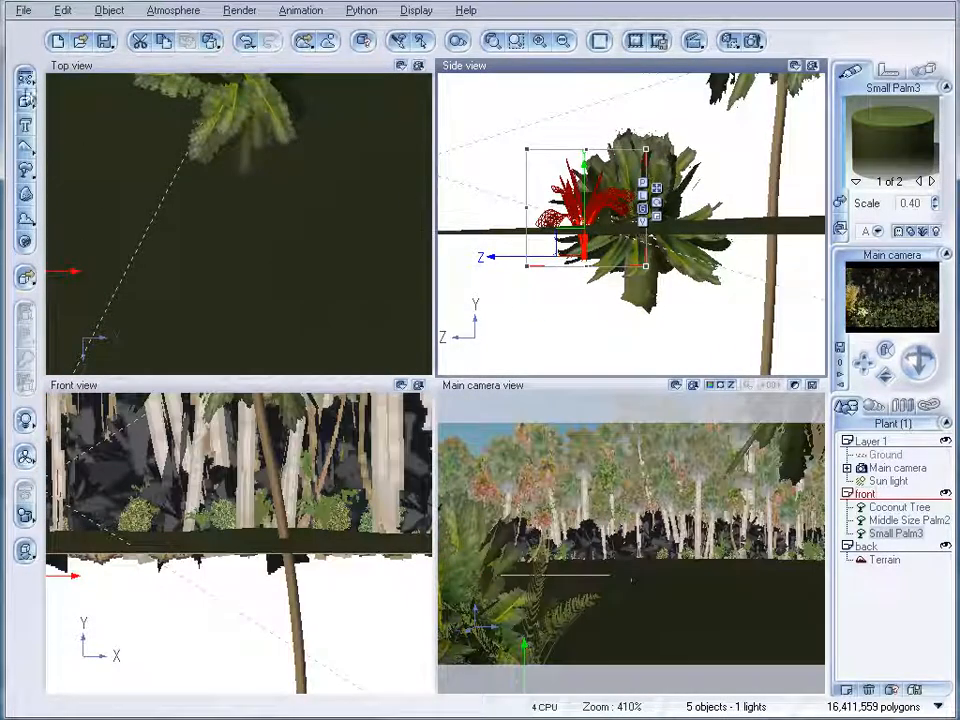
double_click(890, 136)
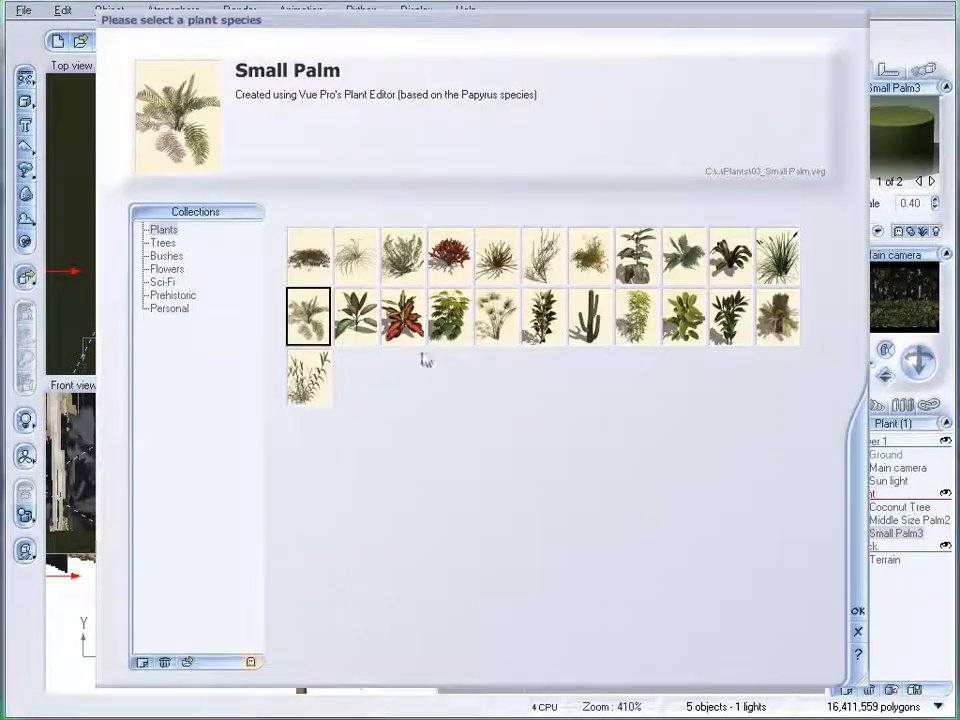
mouse_move(860, 610)
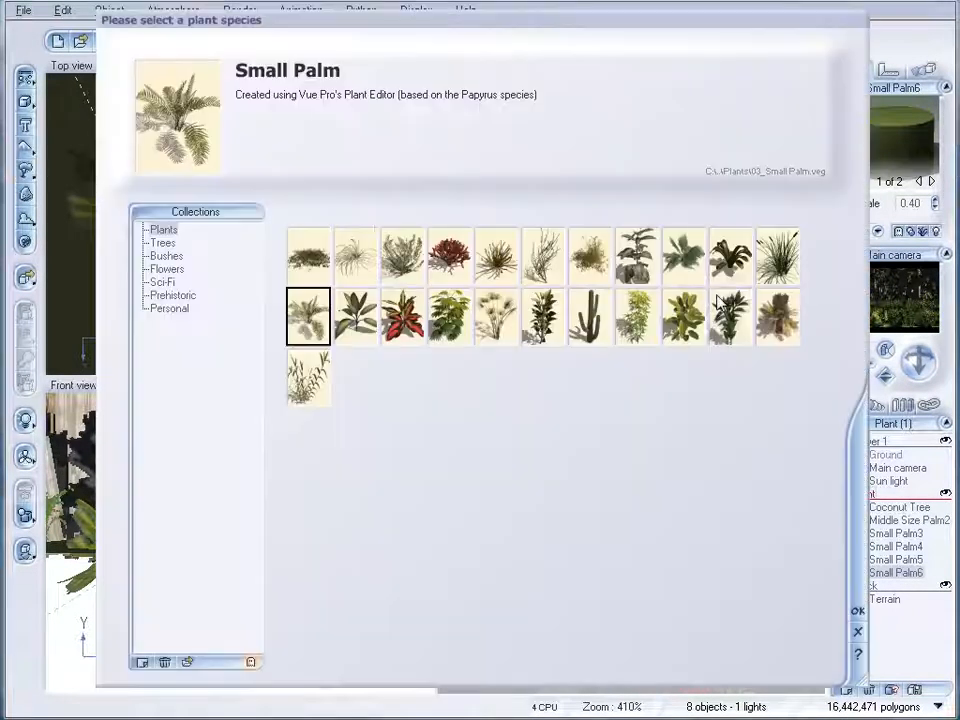
Step: Add a Summer Cherry Tree from the trees collection to the front layer
left_click(162, 242)
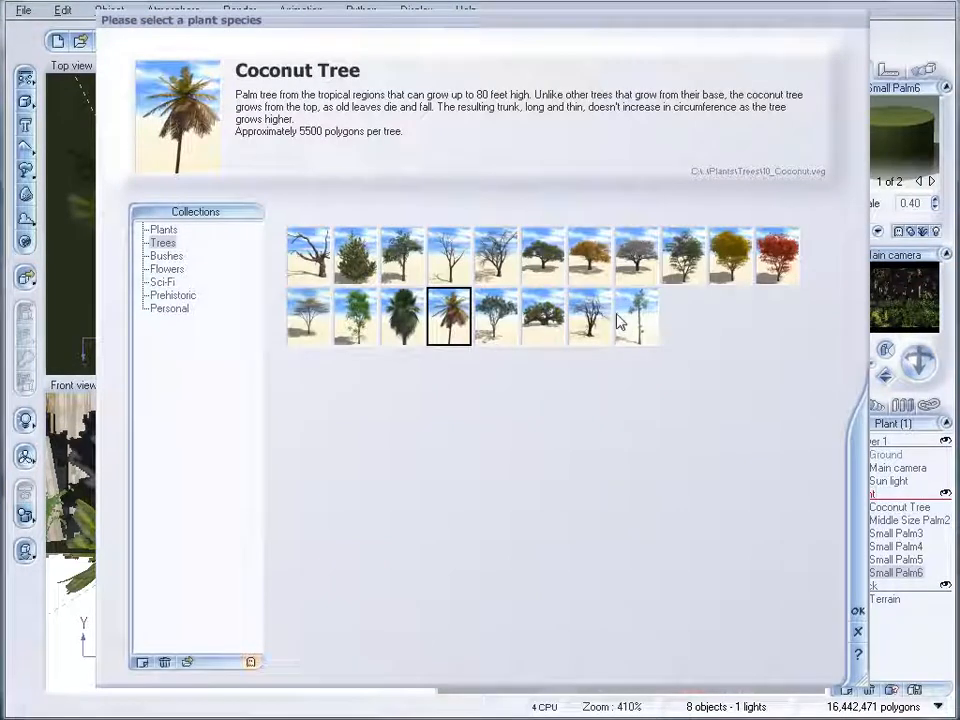
left_click(542, 256)
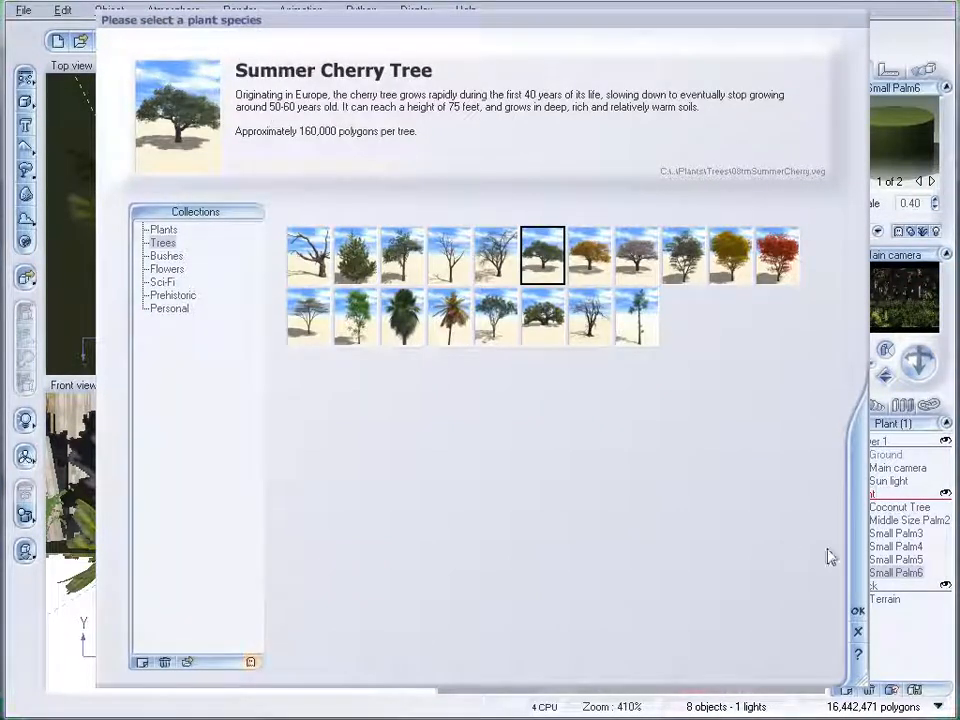
left_click(856, 610)
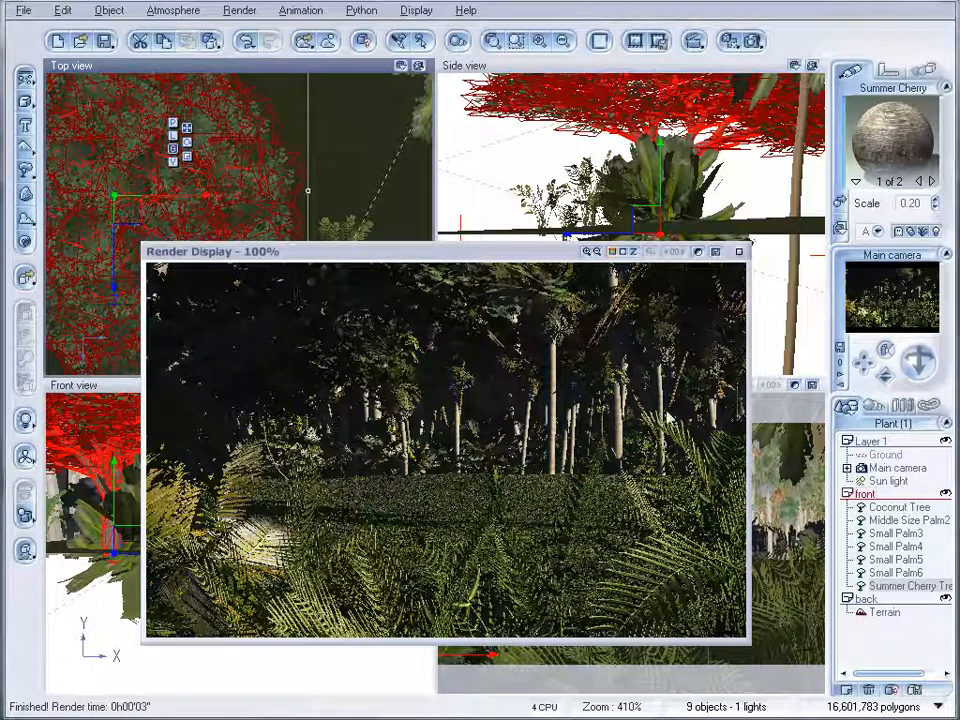
Step: Close the finished render and re-render the front layer preview against the dark background
left_click(740, 252)
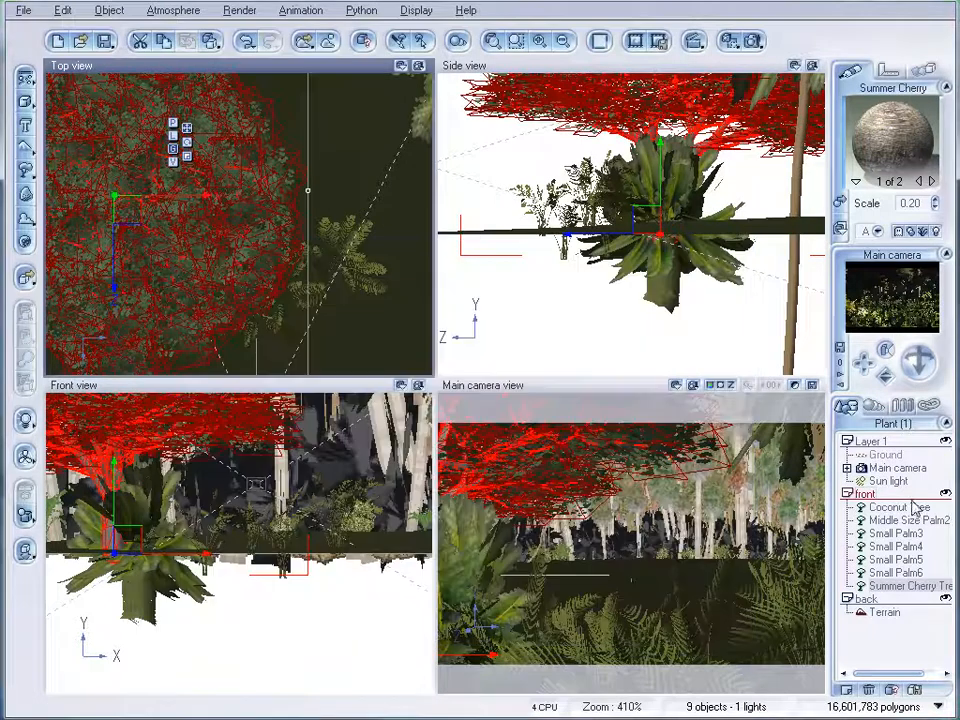
left_click(172, 10)
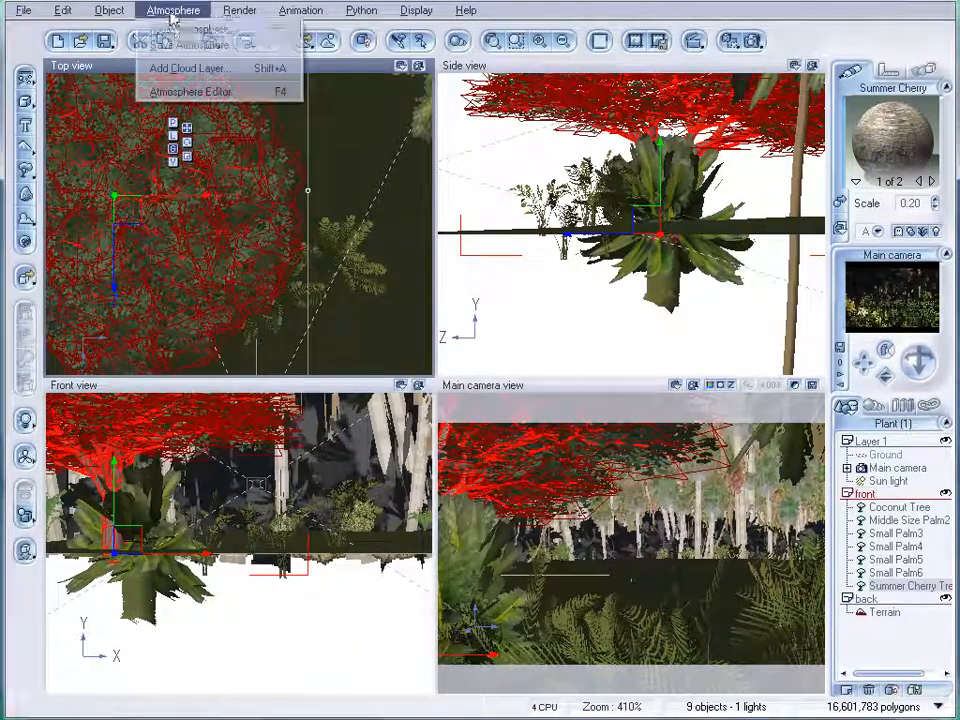
left_click(188, 92)
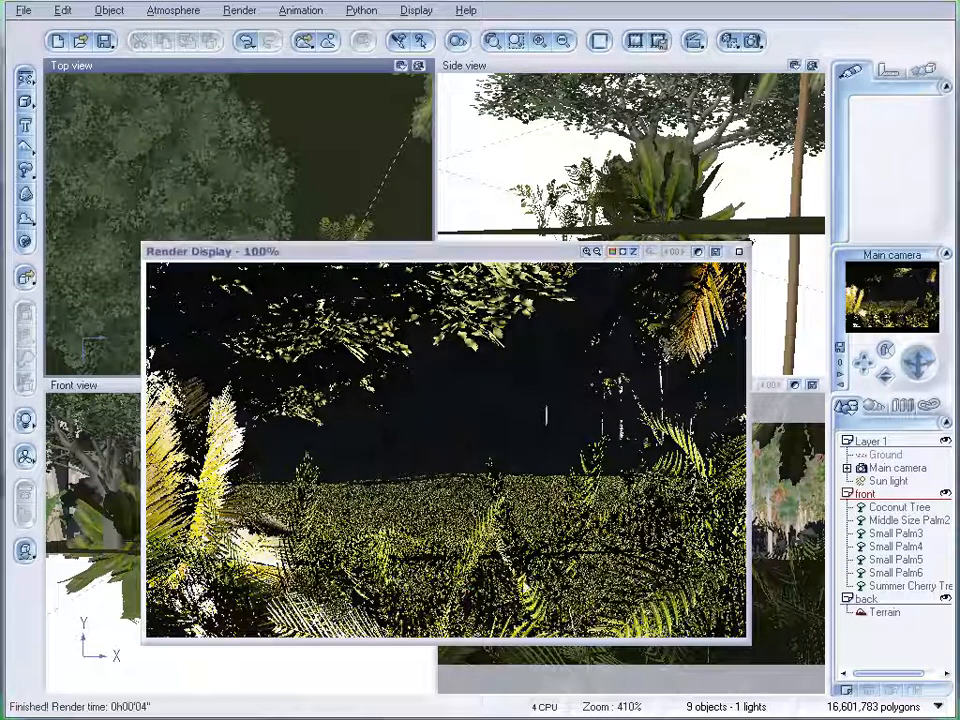
Step: Load the Oakland atmosphere preset for the front layer
left_click(740, 252)
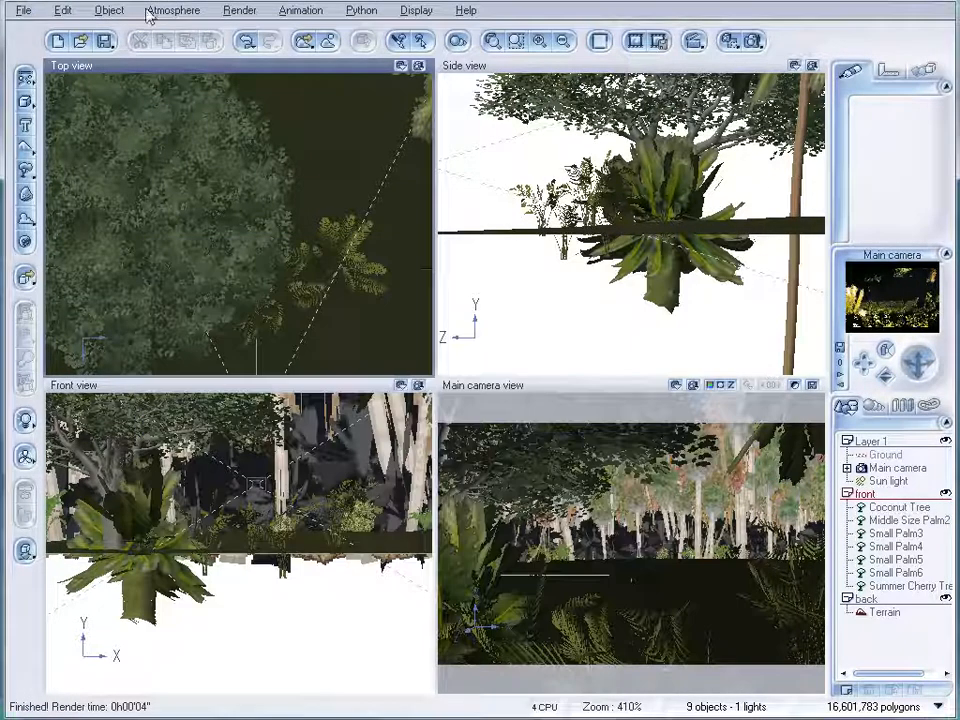
left_click(172, 10)
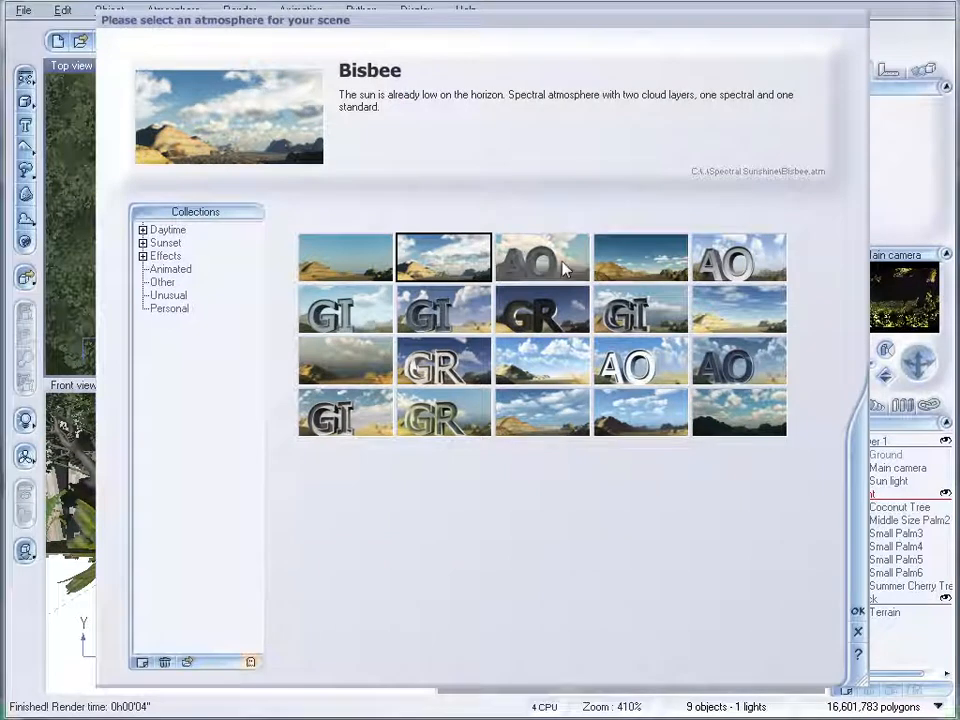
left_click(542, 256)
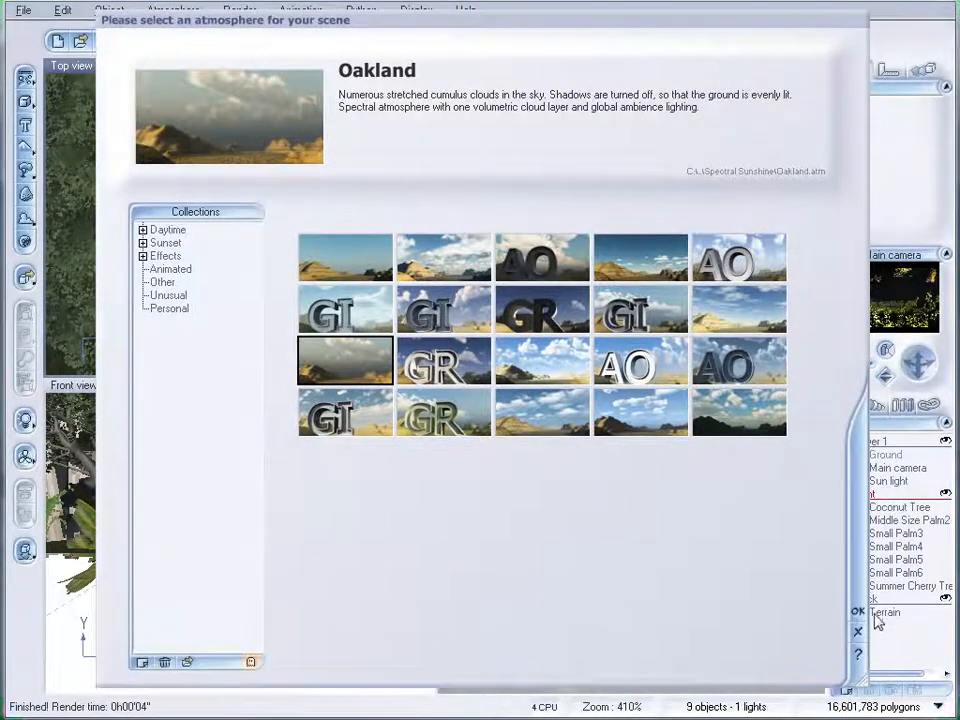
left_click(856, 612)
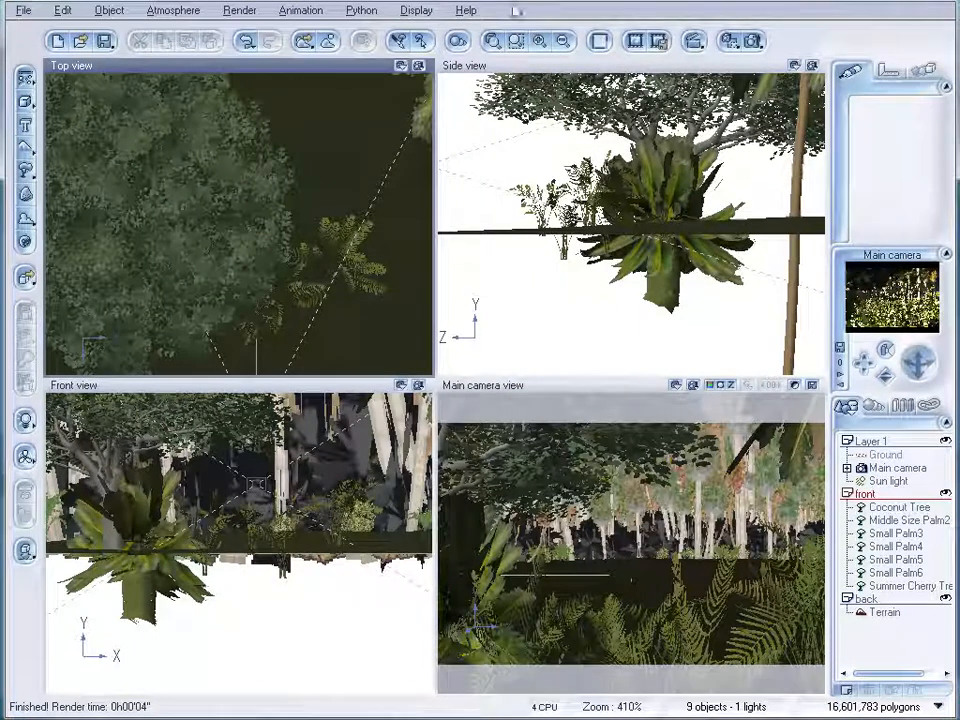
Step: Dim the light intensity, thicken haze and fog, raise anisotropy, lower glow, and preview-render
left_click(172, 10)
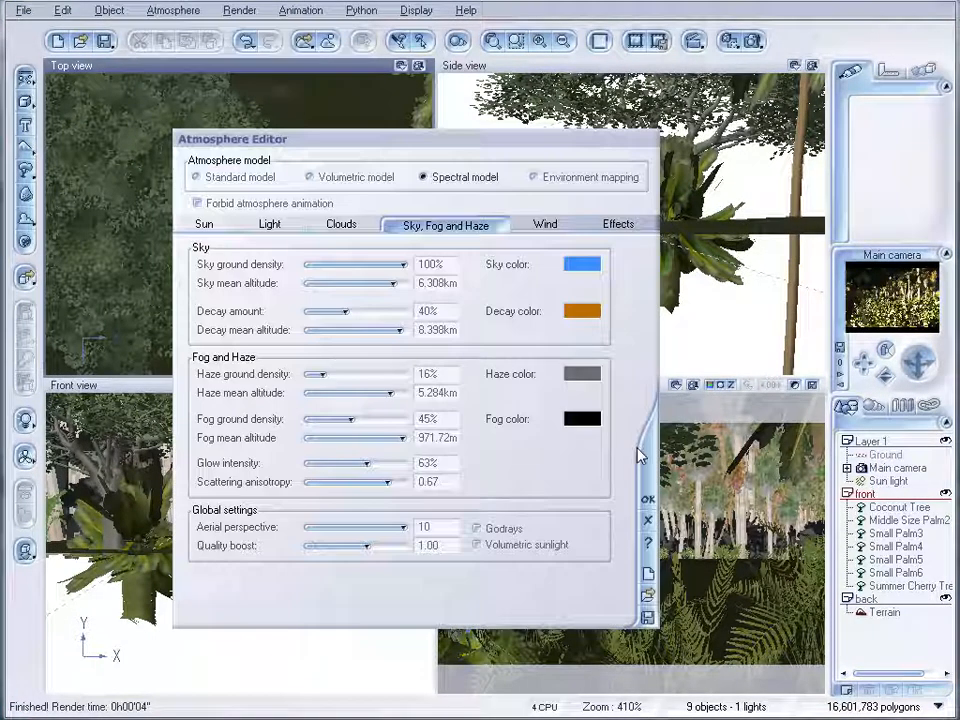
left_click(268, 224)
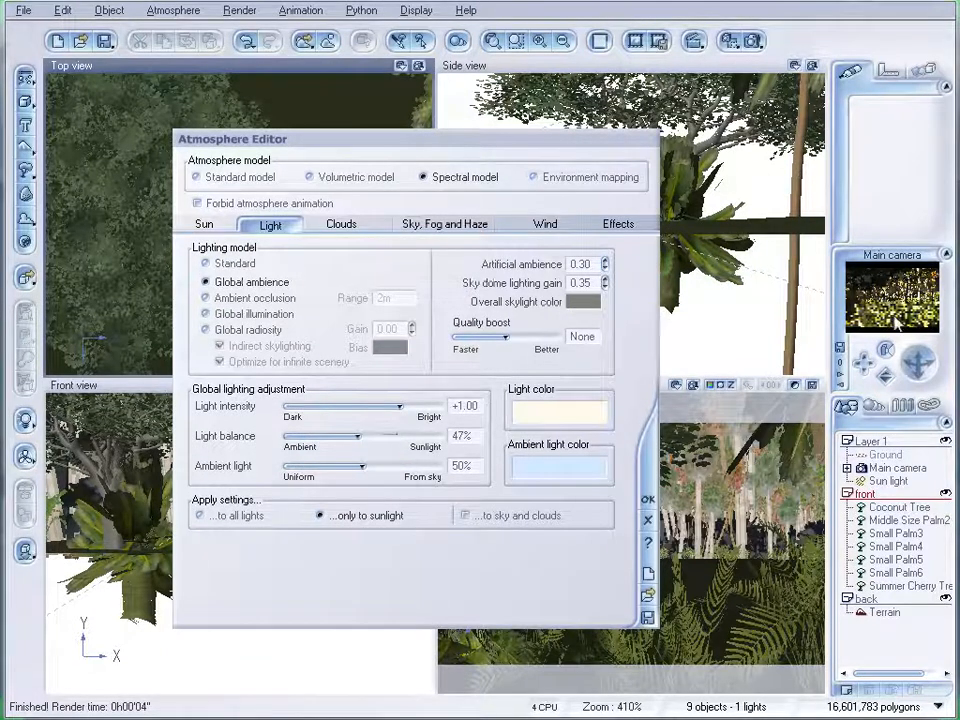
left_click_drag(412, 404, 376, 404)
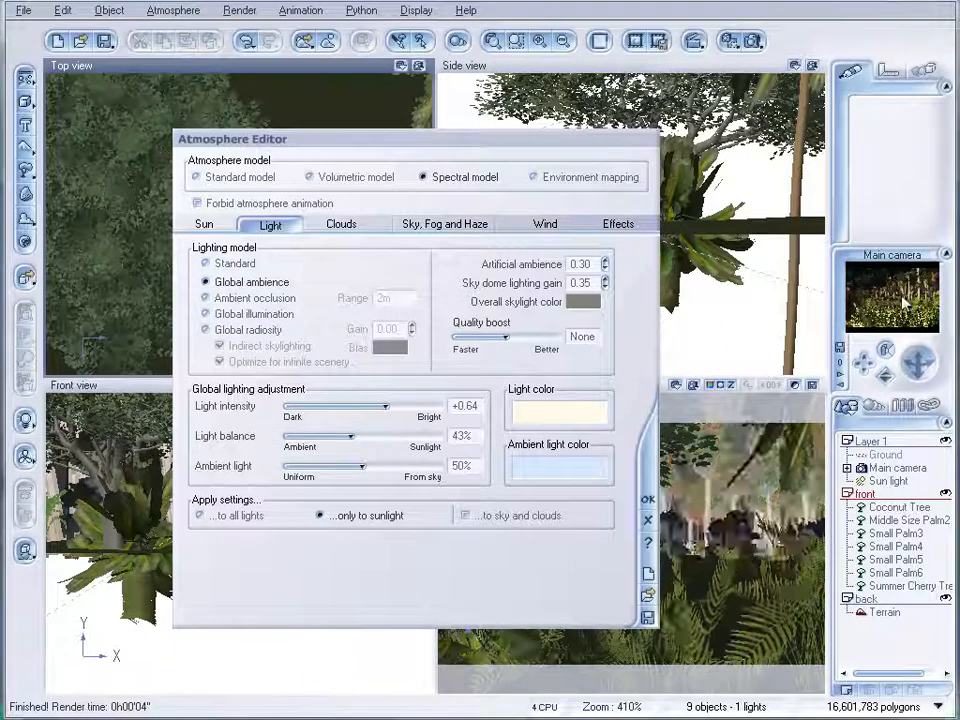
left_click(444, 224)
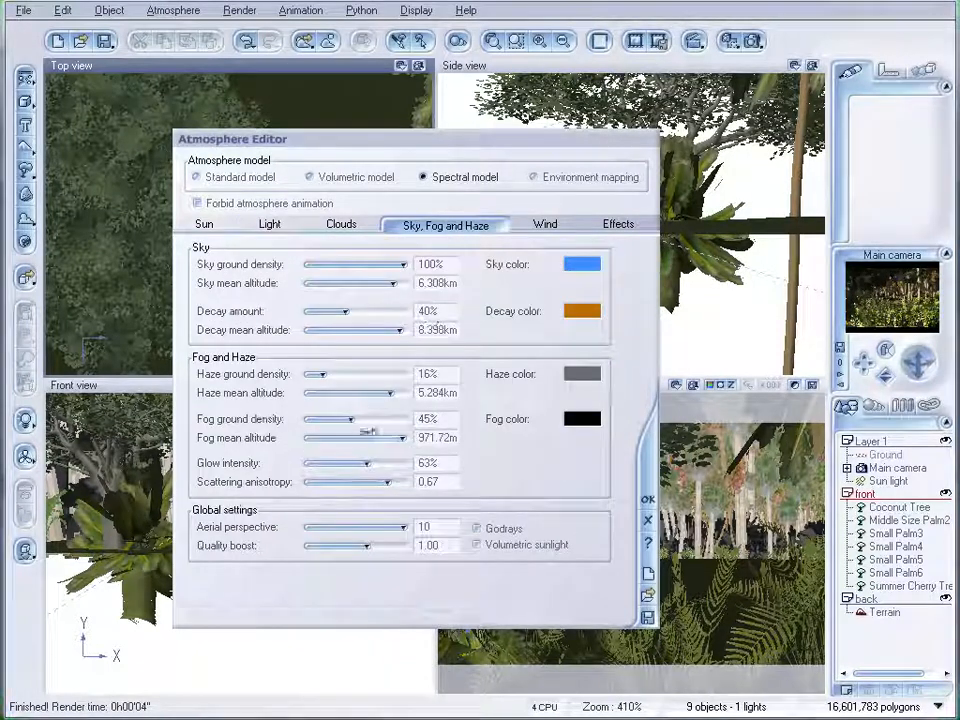
left_click_drag(316, 374, 336, 374)
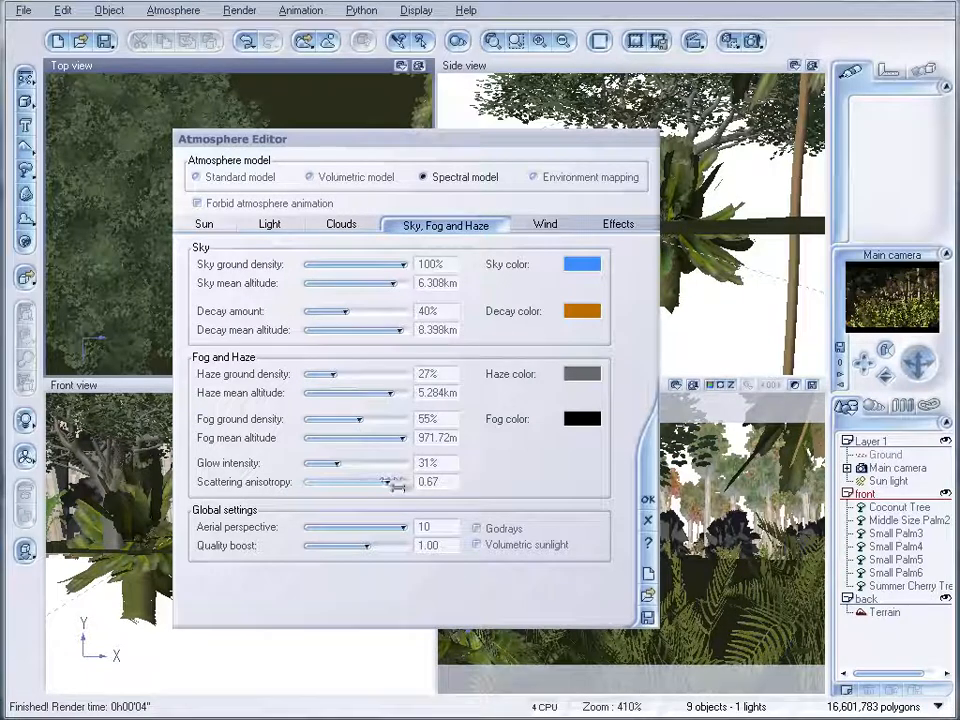
left_click_drag(378, 480, 400, 480)
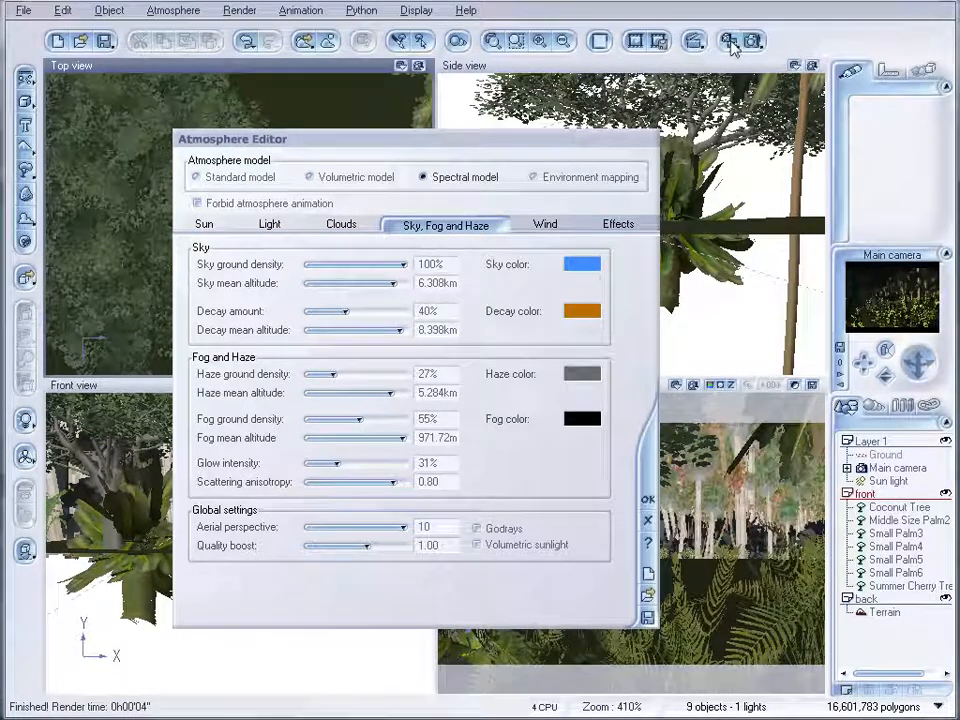
left_click(732, 40)
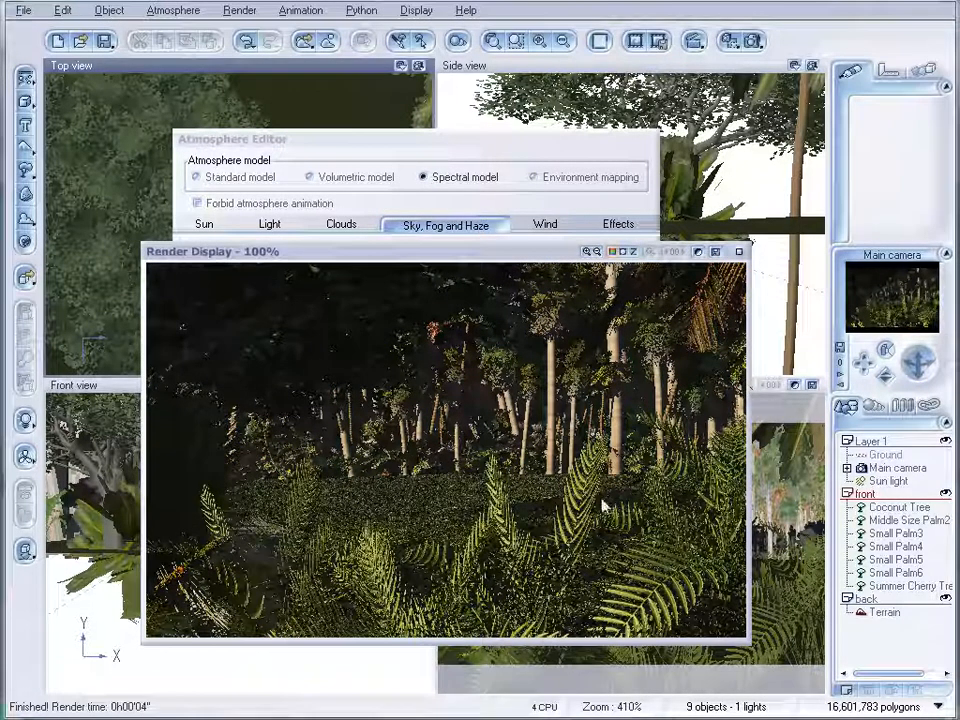
mouse_move(424, 470)
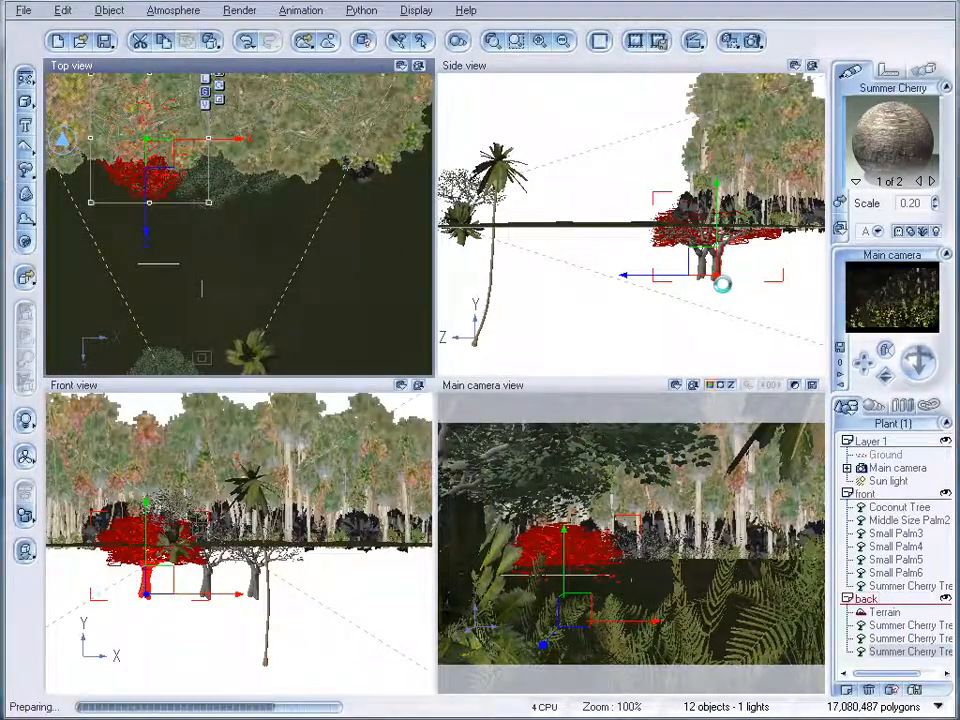
Step: Start a preview render of the back layer and stop it partway through
left_click(240, 10)
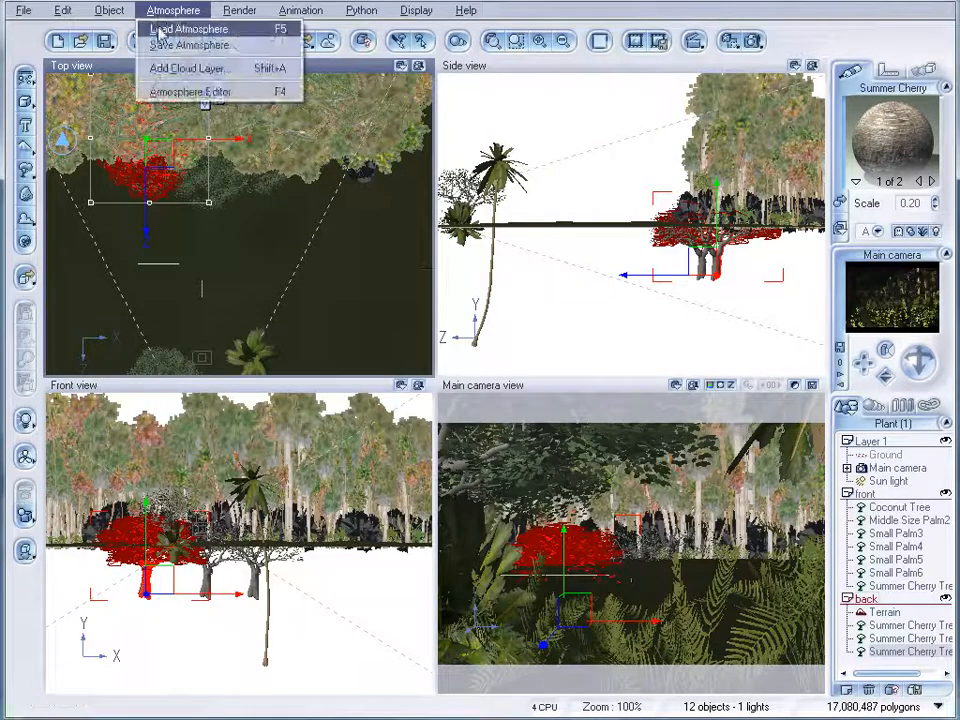
left_click(184, 28)
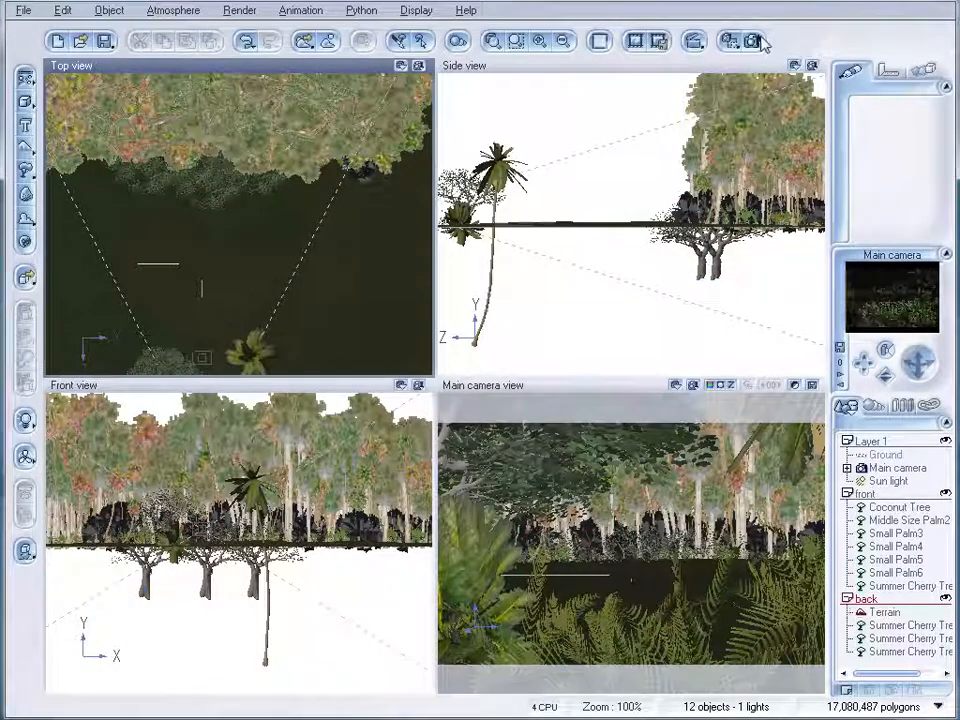
left_click(752, 40)
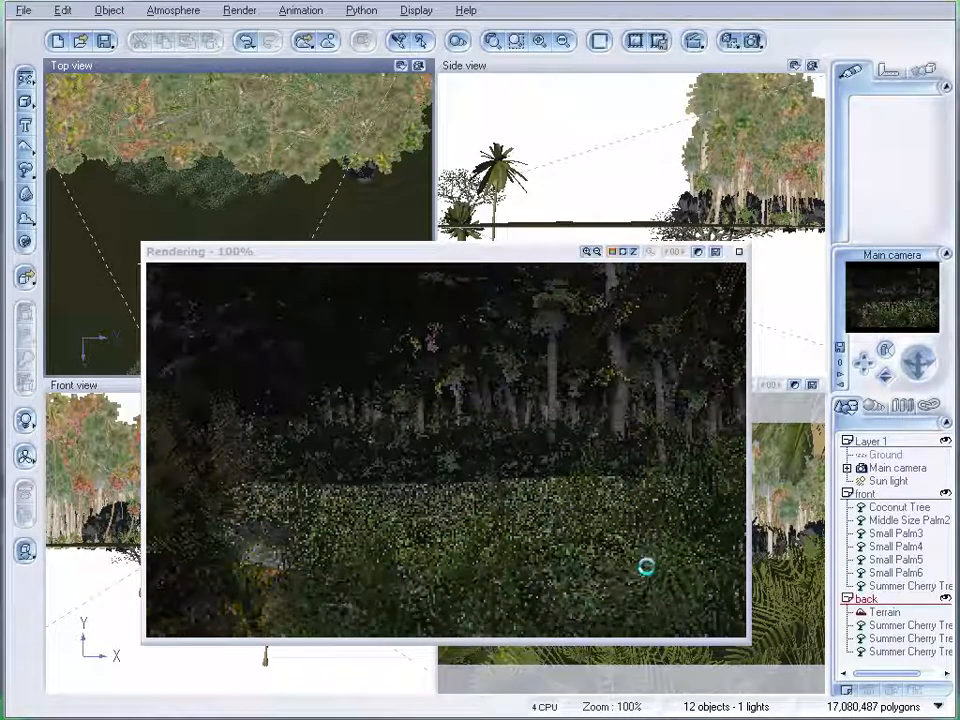
left_click(740, 252)
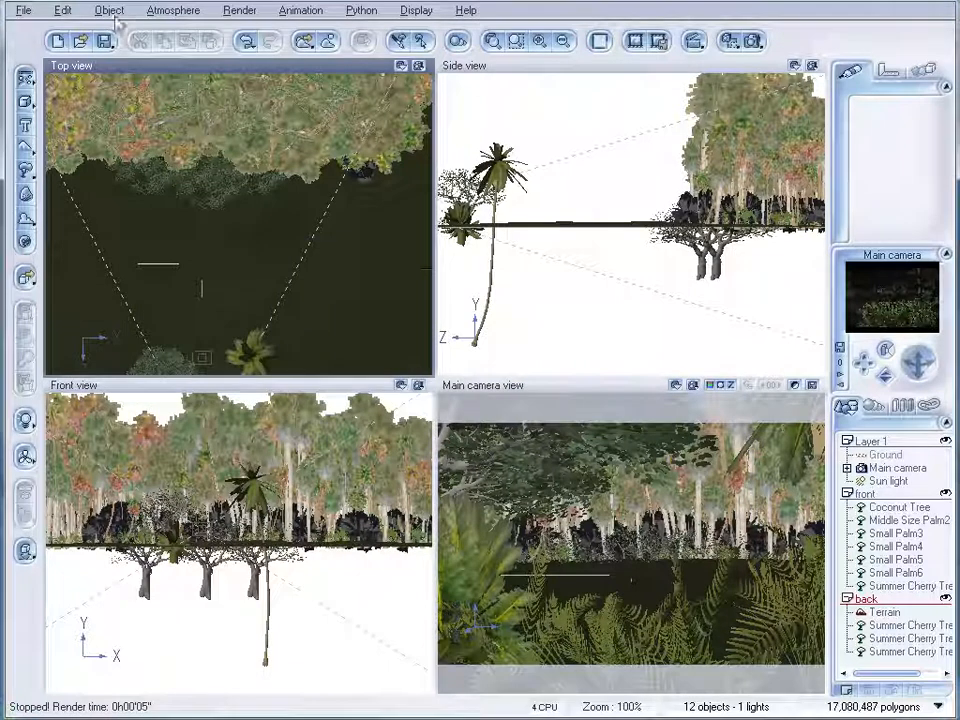
left_click(172, 10)
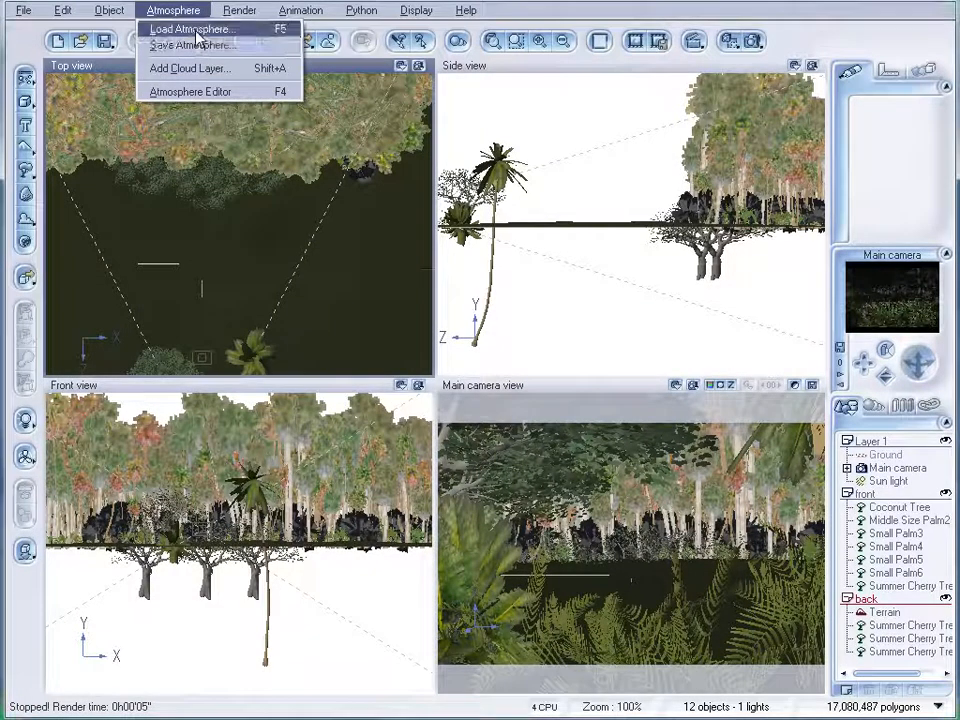
Step: Load a Spectral Sunsets preset (Pink Evening) for the back layer and preview-render it
left_click(192, 28)
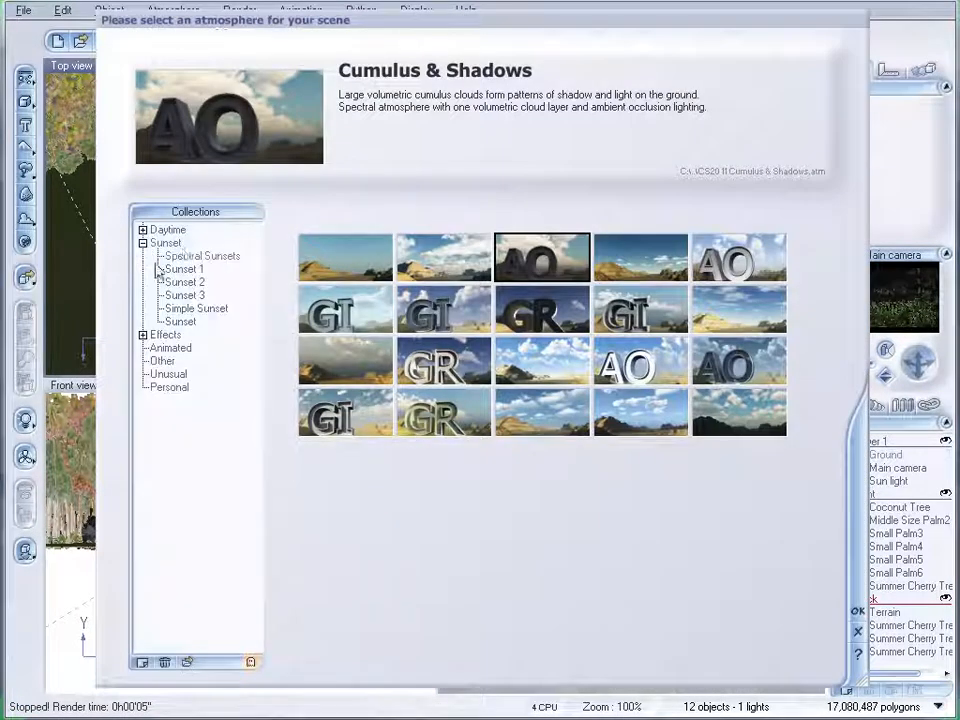
left_click(144, 334)
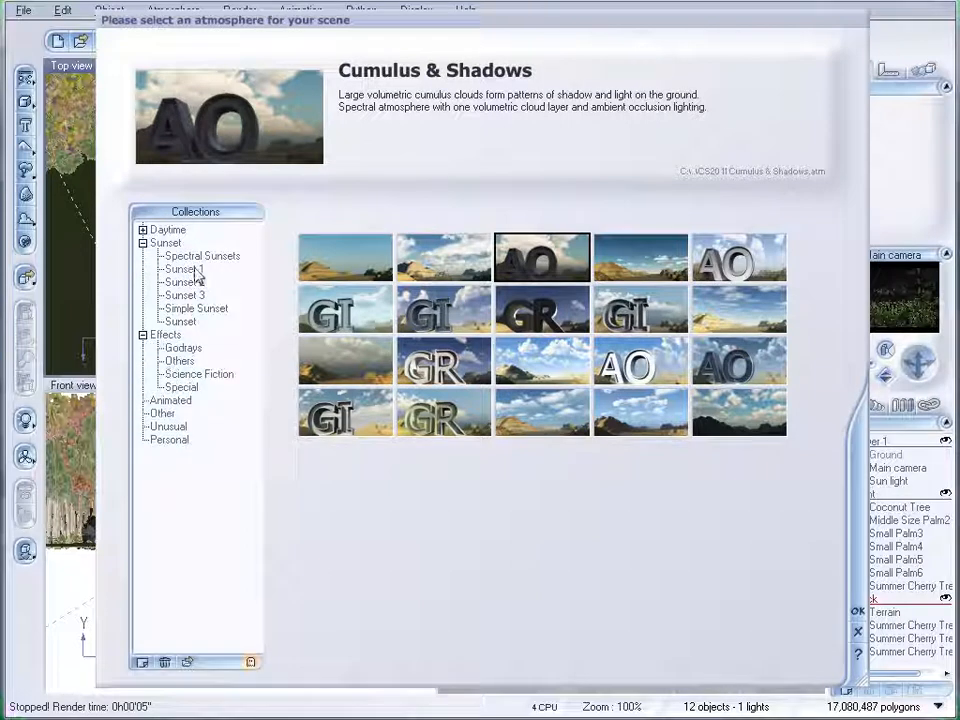
left_click(200, 256)
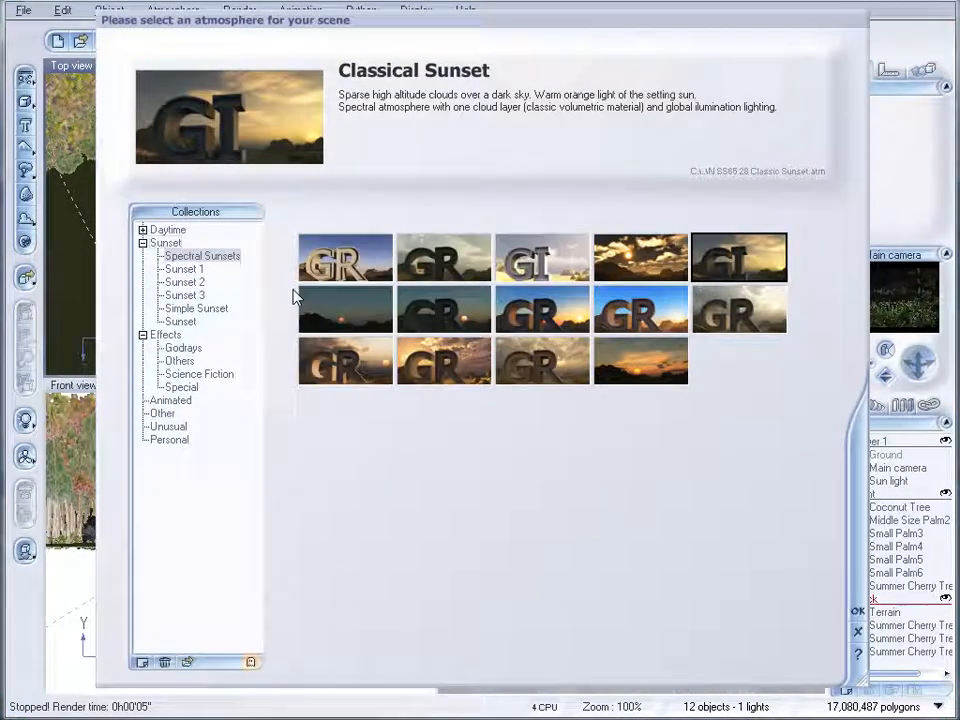
left_click(542, 256)
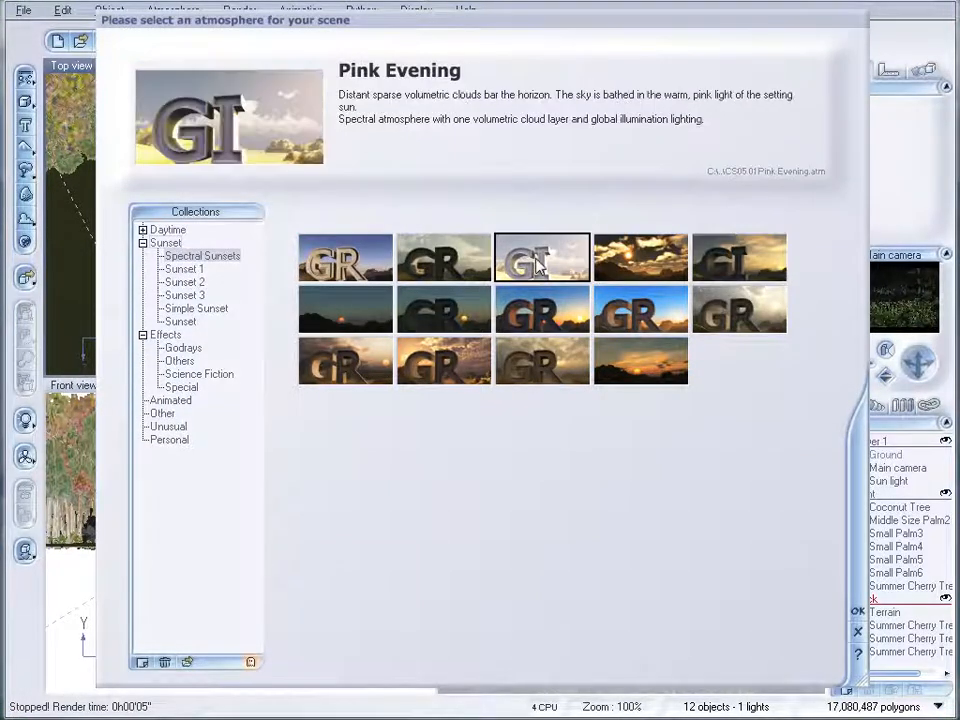
left_click(740, 308)
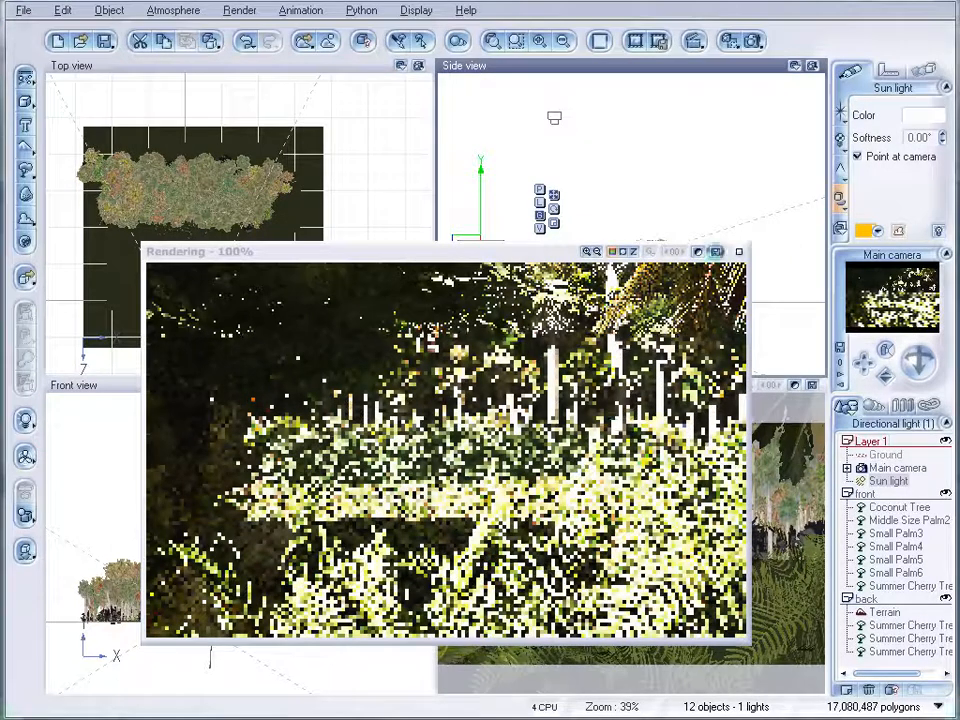
left_click(738, 252)
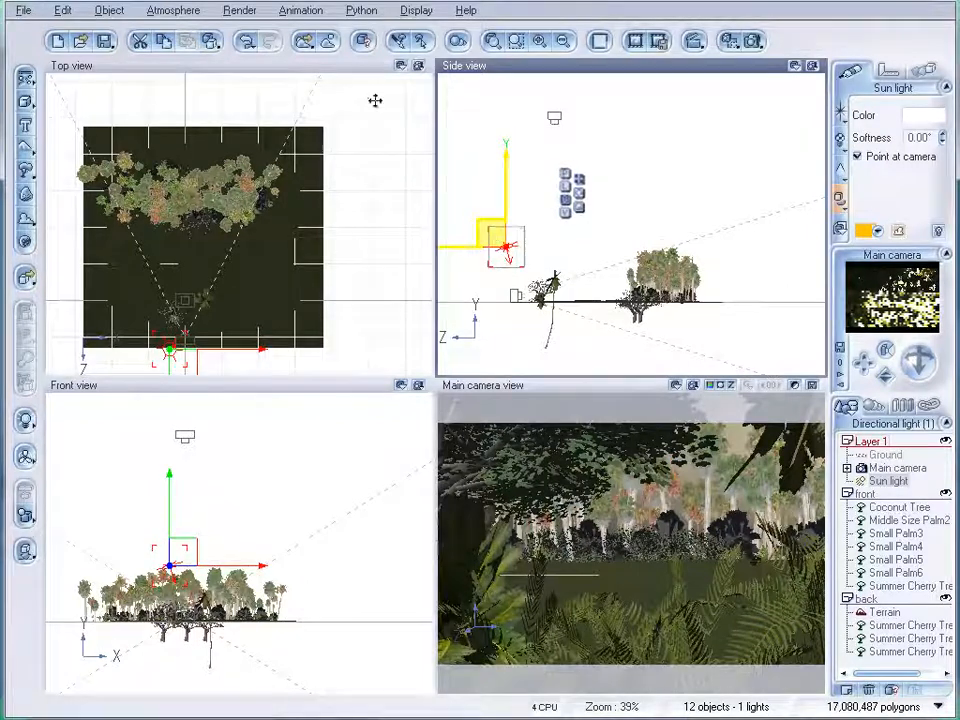
Step: Lower light intensity, shift light balance toward ambient and tint the ambient light dark blue-grey
left_click(172, 8)
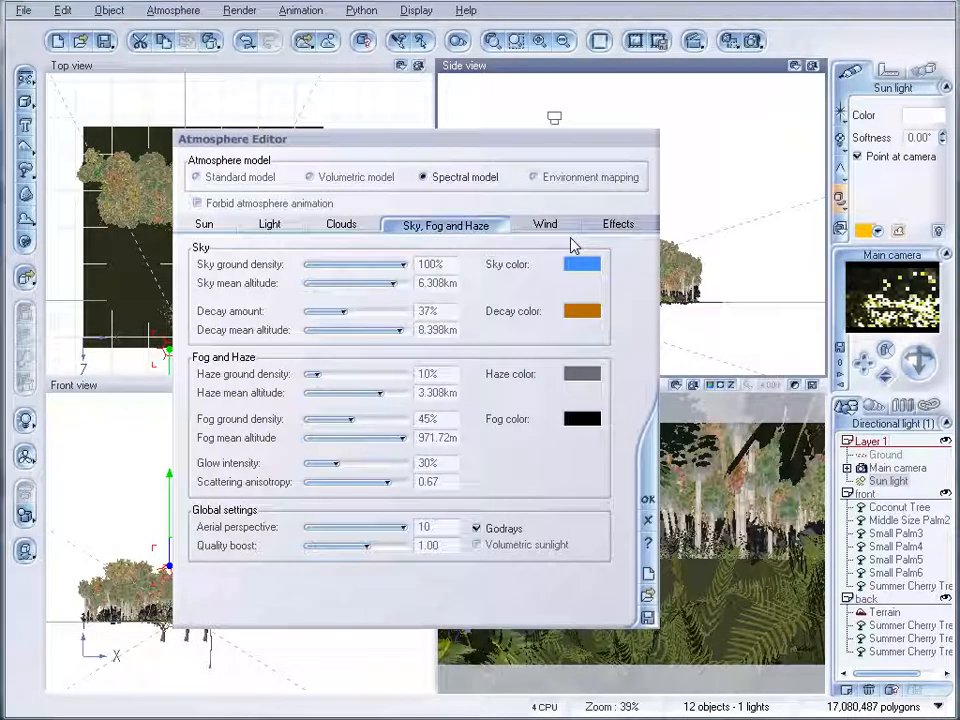
left_click(268, 224)
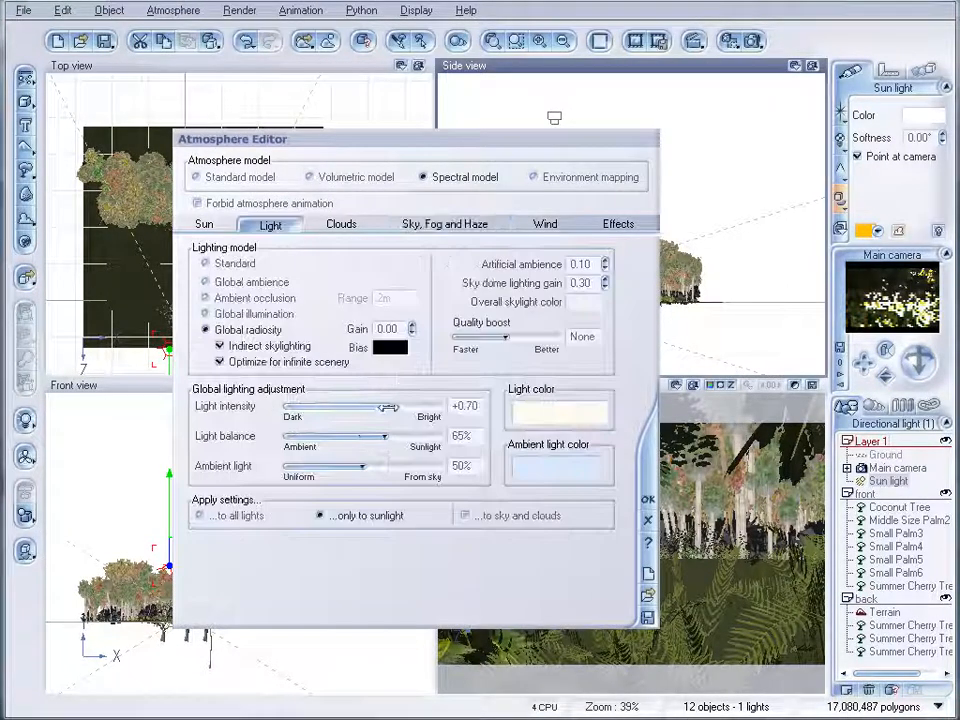
left_click_drag(388, 404, 350, 404)
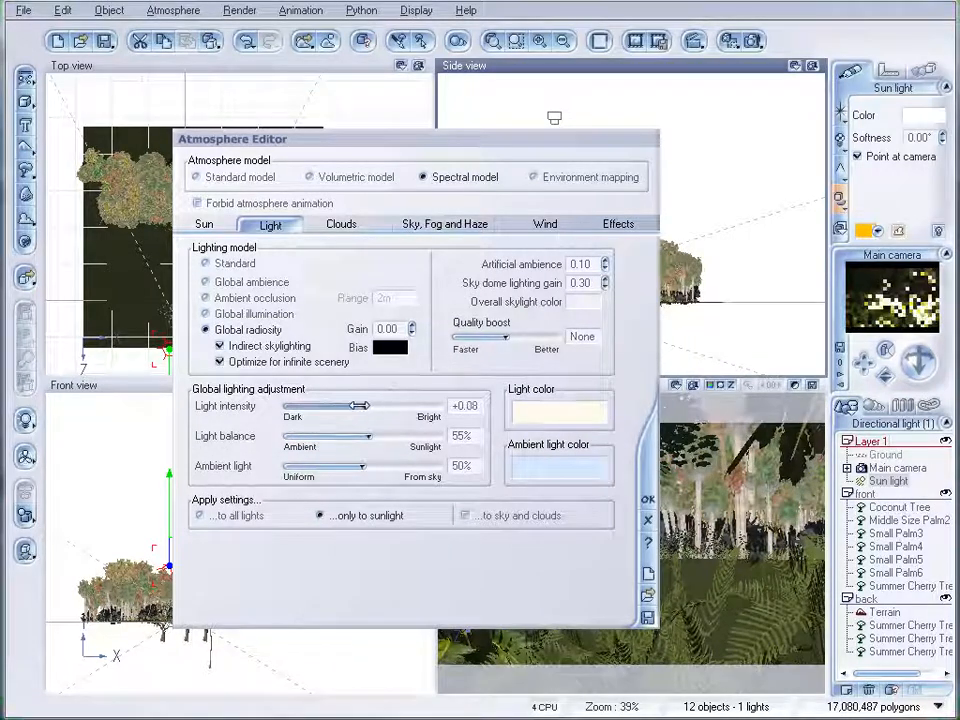
left_click_drag(356, 404, 336, 404)
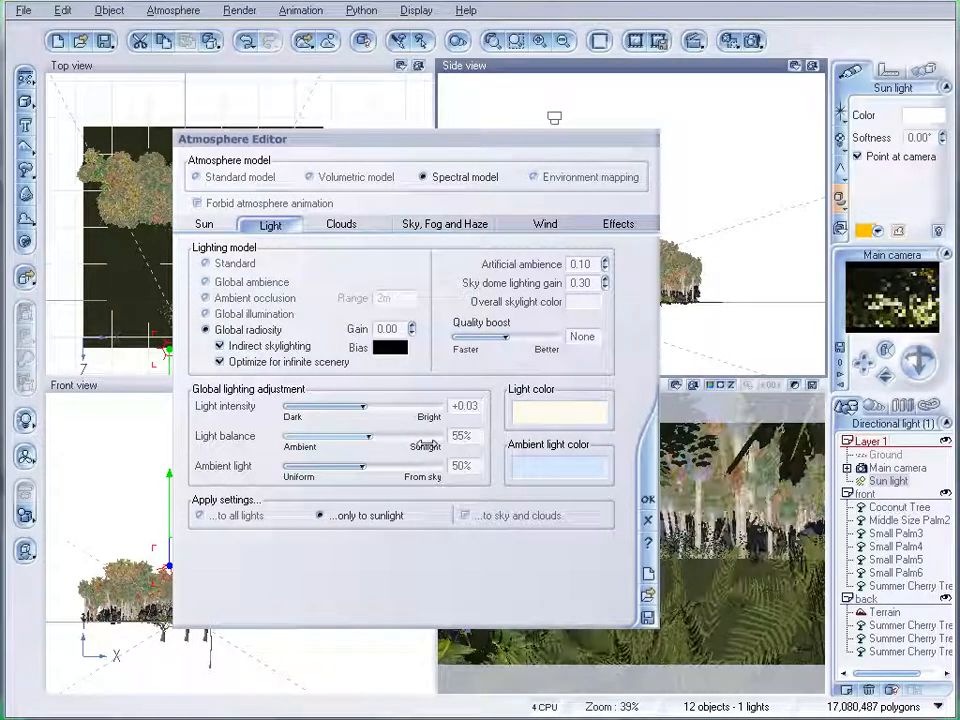
left_click_drag(356, 436, 324, 436)
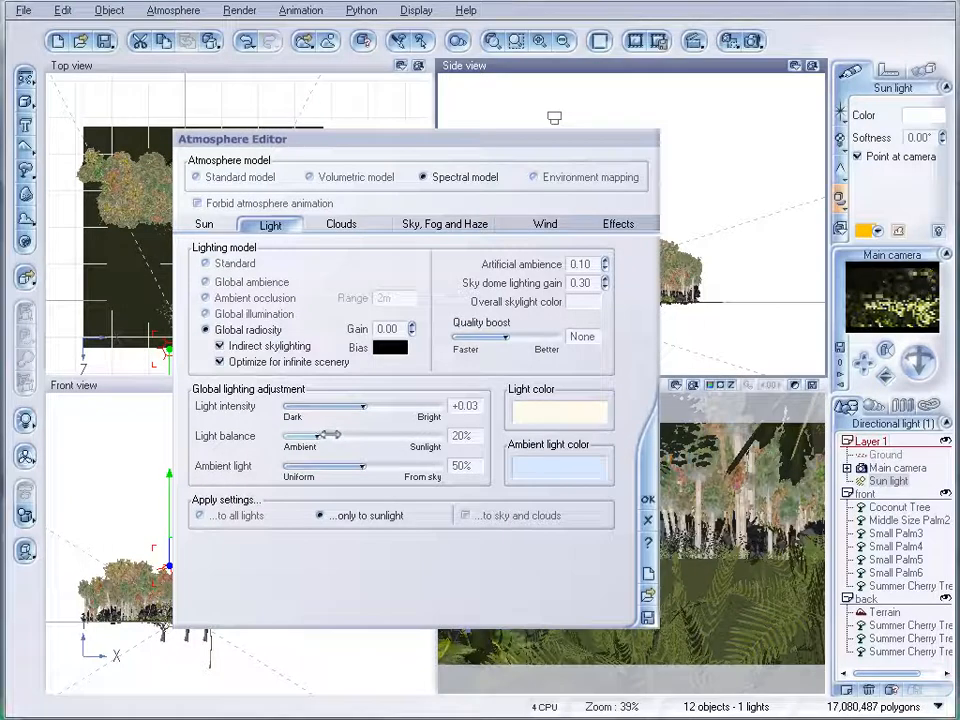
right_click(558, 464)
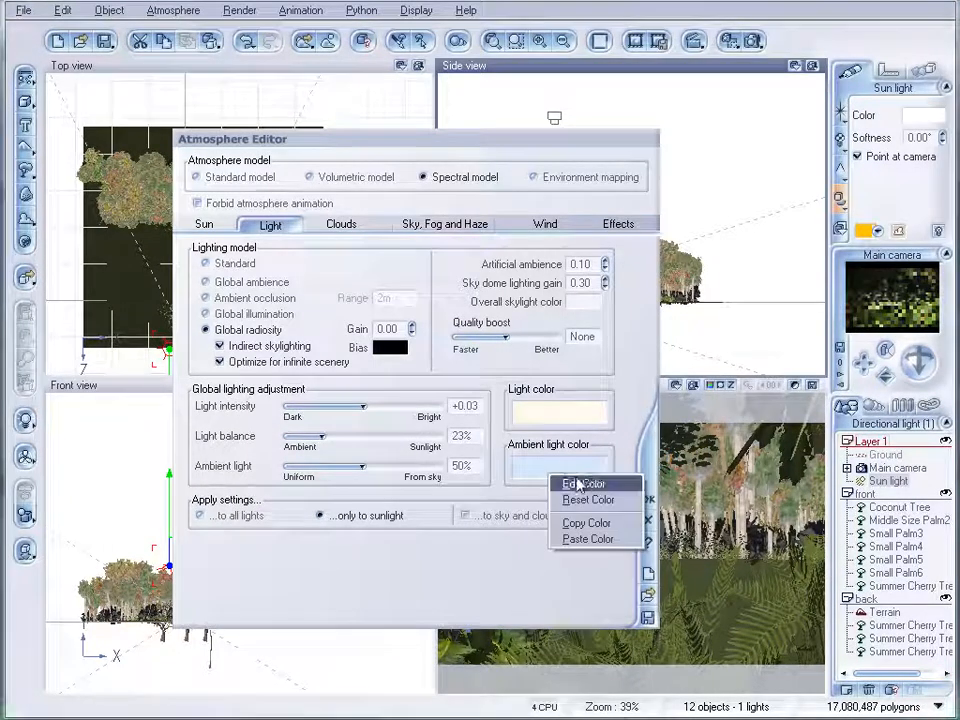
left_click(580, 482)
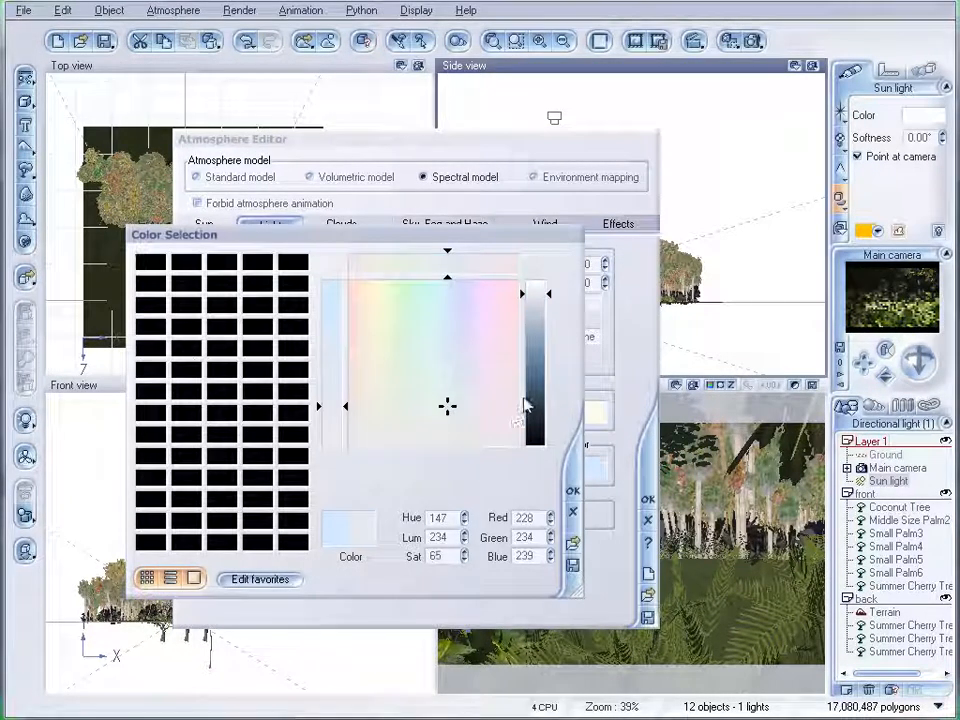
left_click(572, 490)
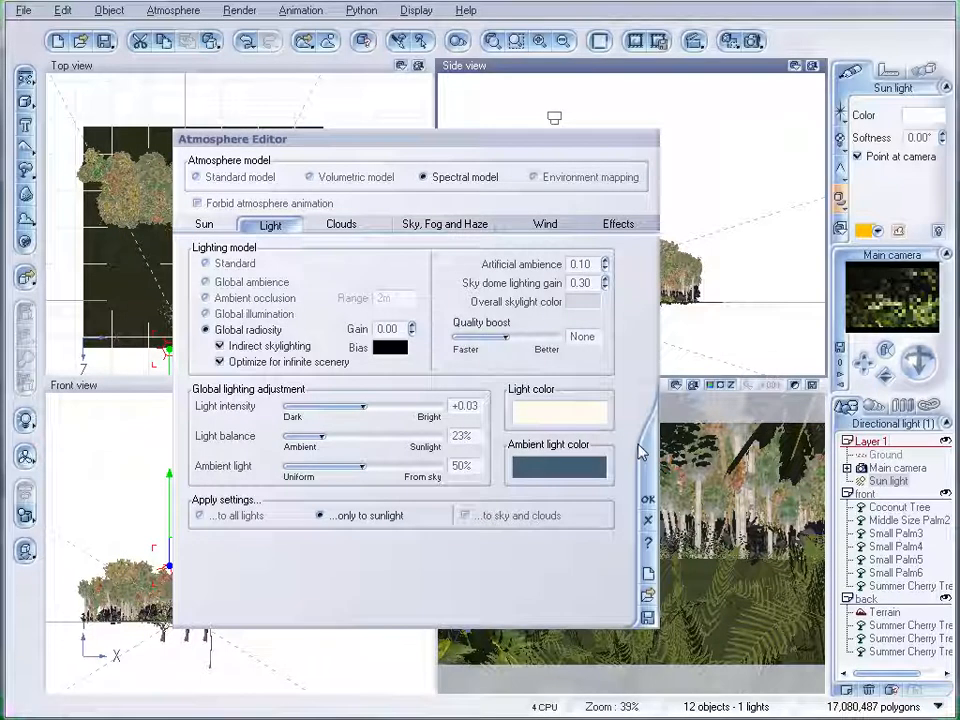
Step: Switch to global illumination and fine-tune the fog glow and haze sliders
left_click(204, 312)
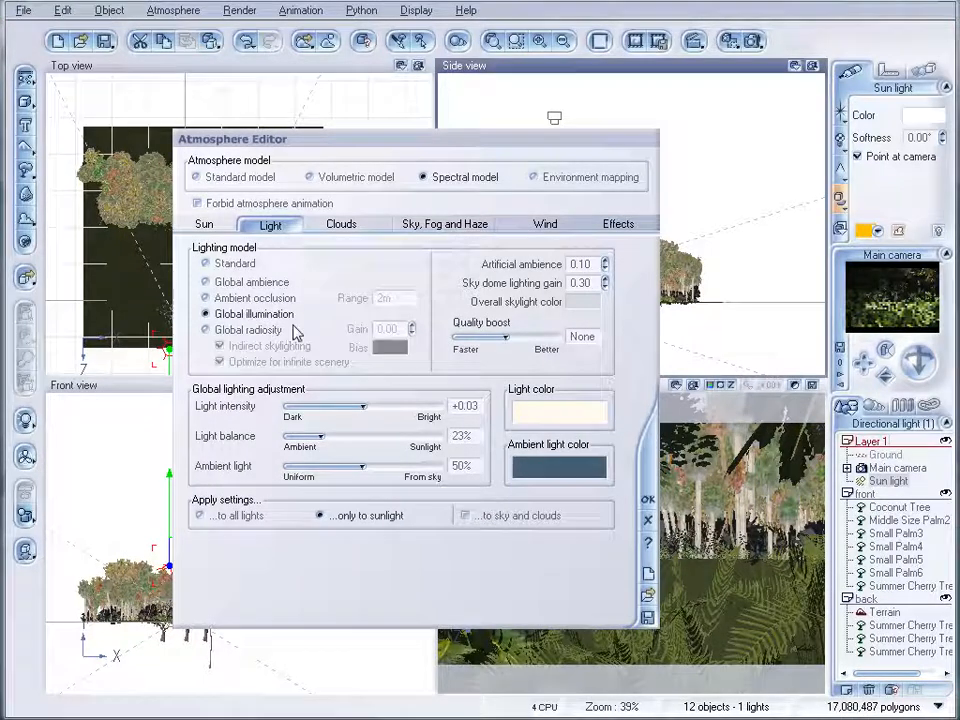
left_click(444, 224)
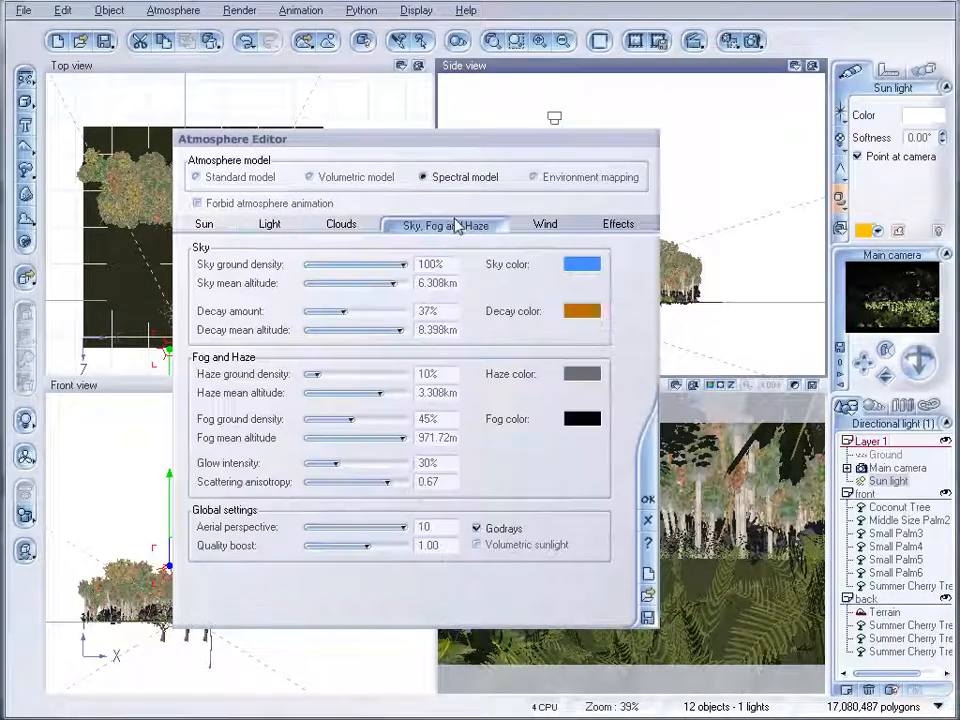
left_click_drag(384, 482, 380, 482)
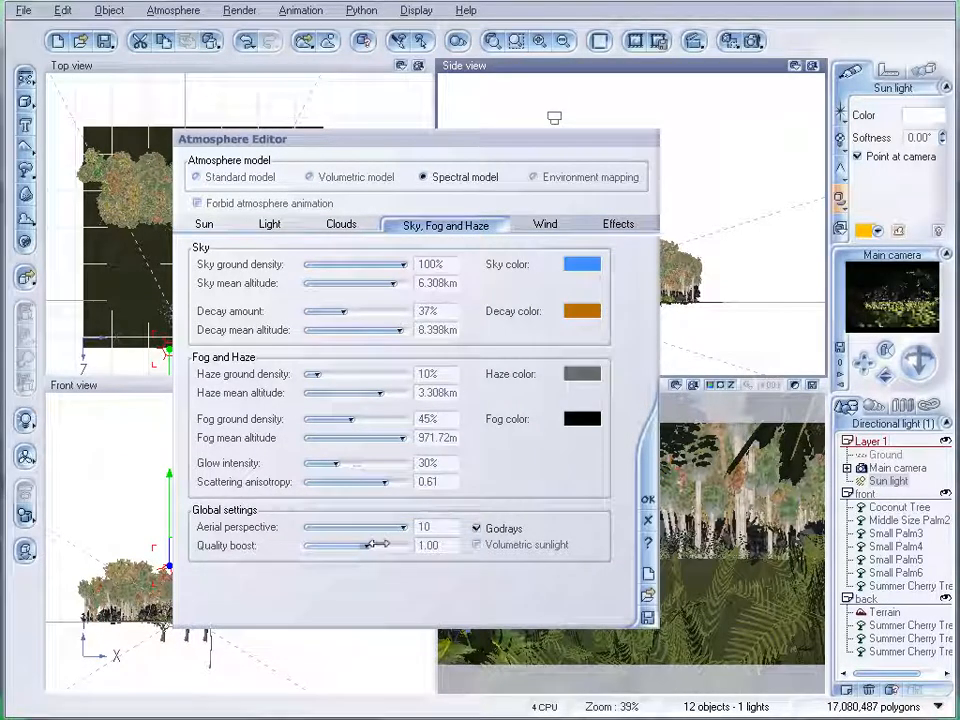
left_click_drag(370, 544, 336, 544)
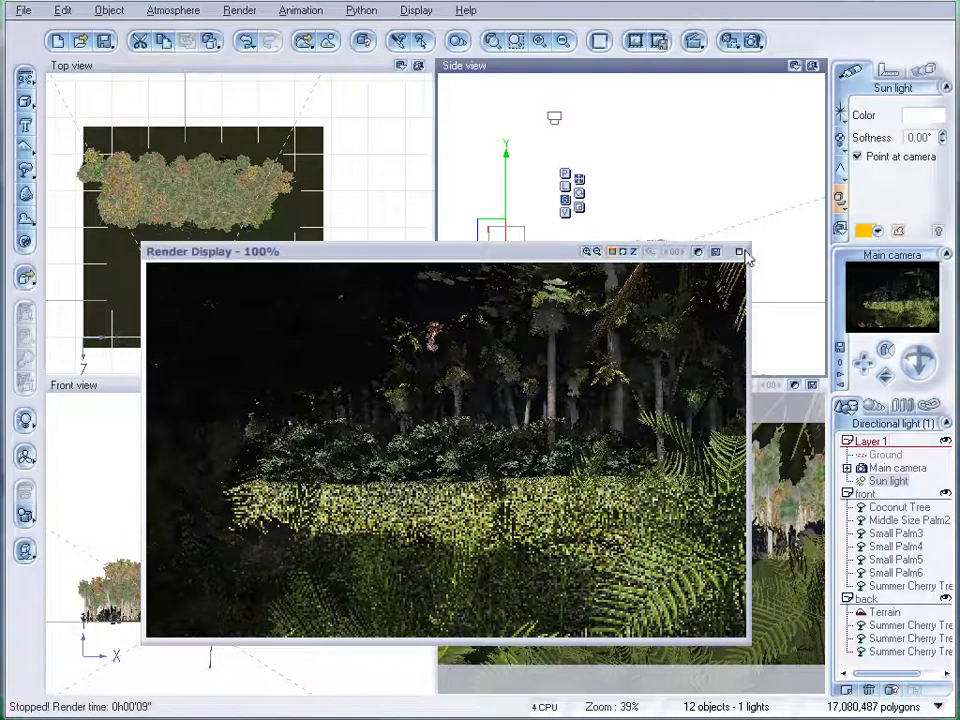
Step: Dismiss the test render preview of the relit jungle scene
left_click(744, 252)
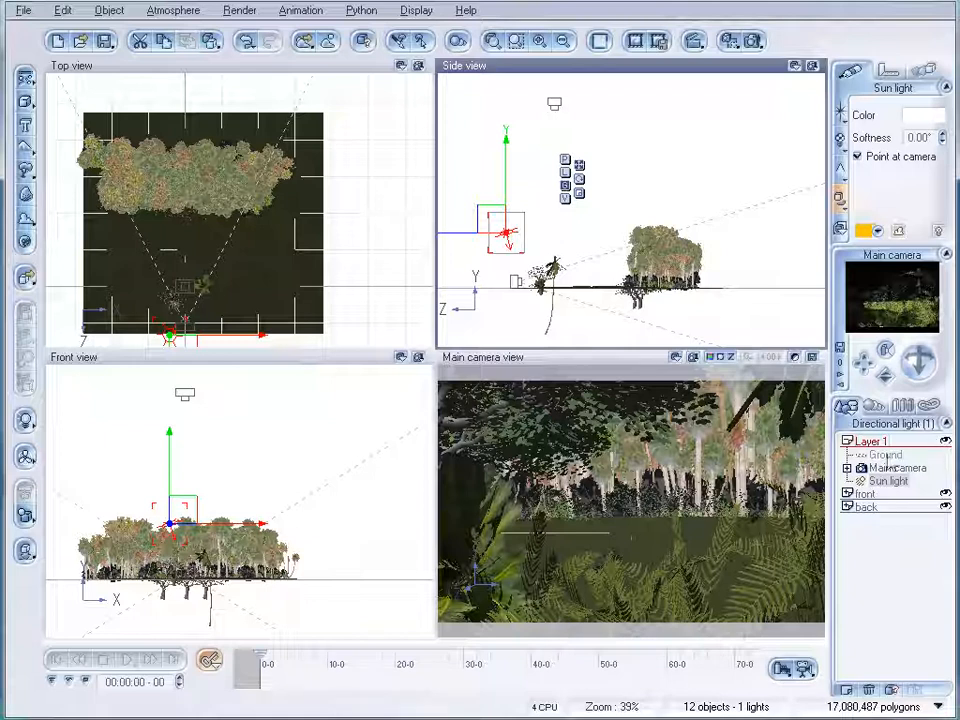
Step: Switch from Vue over to the After Effects window
left_click(208, 660)
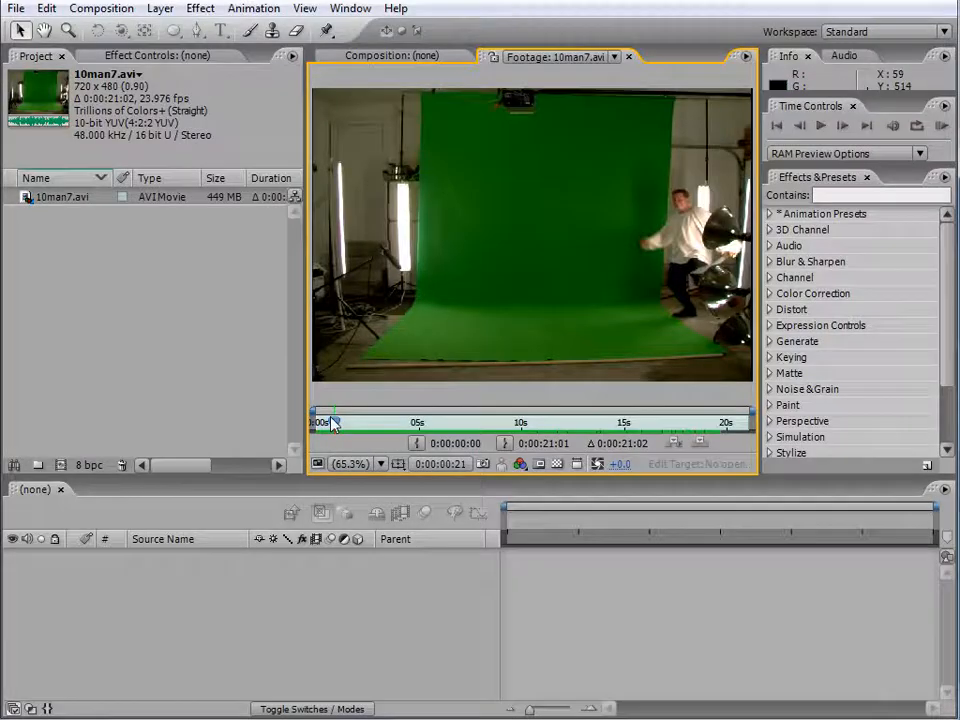
left_click_drag(336, 424, 320, 424)
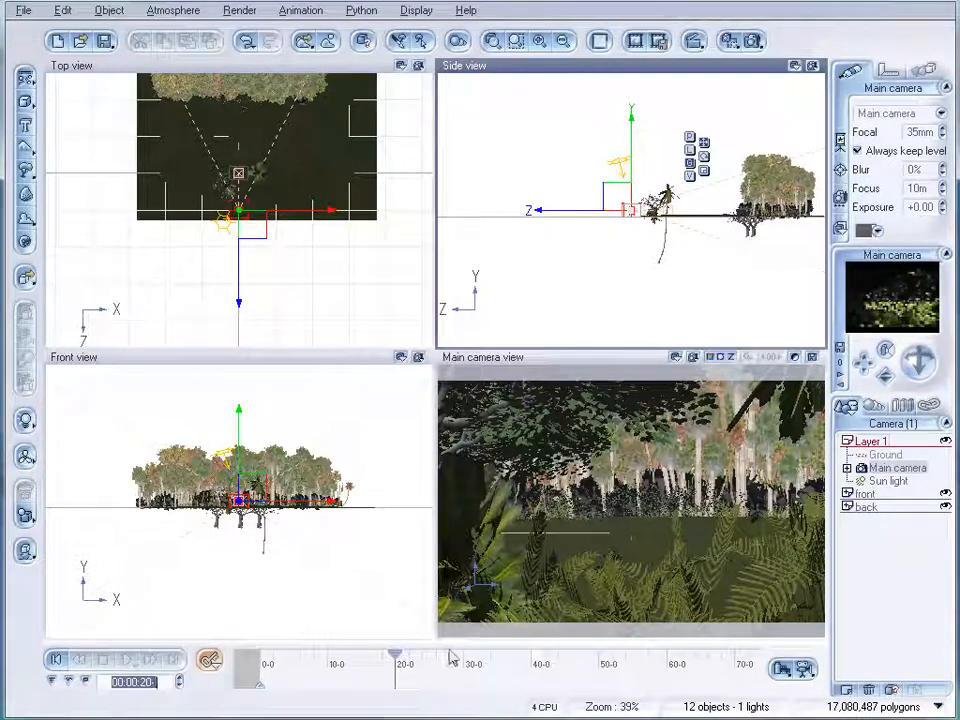
Step: Expand the back layer and select its Terrain object
left_click(128, 660)
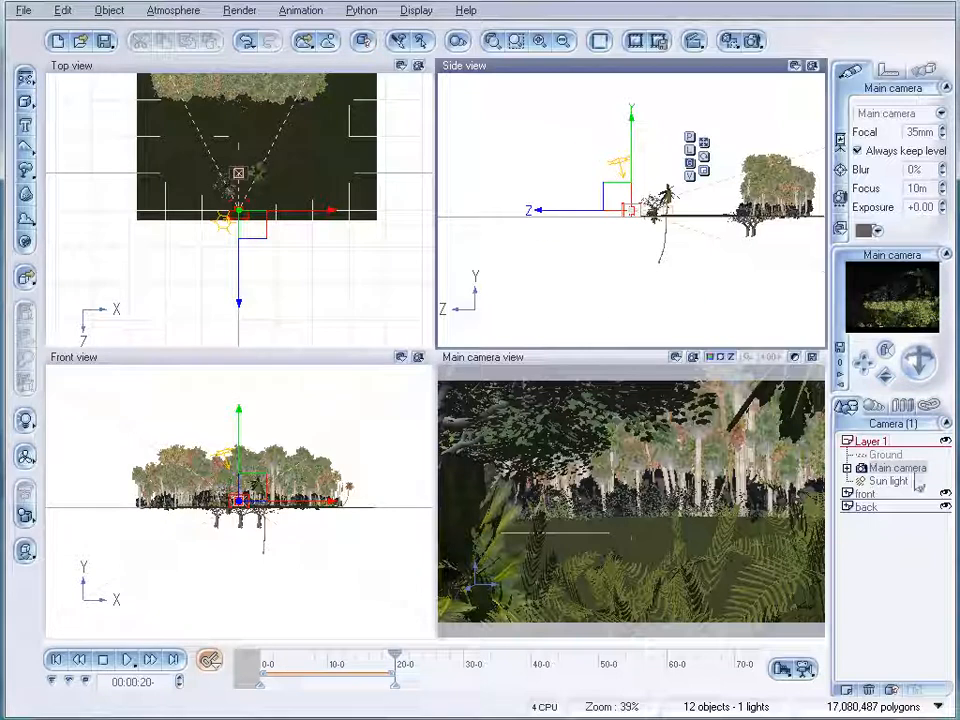
left_click(848, 508)
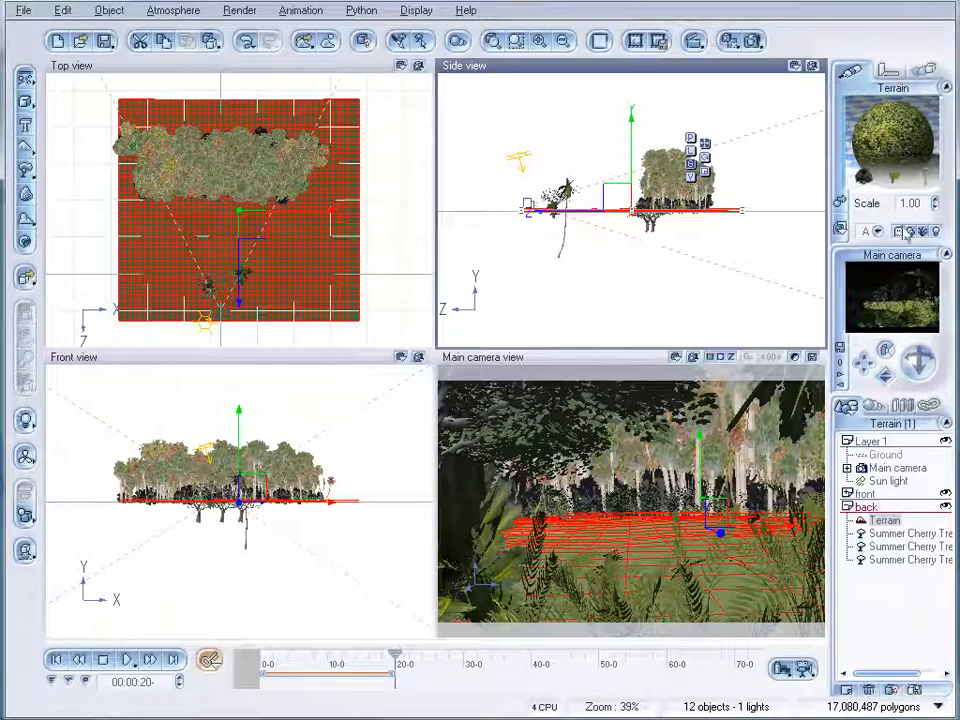
mouse_move(924, 232)
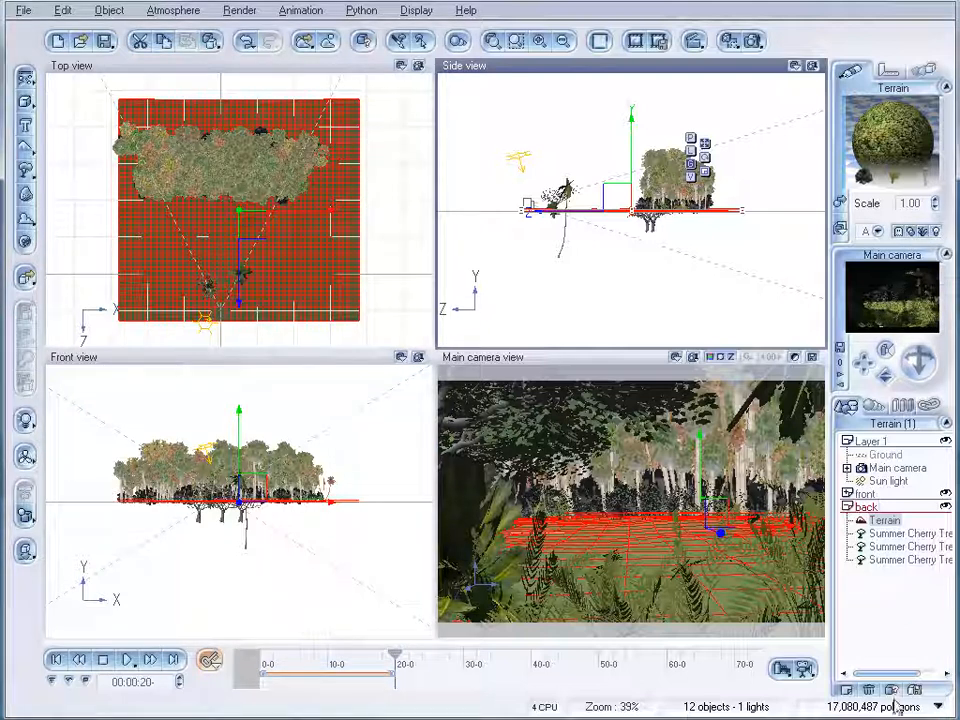
Step: Check the Atmosphere Editor briefly and dismiss it without changes
left_click(172, 10)
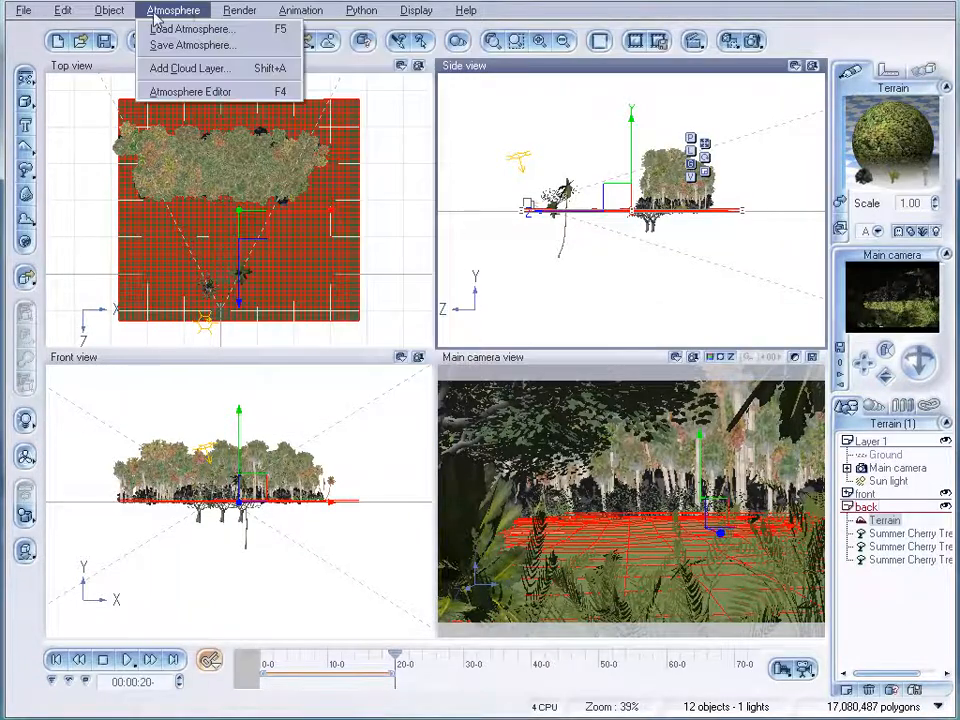
left_click(188, 92)
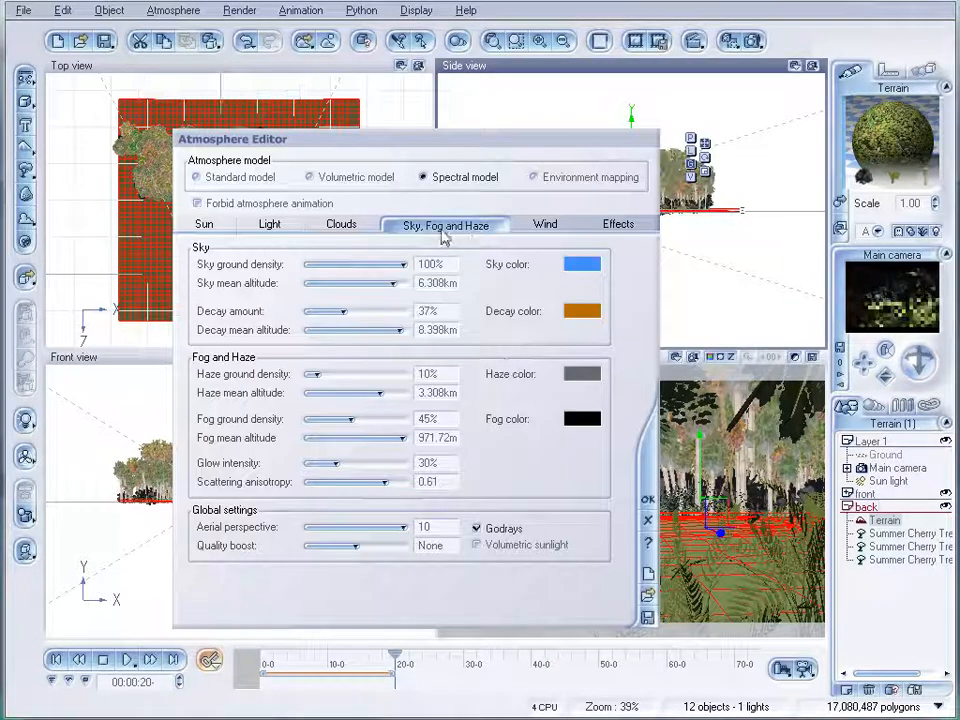
left_click(544, 224)
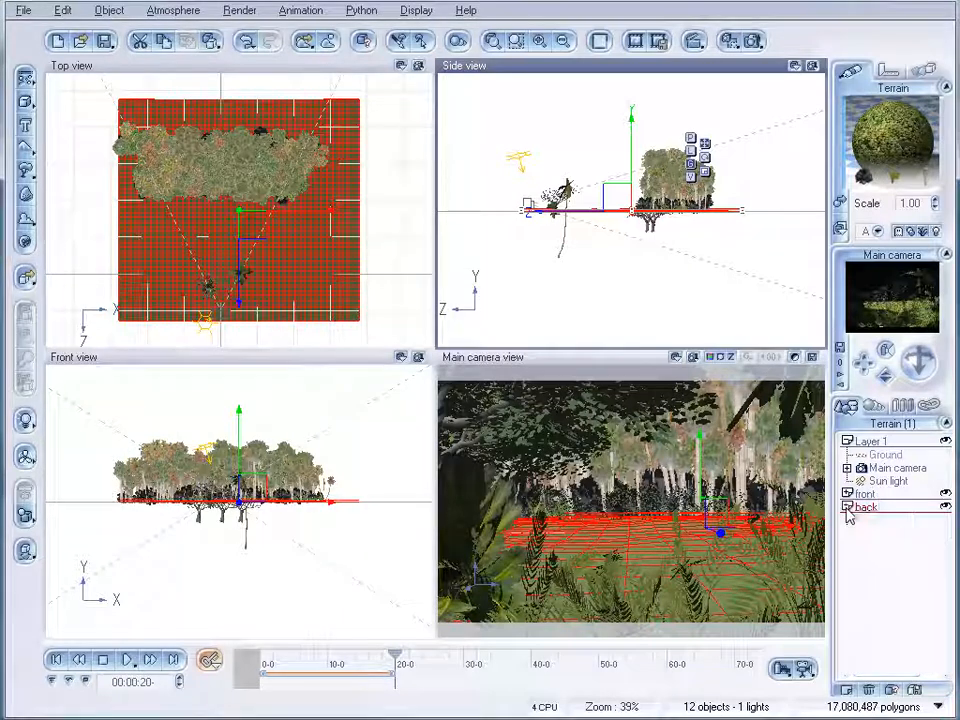
Step: Select all front-layer plants and set them to Hide From Render
left_click(846, 508)
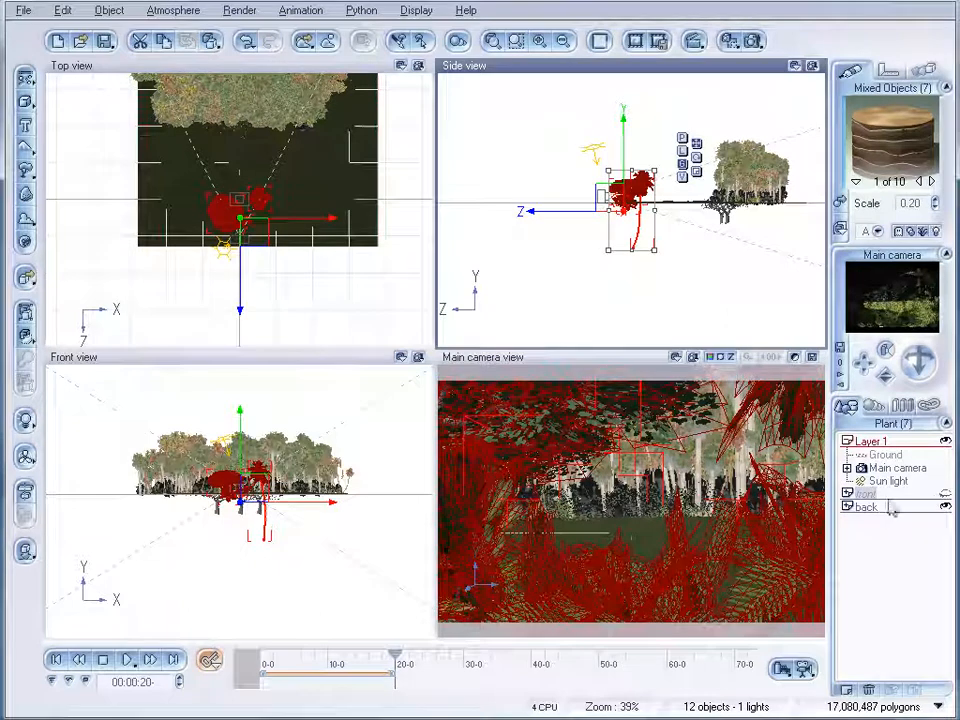
left_click(848, 494)
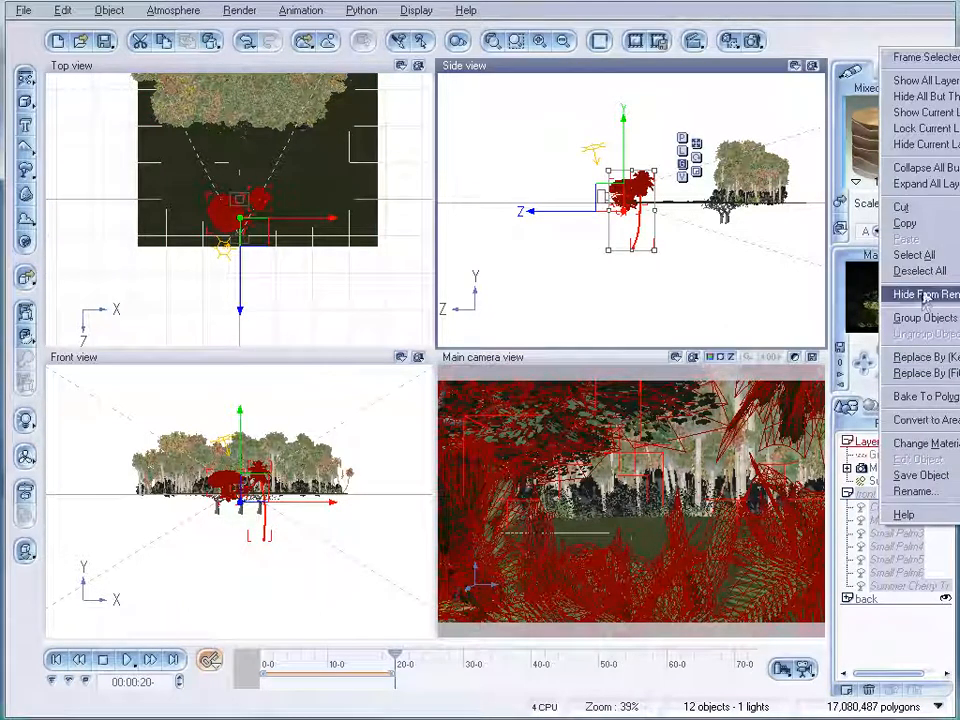
left_click(924, 294)
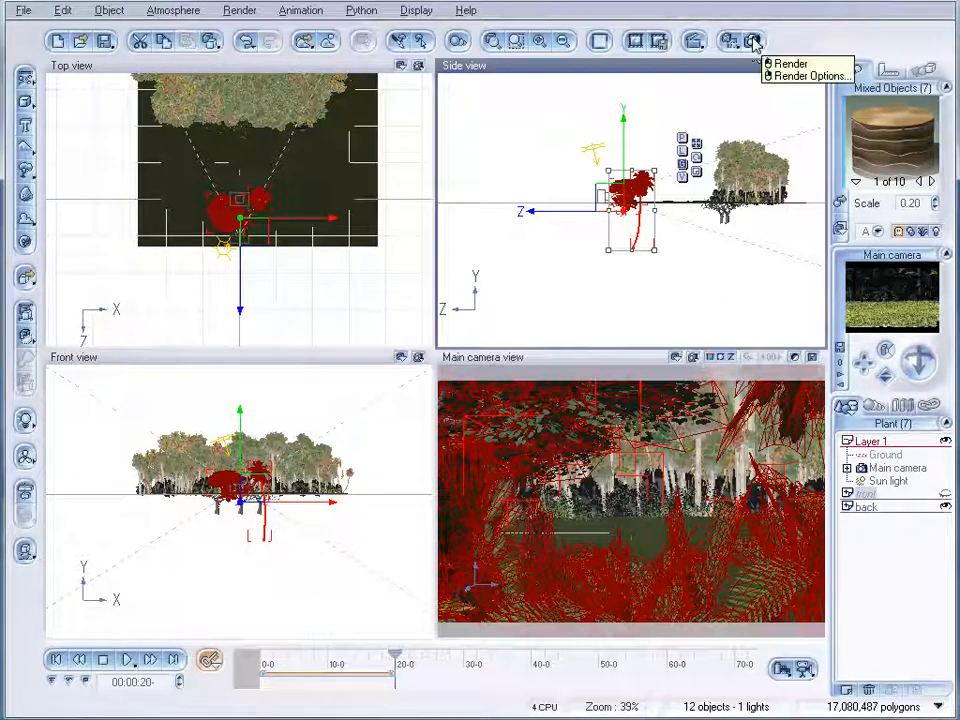
Step: Bring up the animation Render Options window and reposition it on screen
left_click(810, 76)
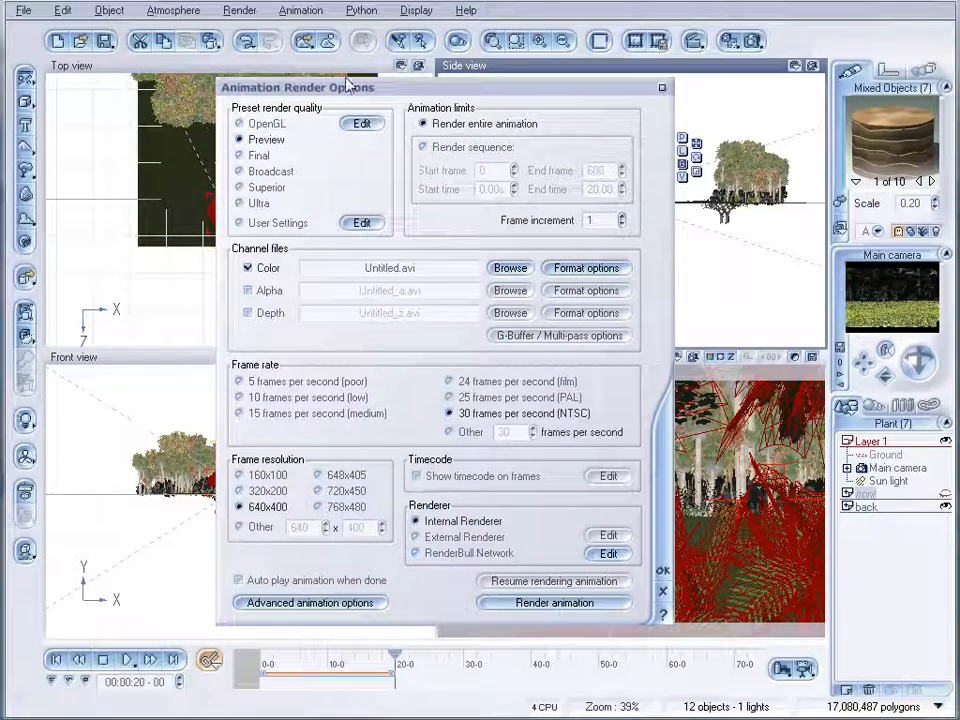
left_click_drag(296, 88, 332, 96)
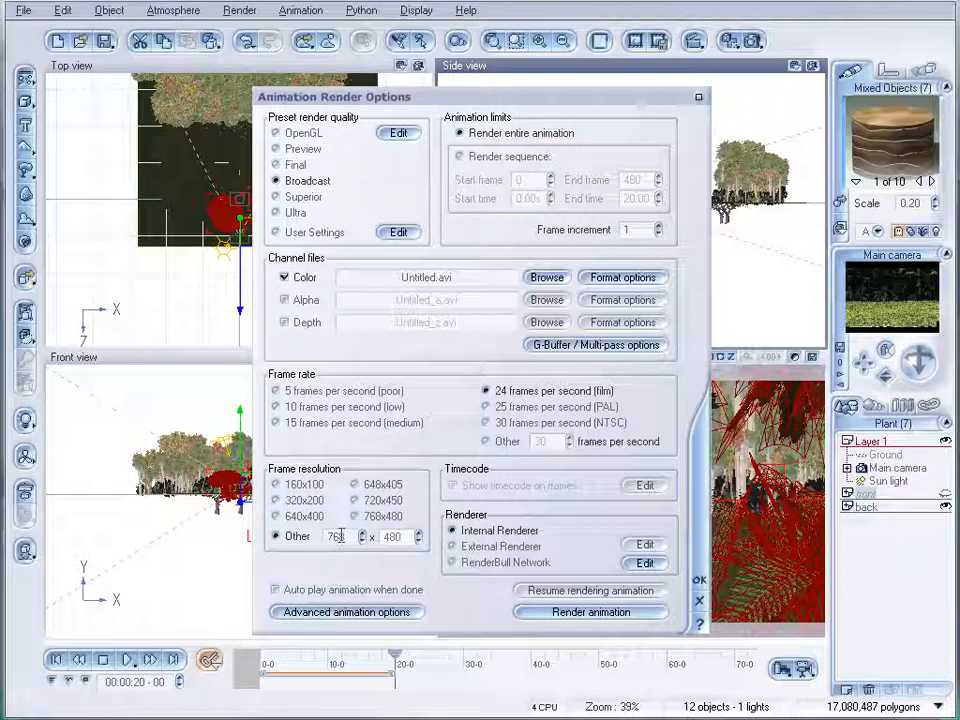
mouse_move(340, 536)
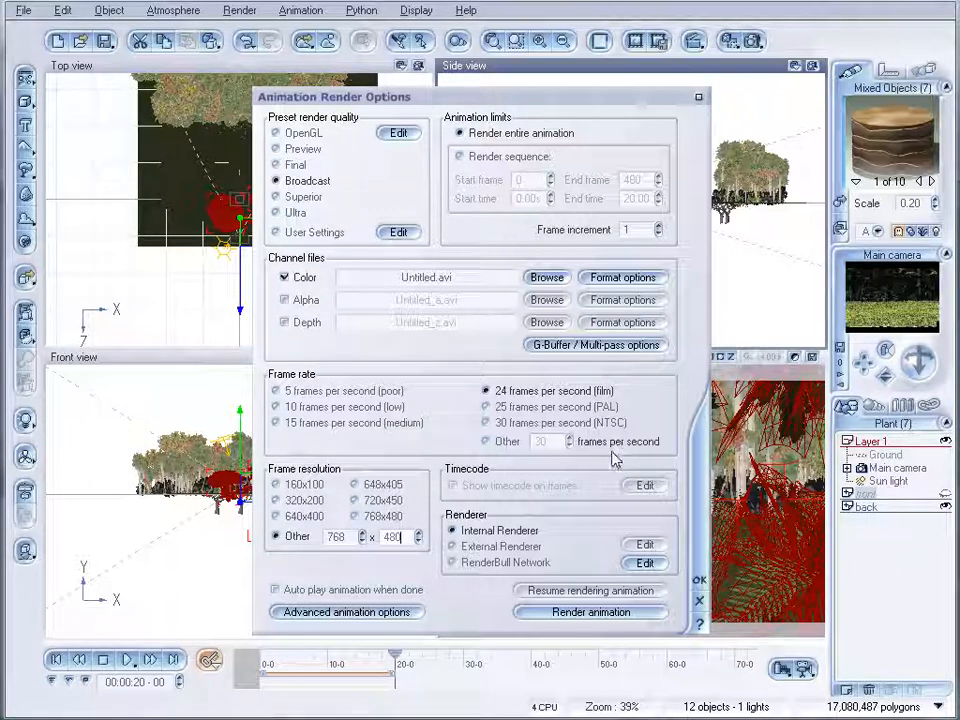
mouse_move(604, 544)
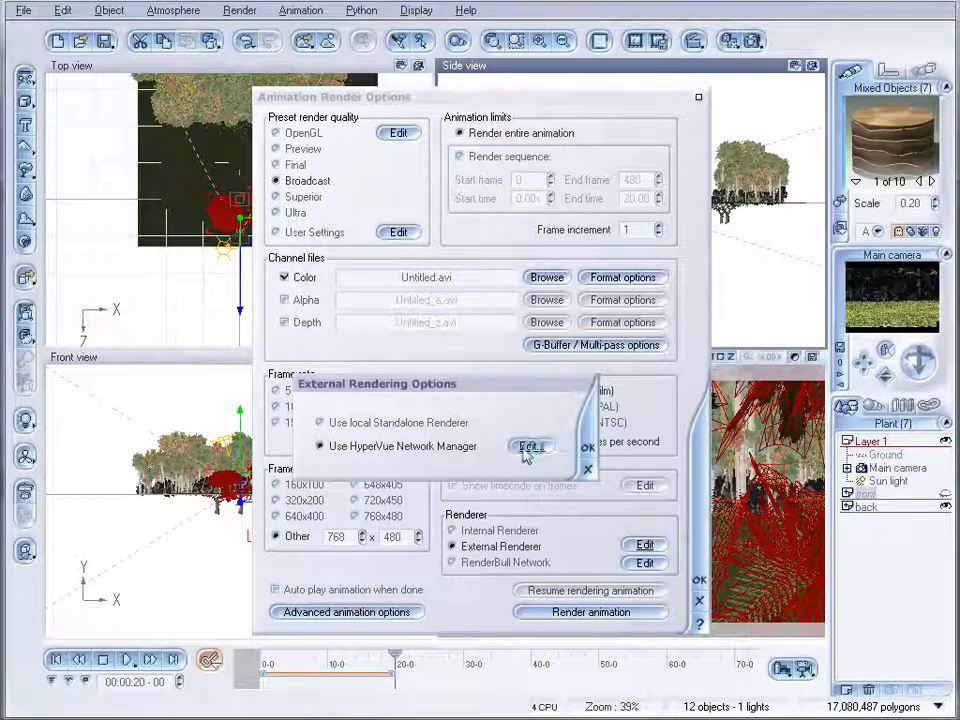
Step: In the HyperVue network manager, add render nodes including cow04
left_click(532, 446)
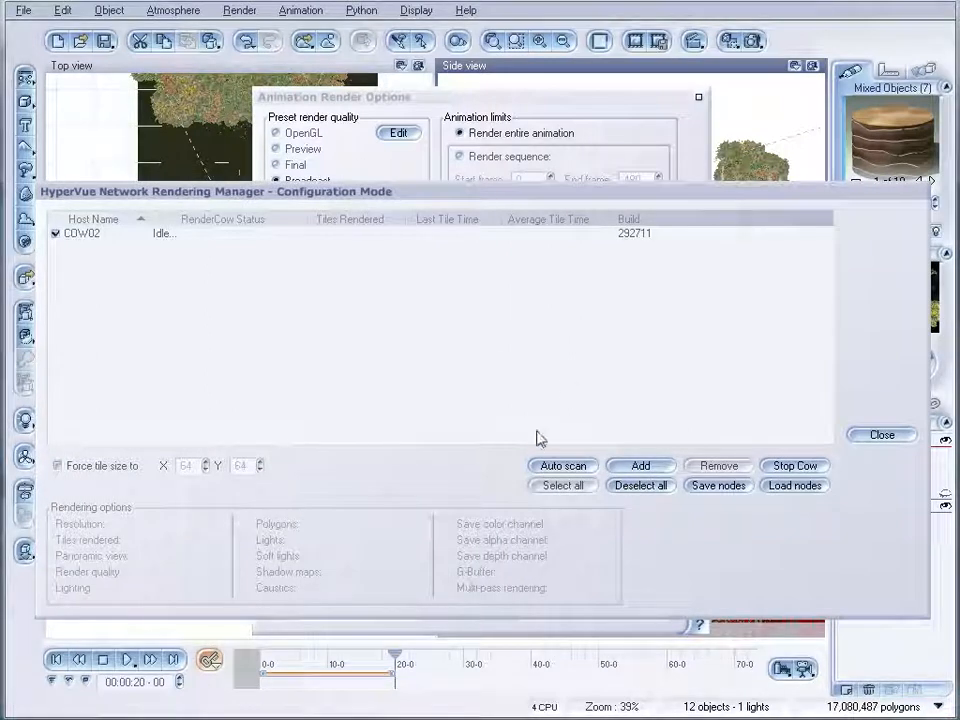
left_click(640, 464)
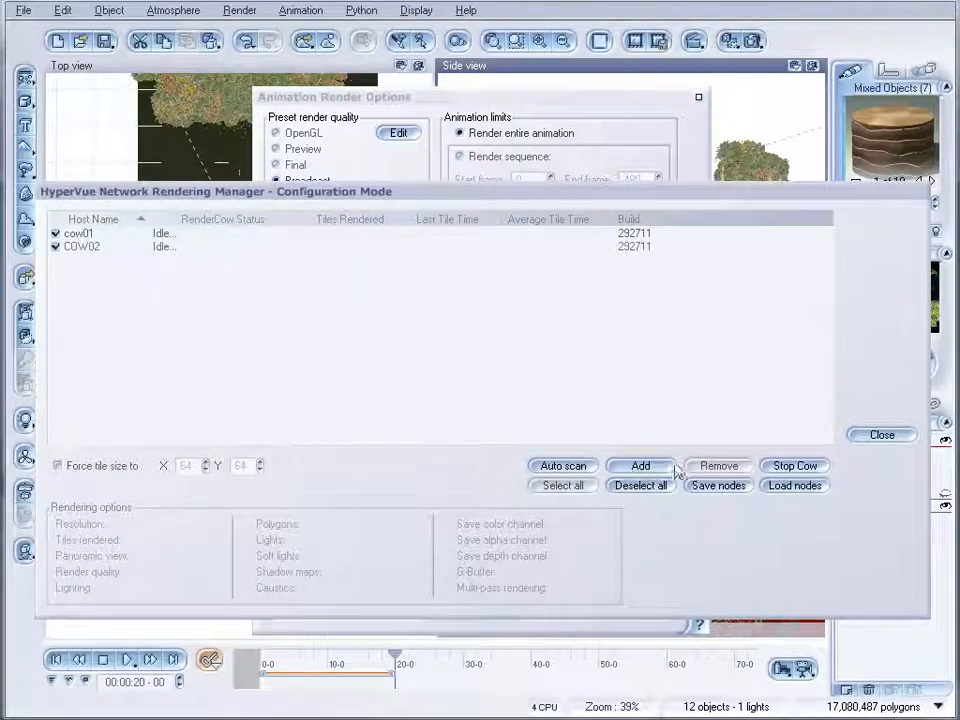
left_click(640, 464)
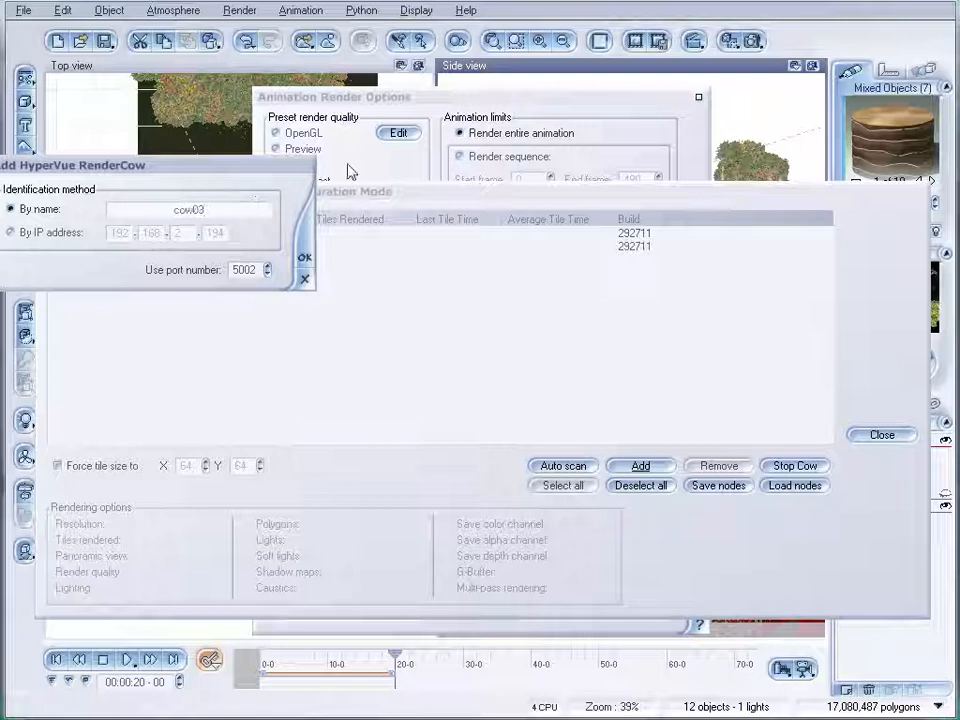
left_click(640, 464)
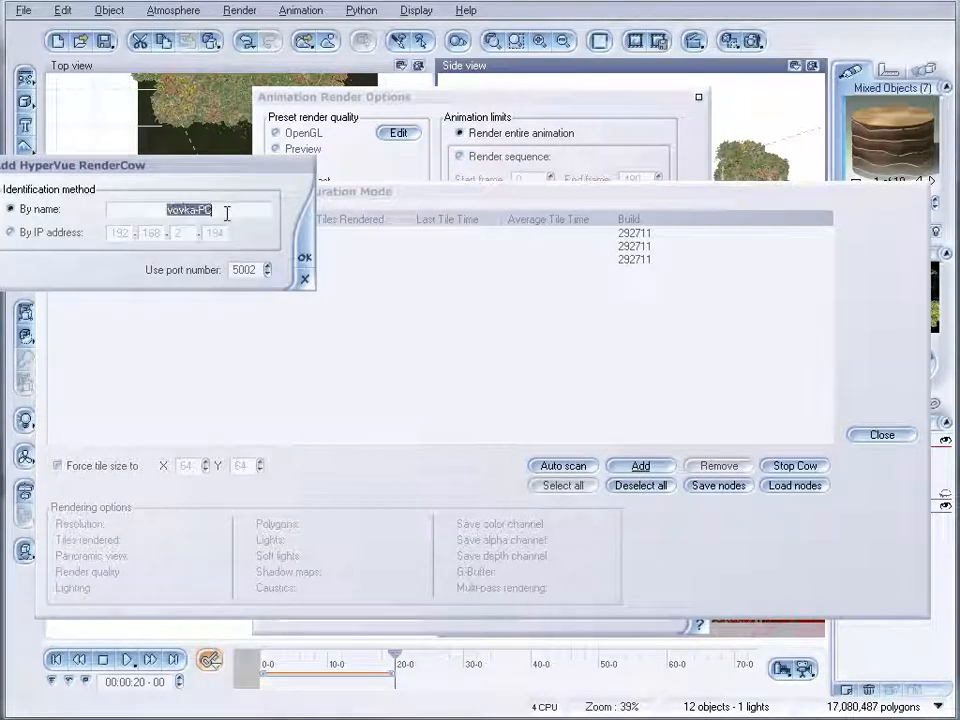
type("cow04")
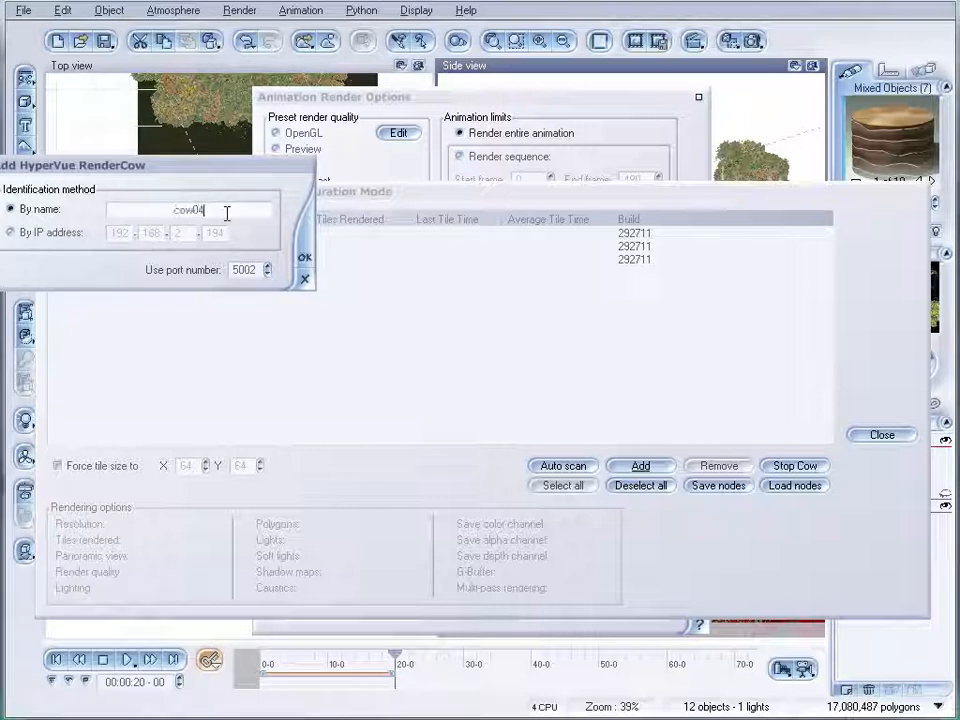
left_click(304, 256)
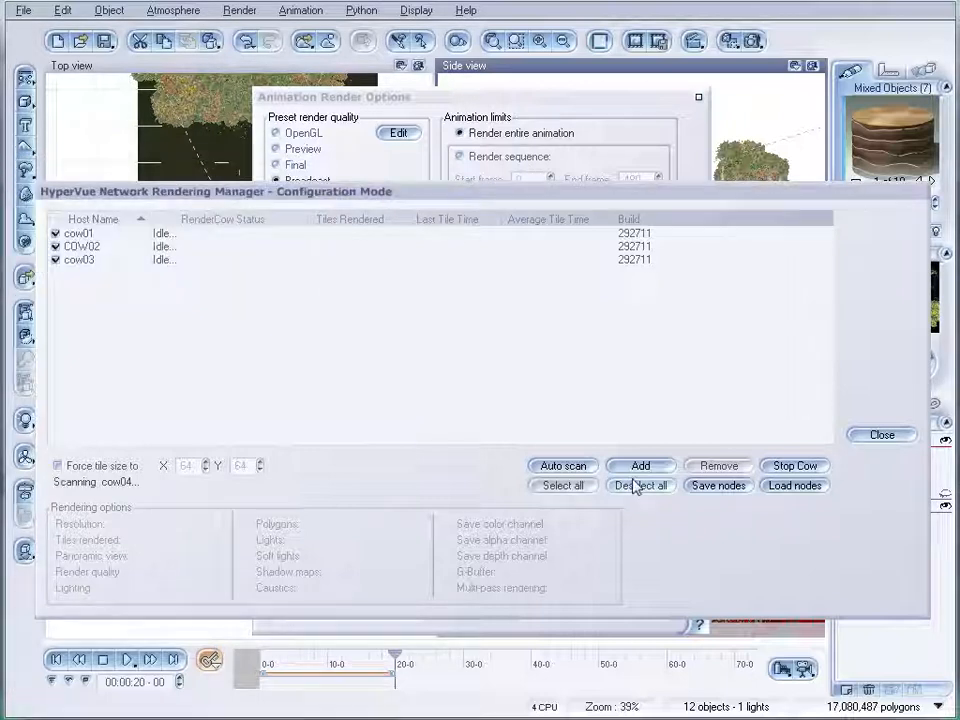
Step: Add render node cow06, then close the network render manager
left_click(640, 464)
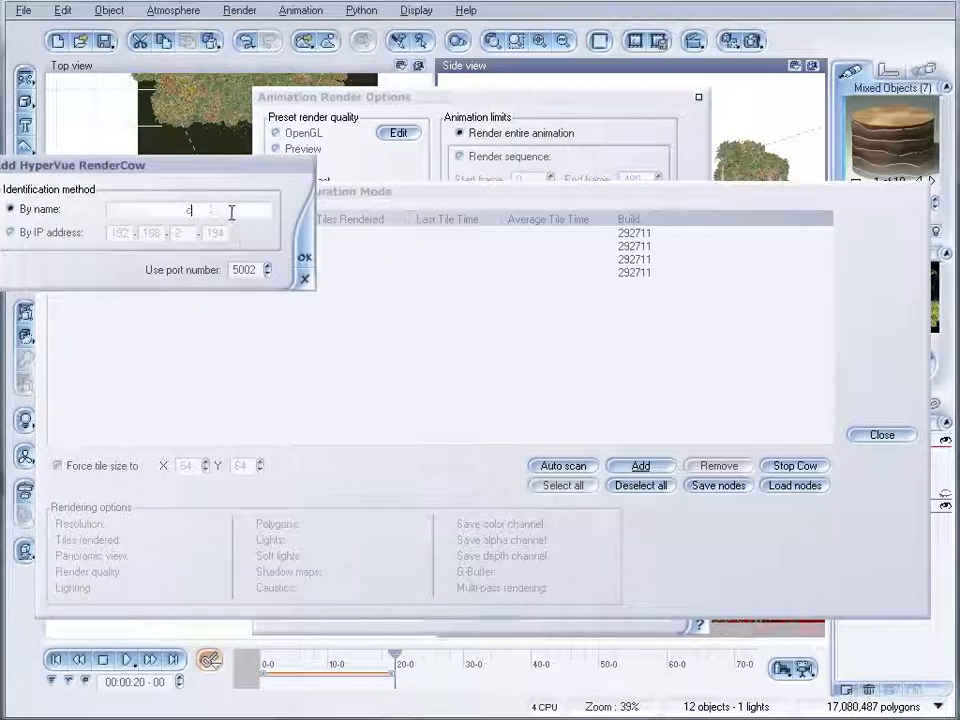
type("cow06")
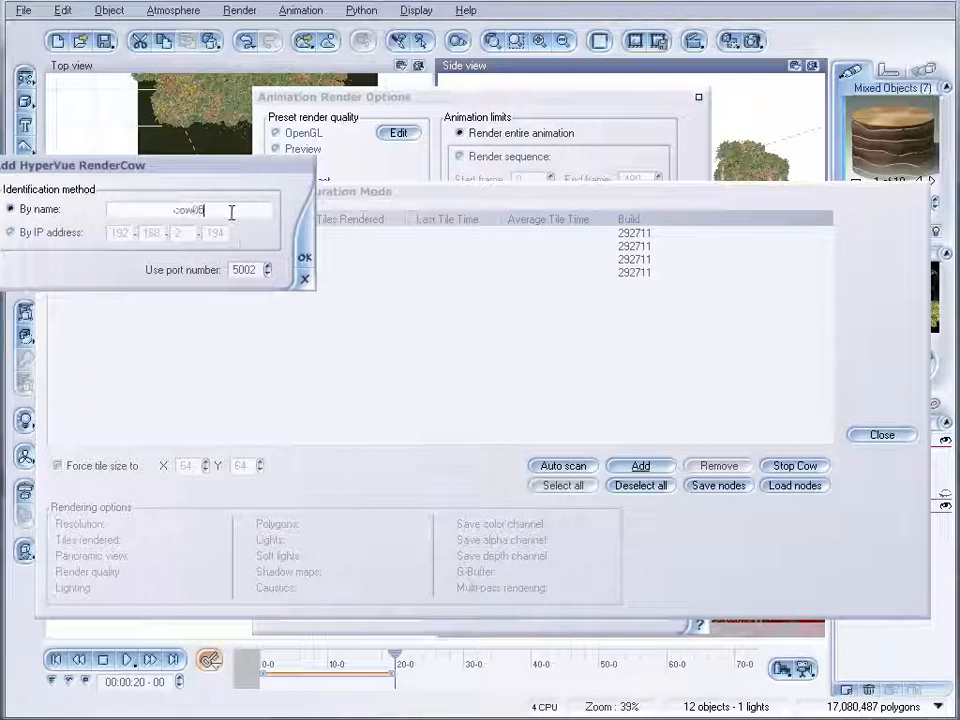
left_click(304, 256)
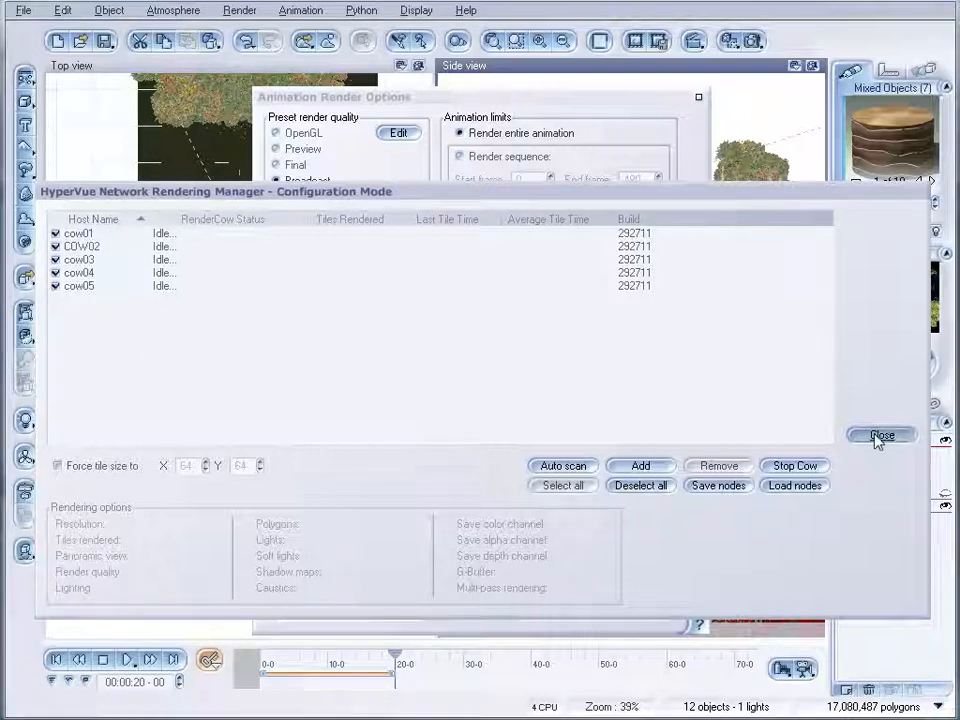
left_click(882, 436)
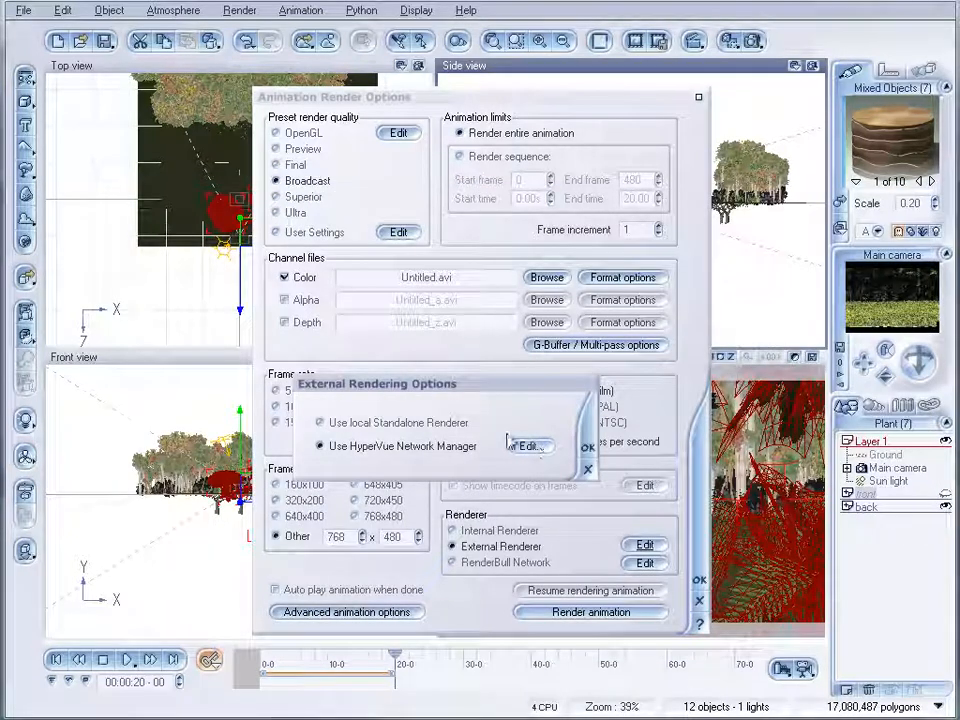
Step: Confirm network-manager rendering, enable alpha output and rename the colour file
left_click(588, 468)
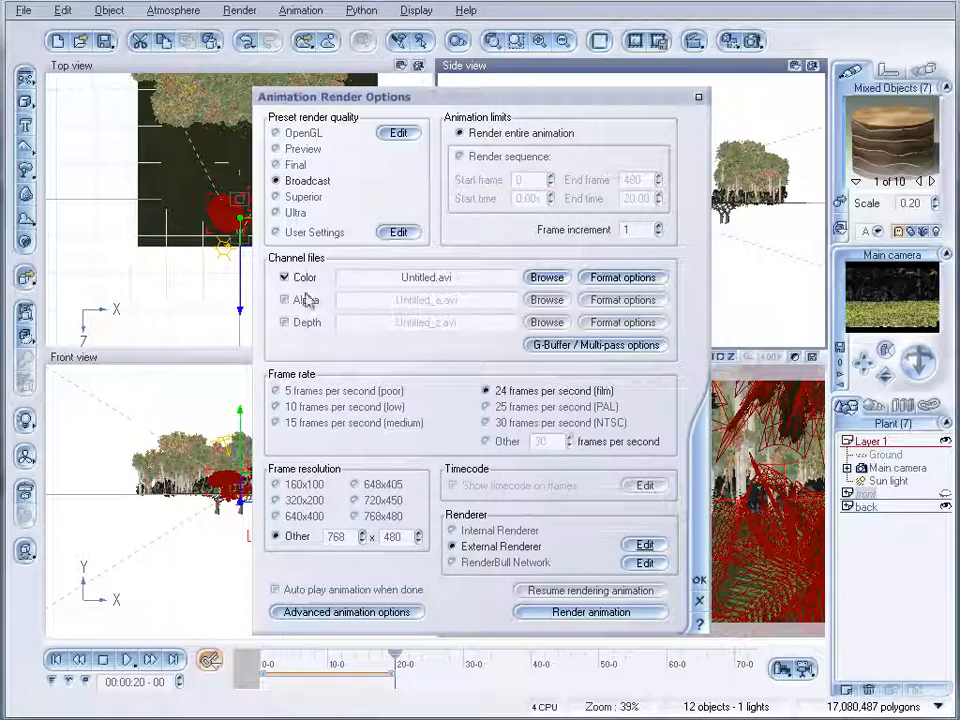
left_click(284, 300)
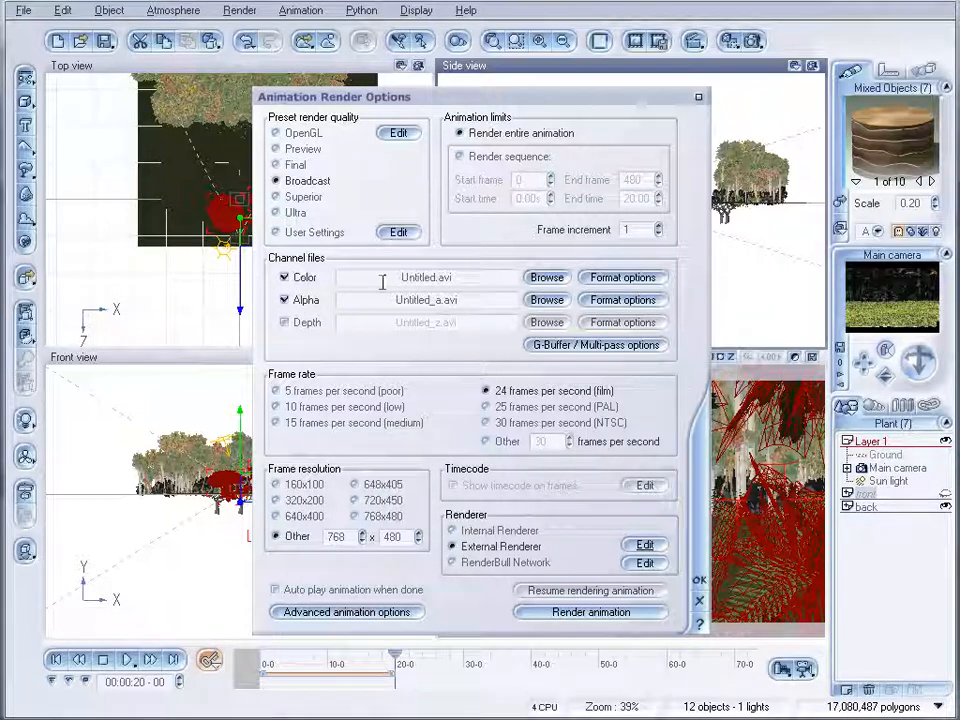
double_click(418, 276)
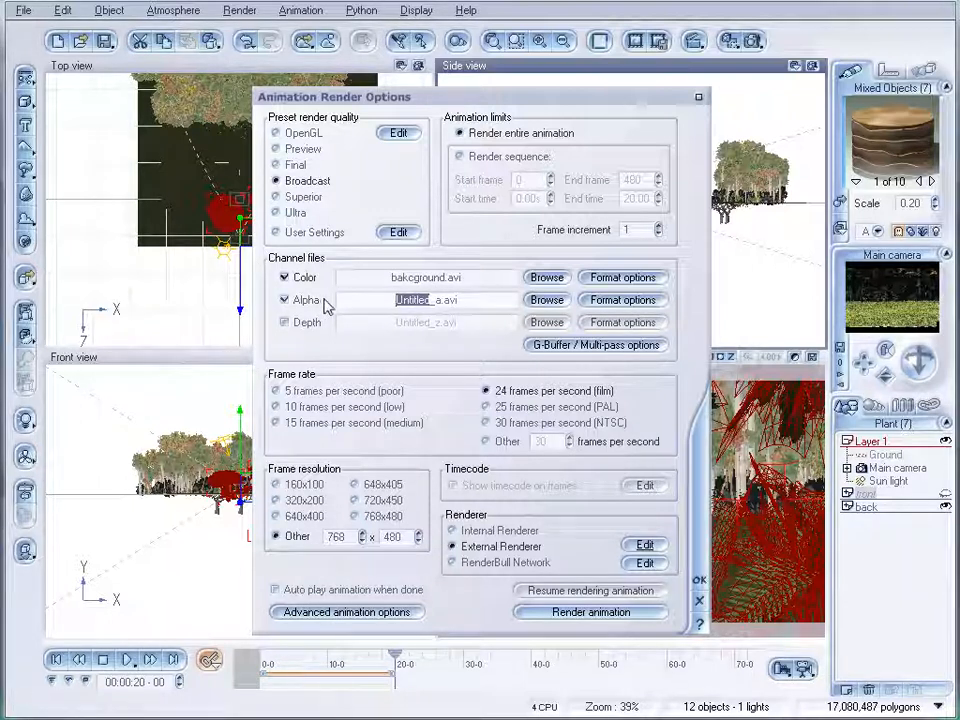
left_click(284, 300)
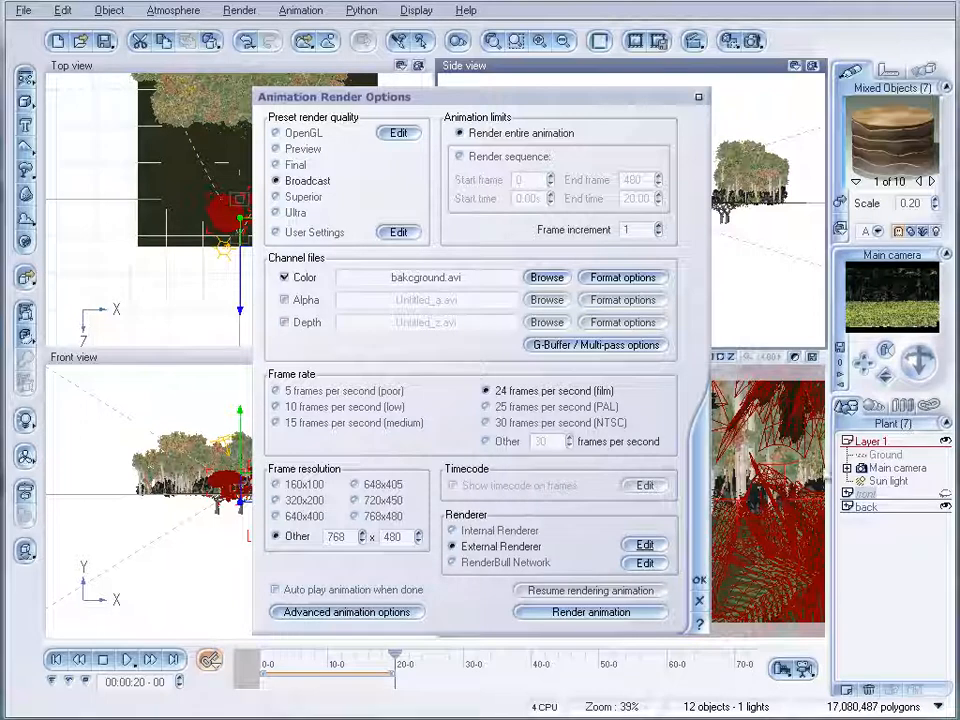
mouse_move(548, 288)
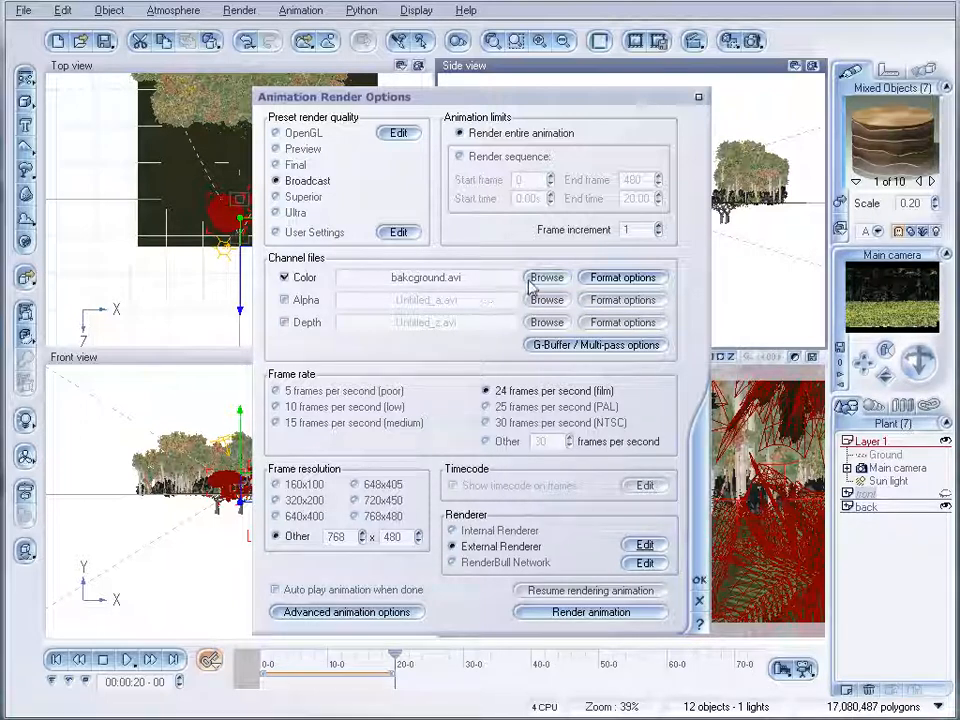
Step: Save the colour output as uncompressed full-frame background.avi in the layers folder and start rendering
left_click(546, 276)
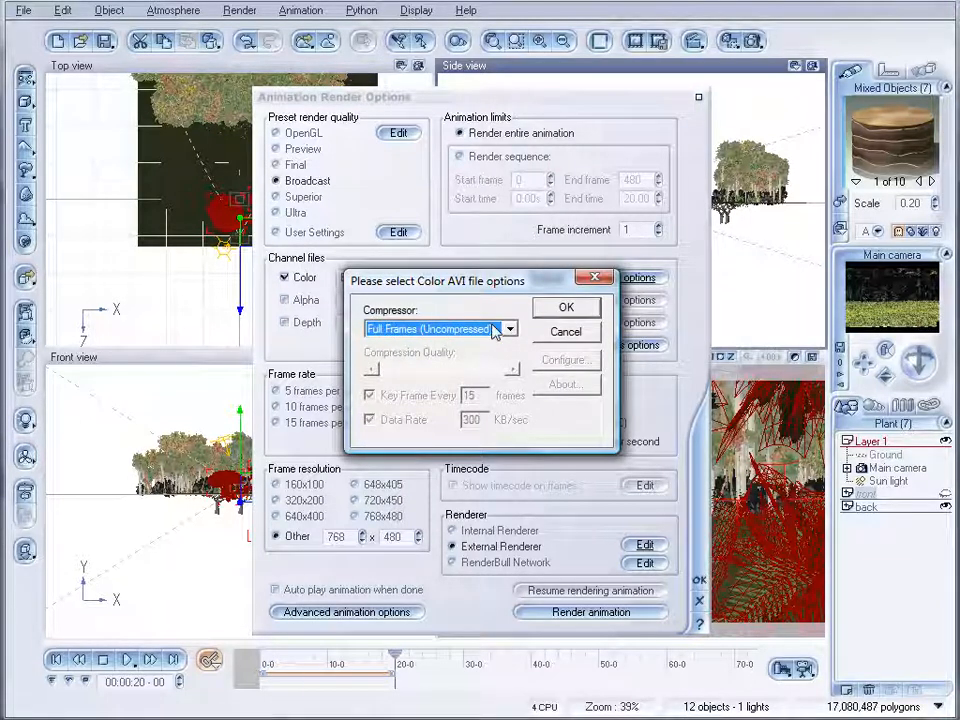
left_click(564, 308)
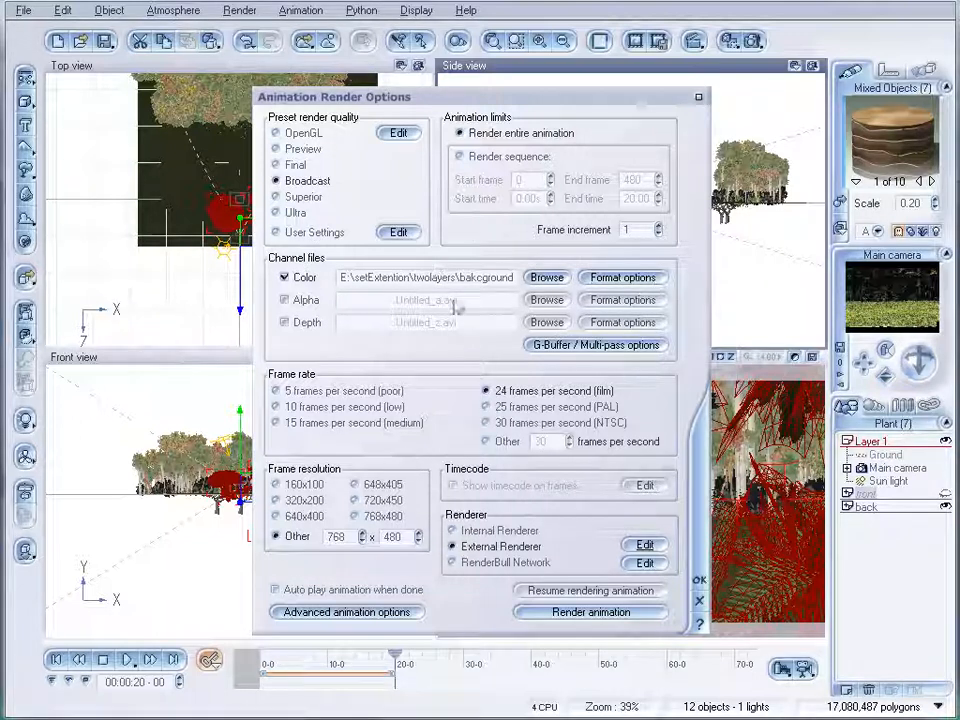
mouse_move(506, 248)
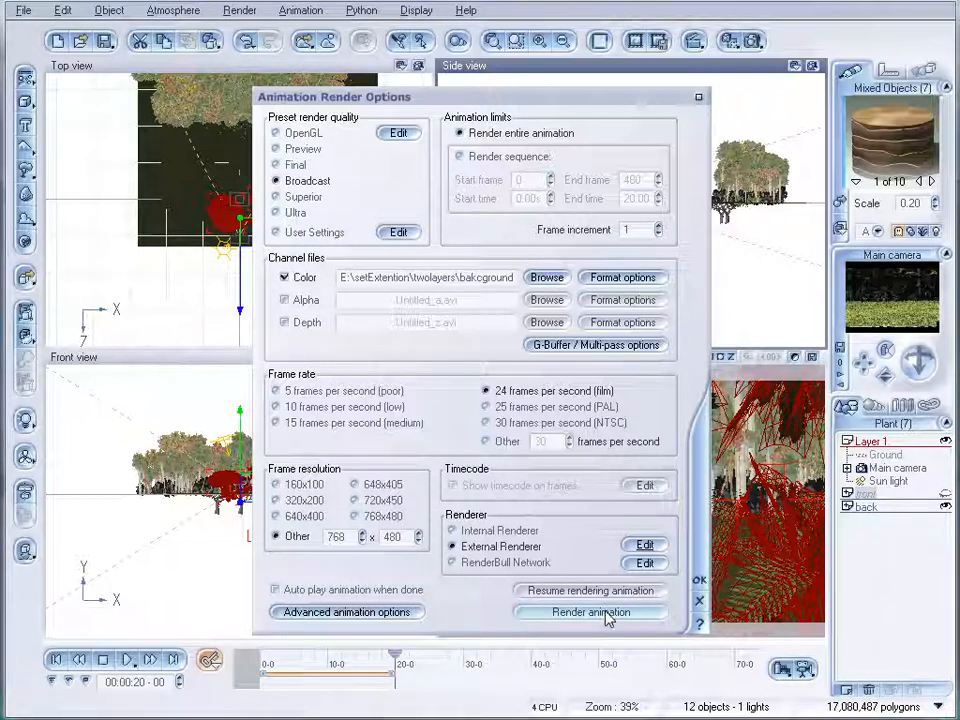
left_click(590, 612)
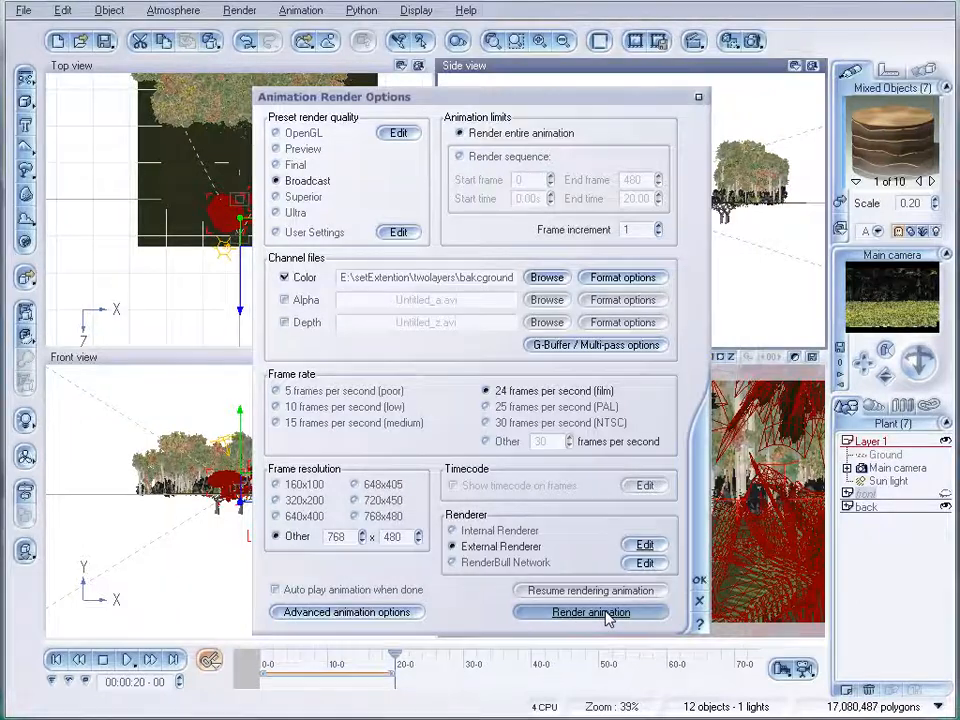
Step: Queue the background animation as a network batch render job
left_click(590, 612)
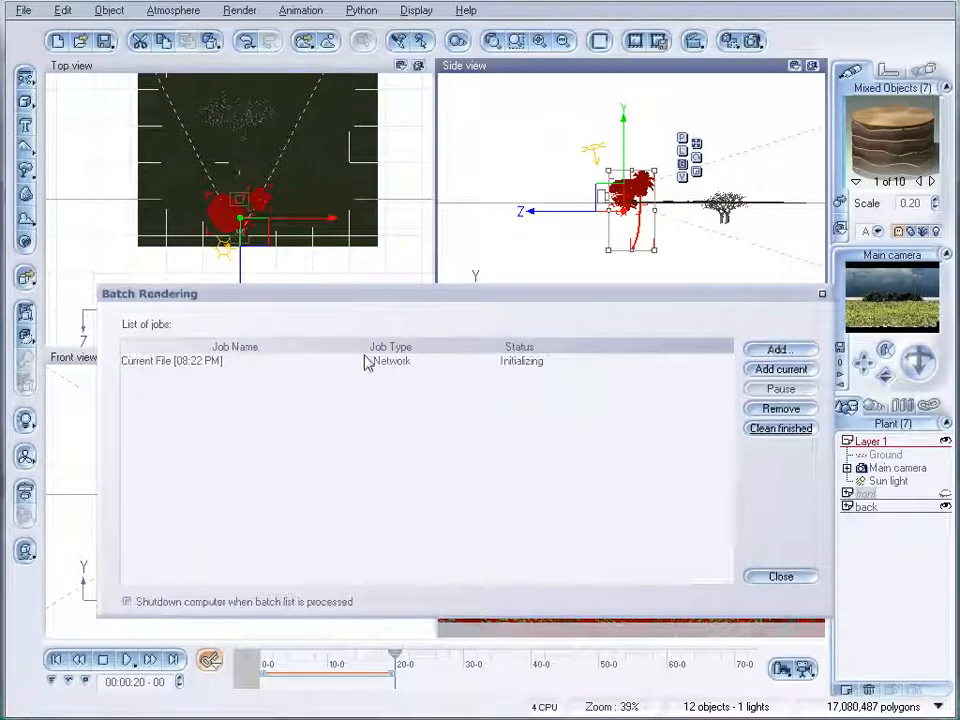
mouse_move(590, 454)
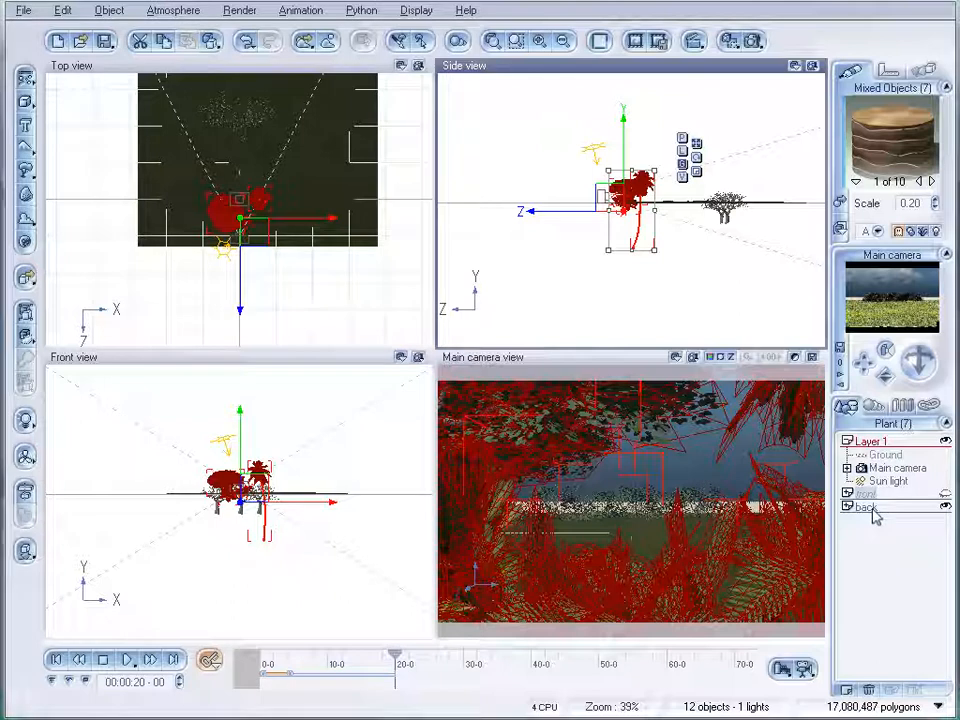
Step: Set the back layer to Hide From Render so only front plants render
left_click(864, 508)
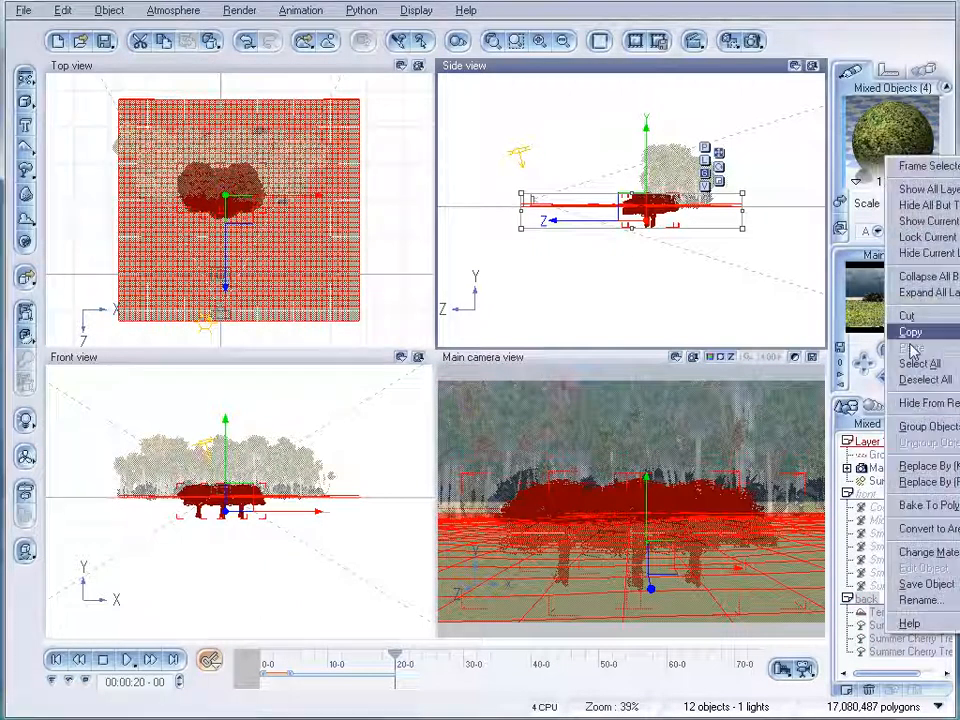
mouse_move(924, 204)
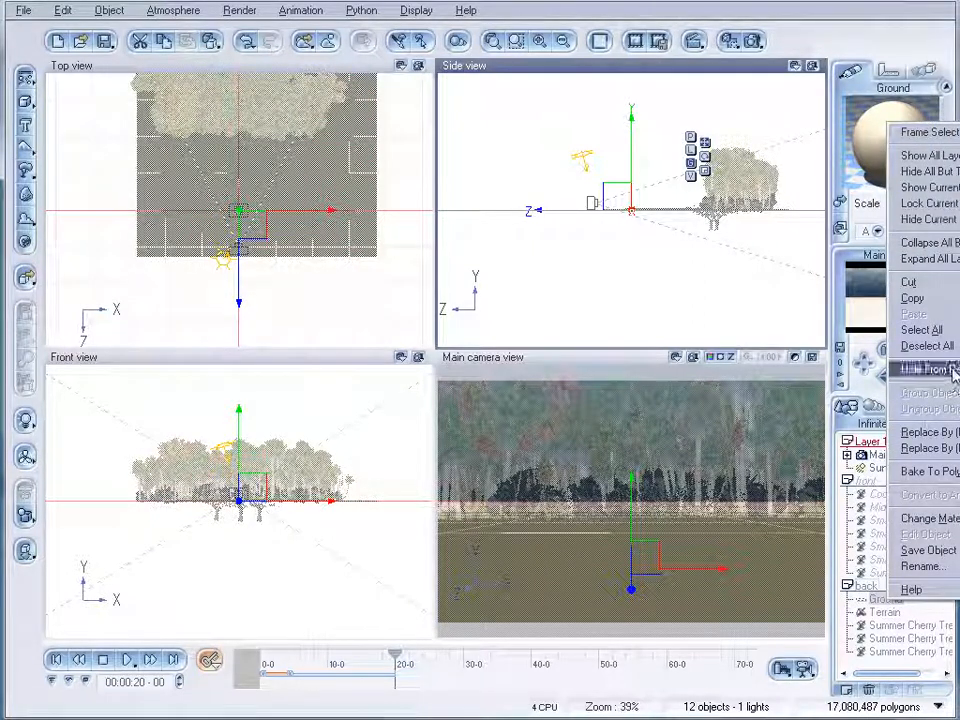
left_click(920, 370)
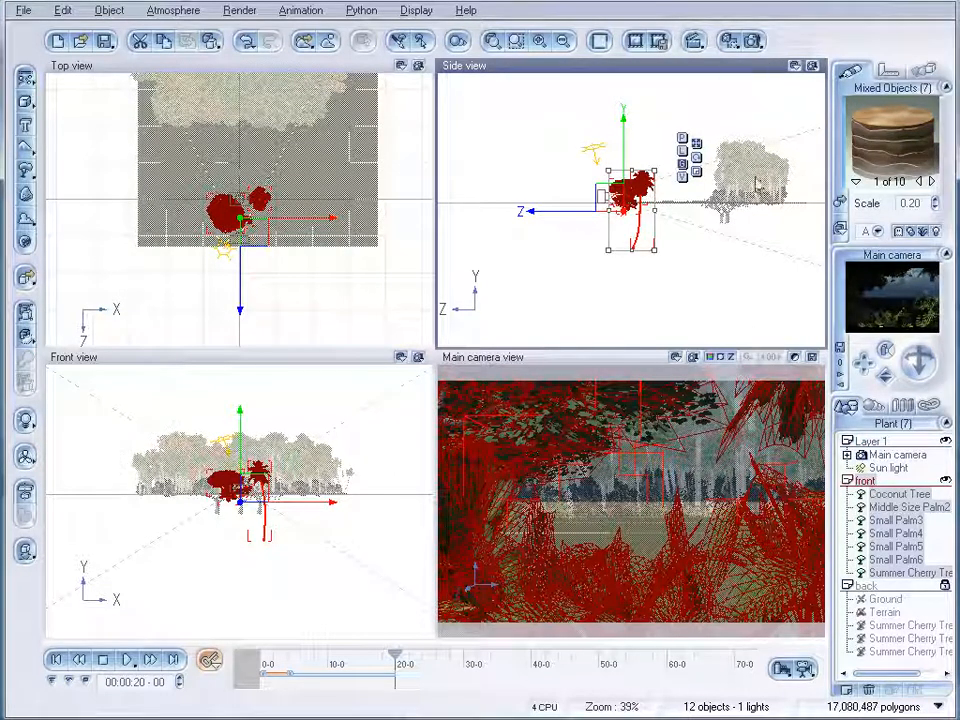
Step: Reopen the animation Render Options and enable alpha channel output for the front render
left_click(240, 10)
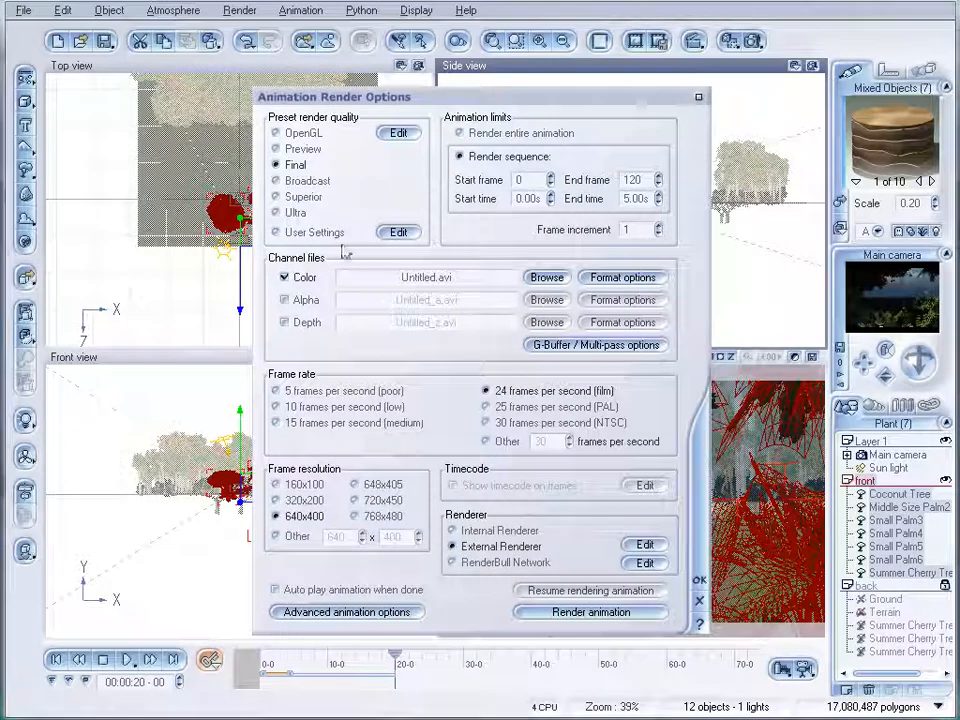
left_click(284, 300)
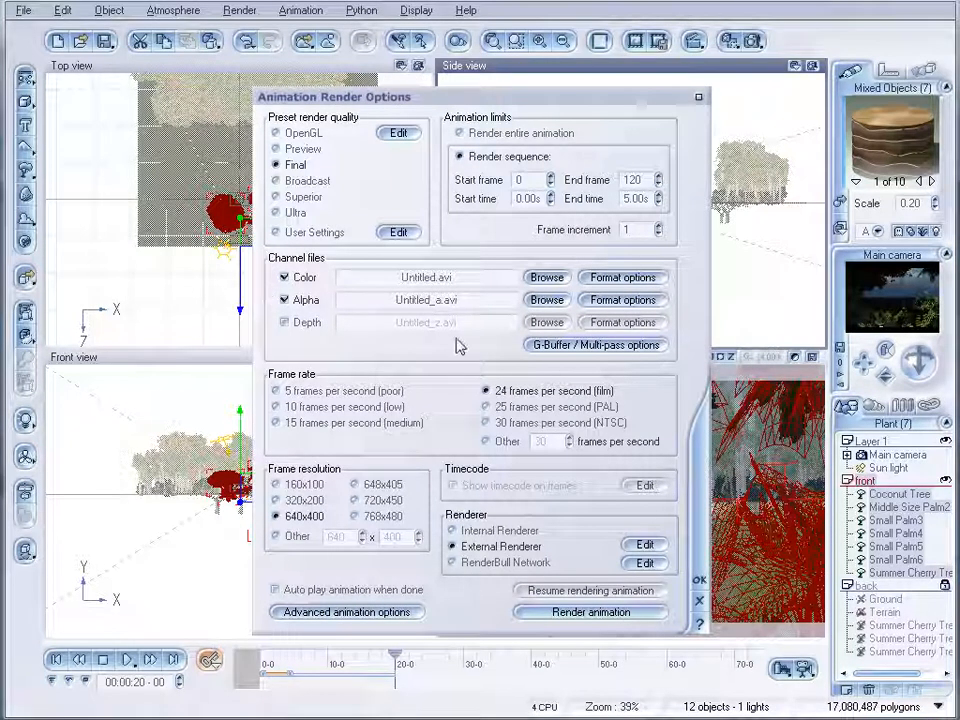
mouse_move(896, 280)
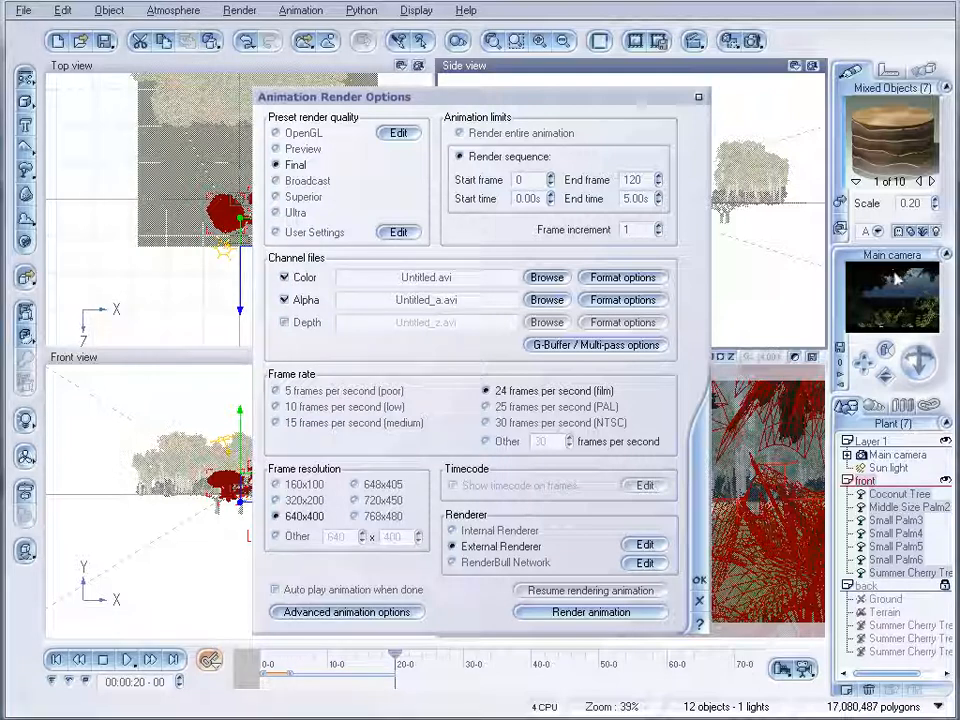
mouse_move(924, 316)
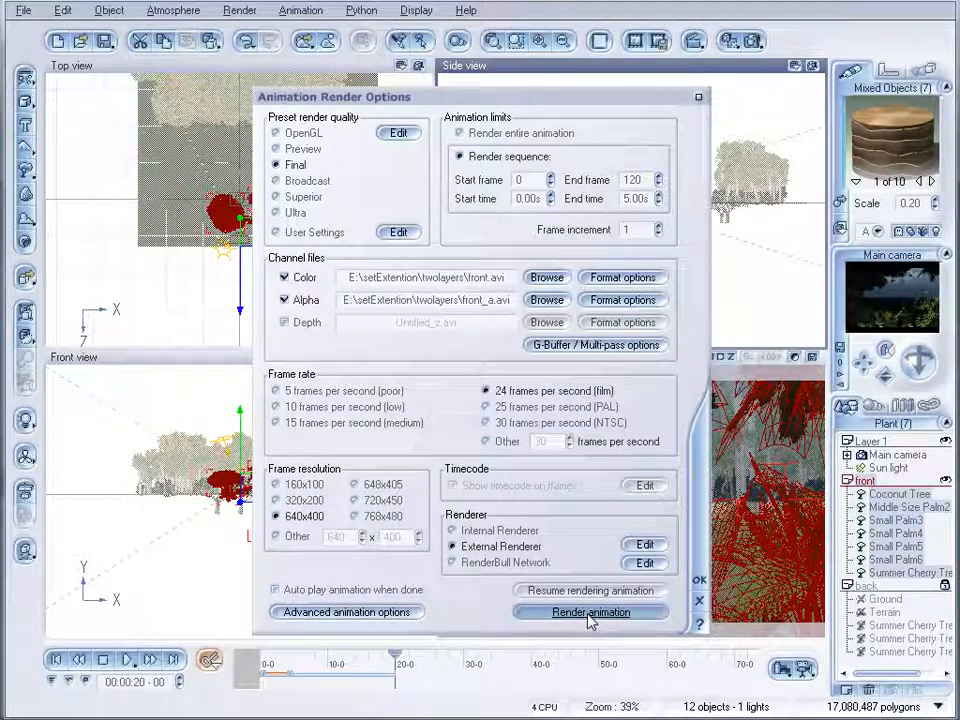
Step: Queue the front animation as a second Network render job behind the background job and close Batch Rendering
left_click(590, 612)
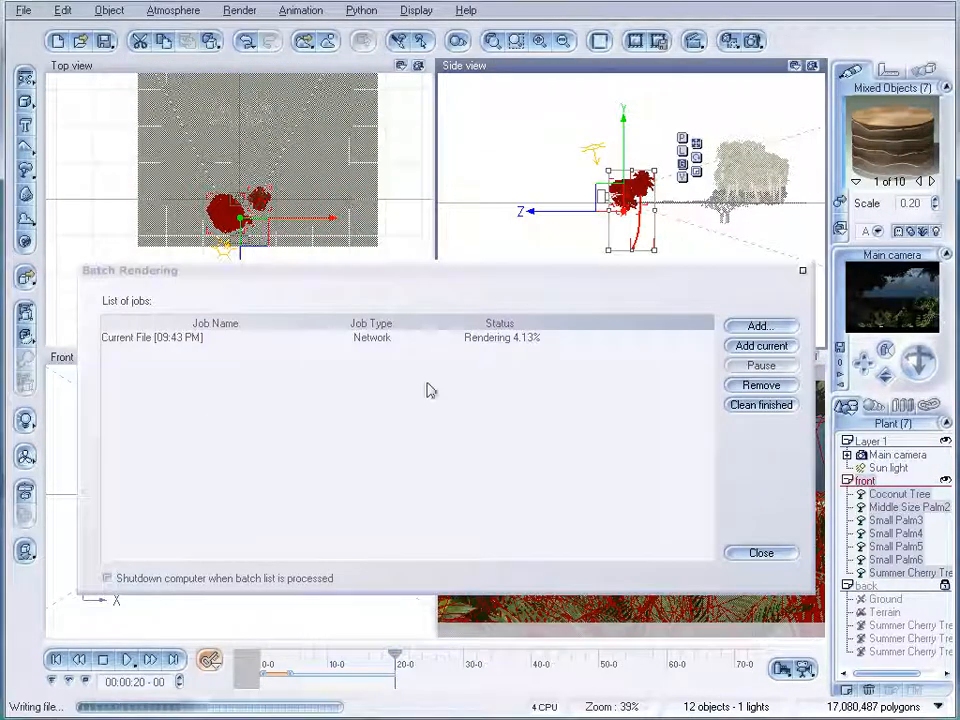
left_click(760, 344)
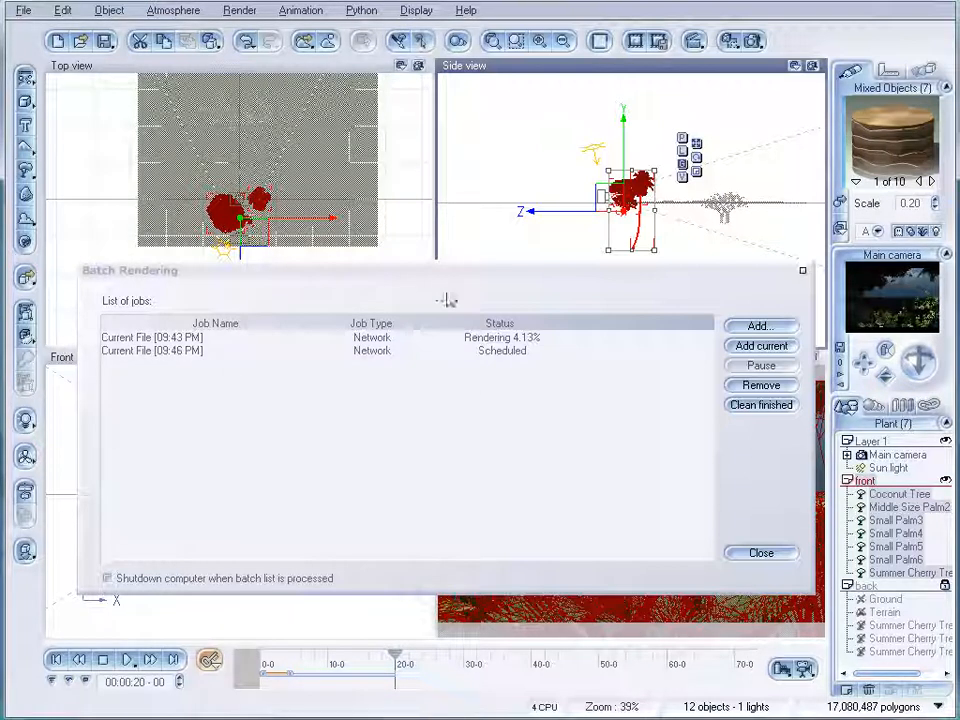
left_click(760, 552)
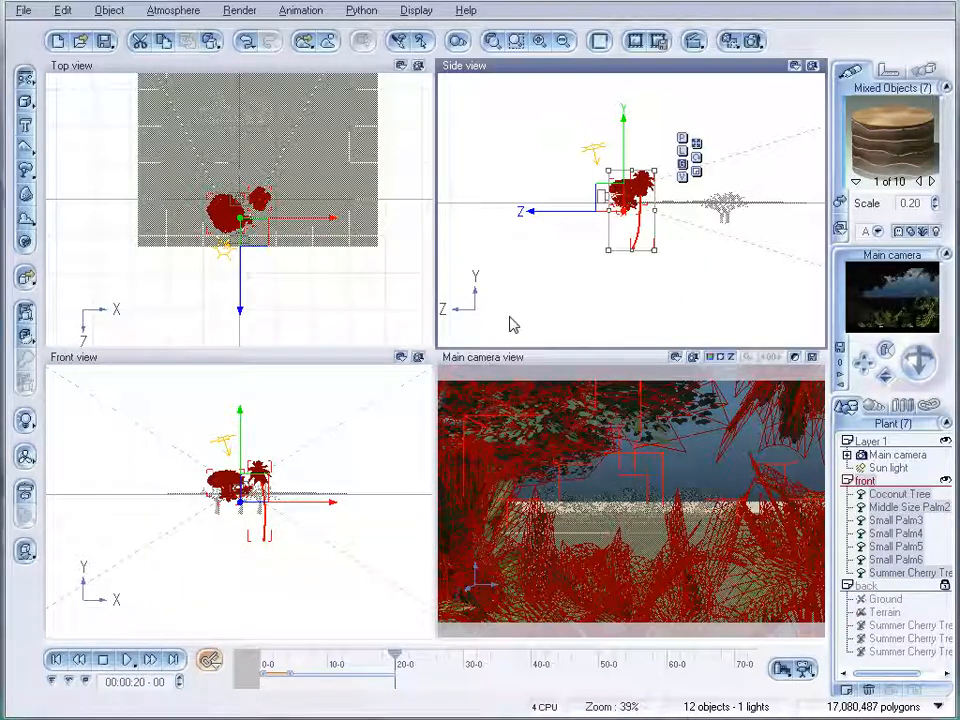
mouse_move(410, 378)
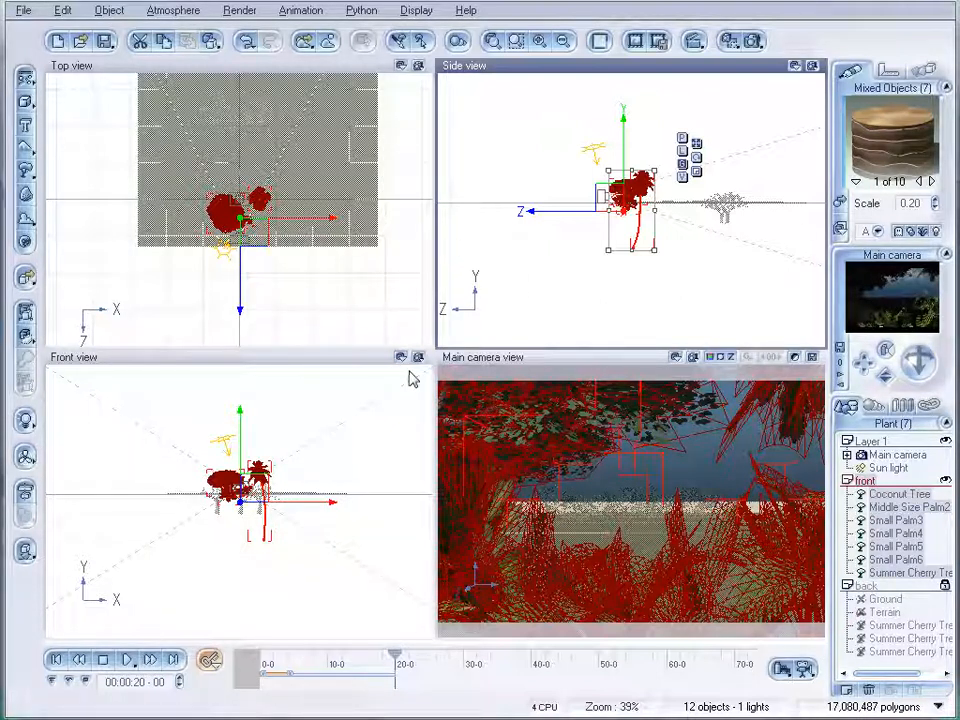